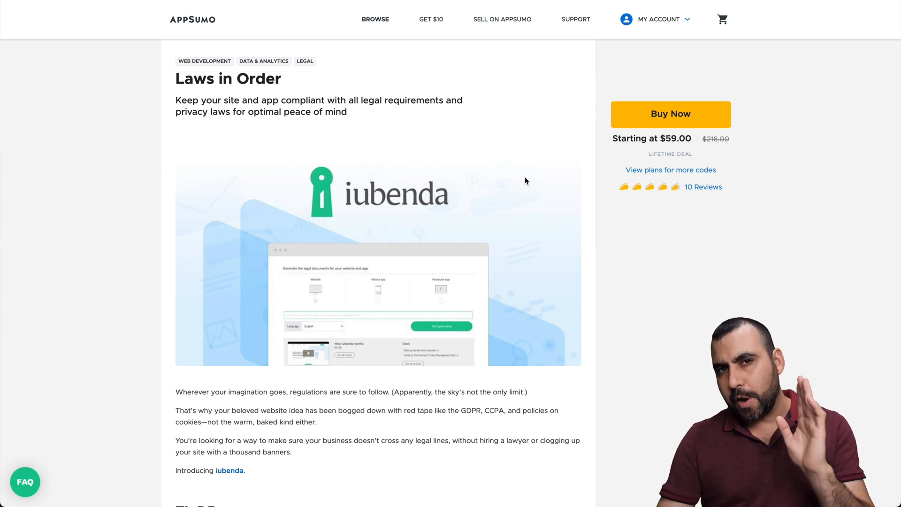
mouse_move(671, 170)
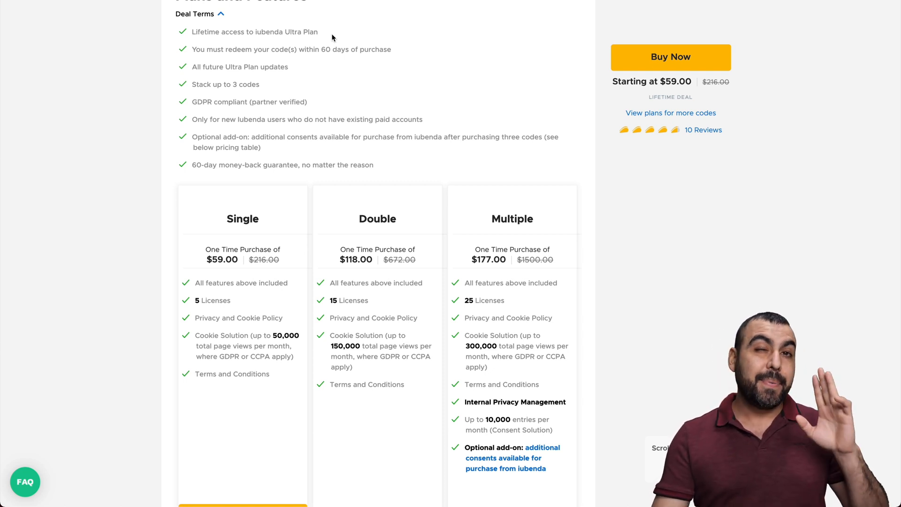
Step: Review the dashboard plan details, including the Internal Privacy Management feature
scroll("down", 3)
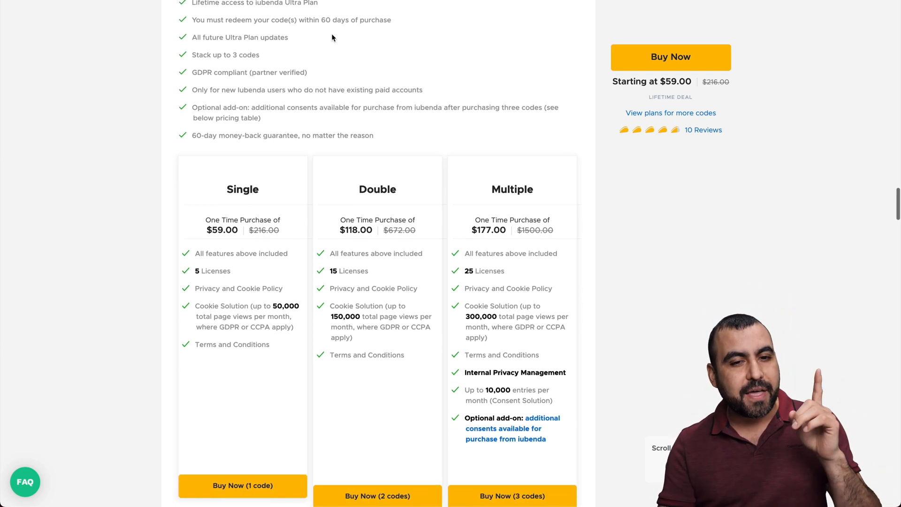
scroll("down", 3)
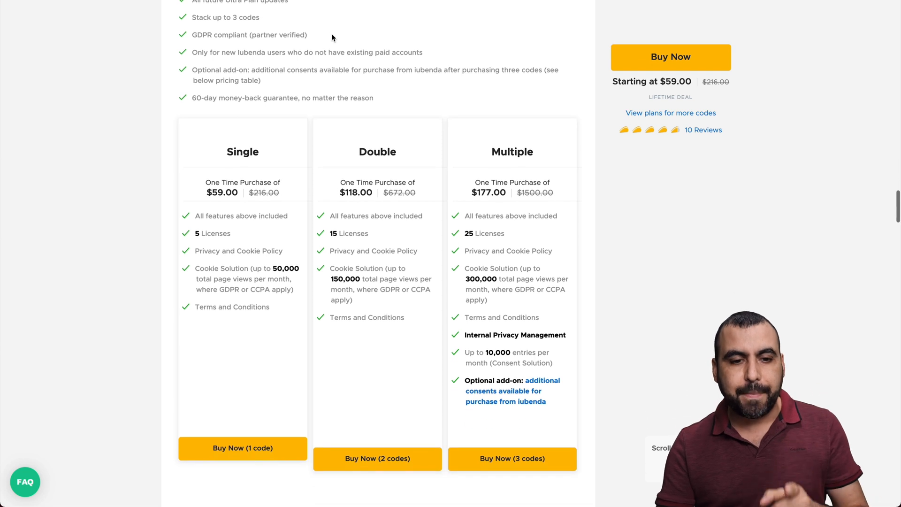
scroll("down", 3)
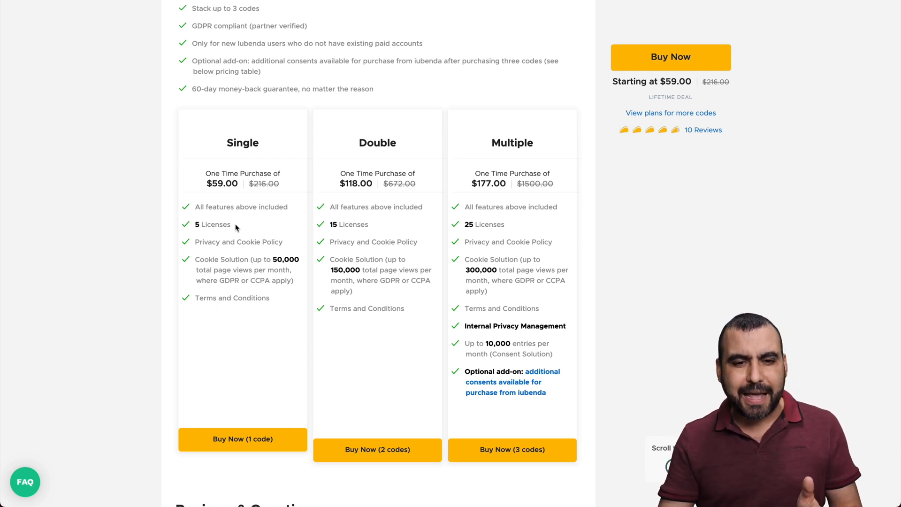
scroll("up", 3)
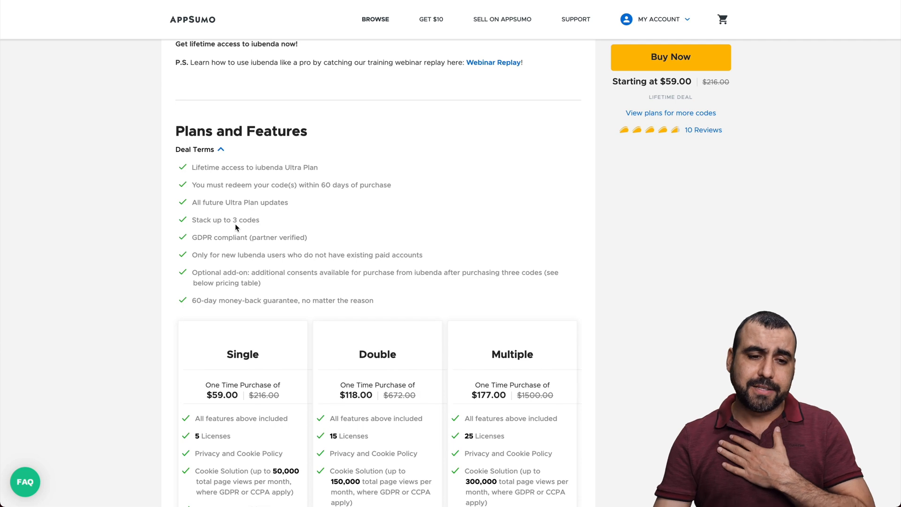
mouse_move(330, 172)
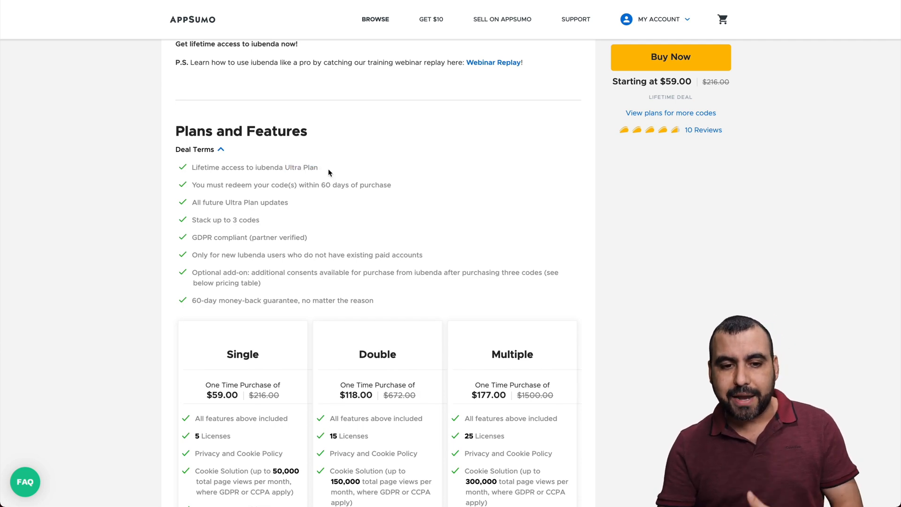
scroll("down", 3)
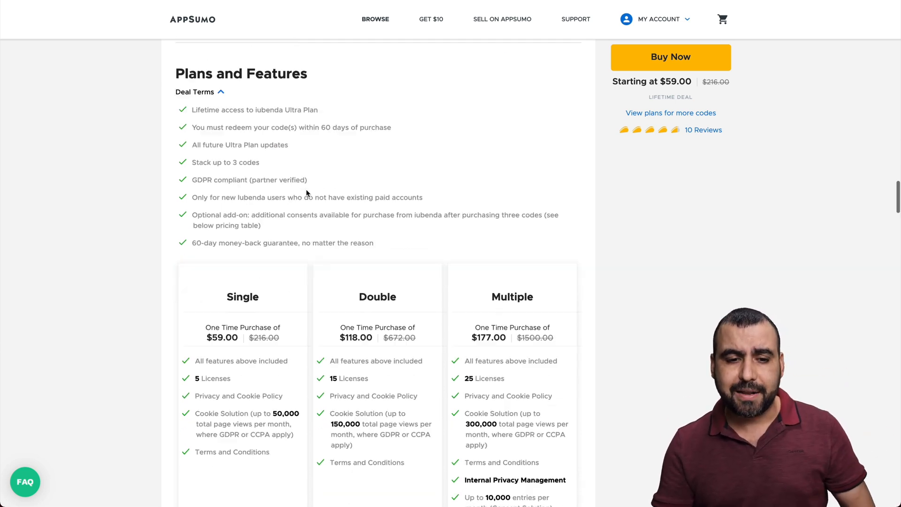
scroll("down", 3)
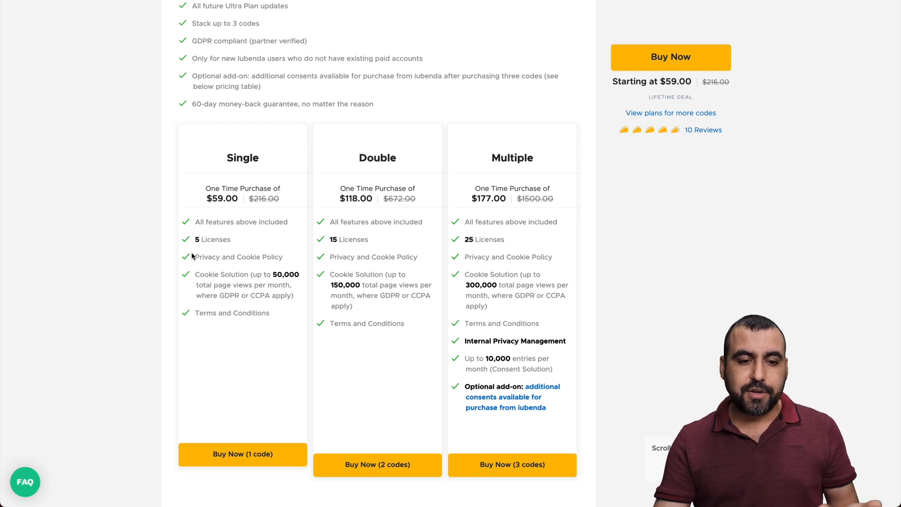
mouse_move(281, 267)
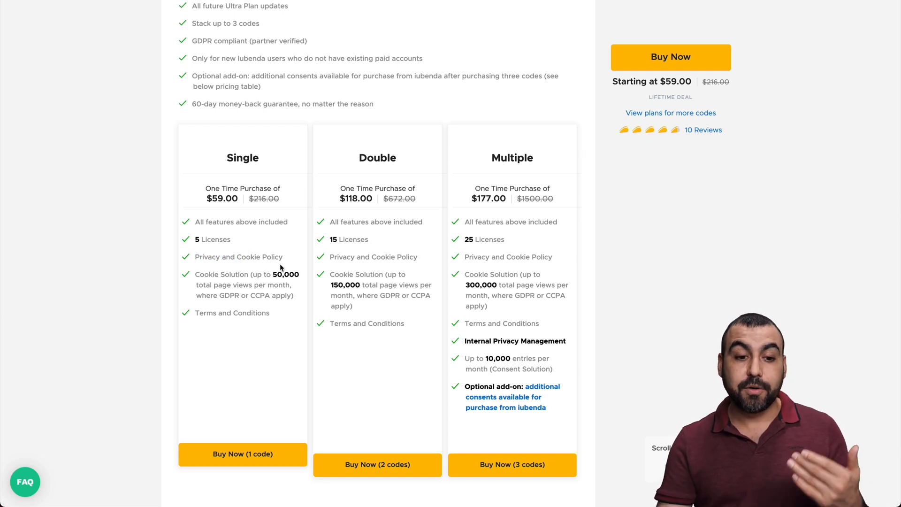
scroll("down", 3)
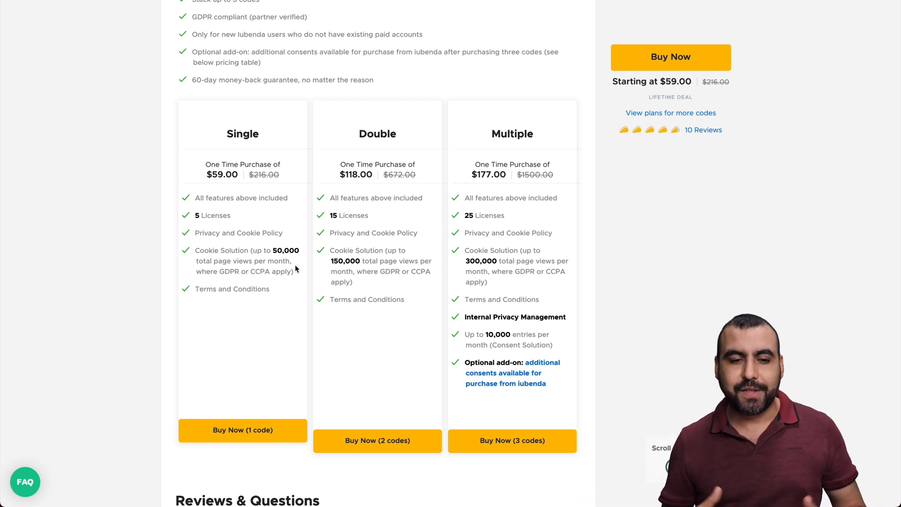
mouse_move(195, 285)
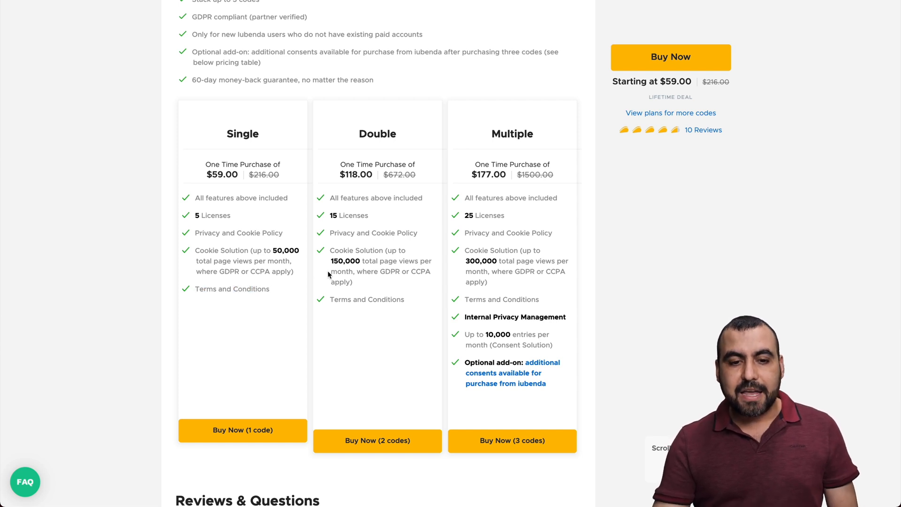
double_click(332, 215)
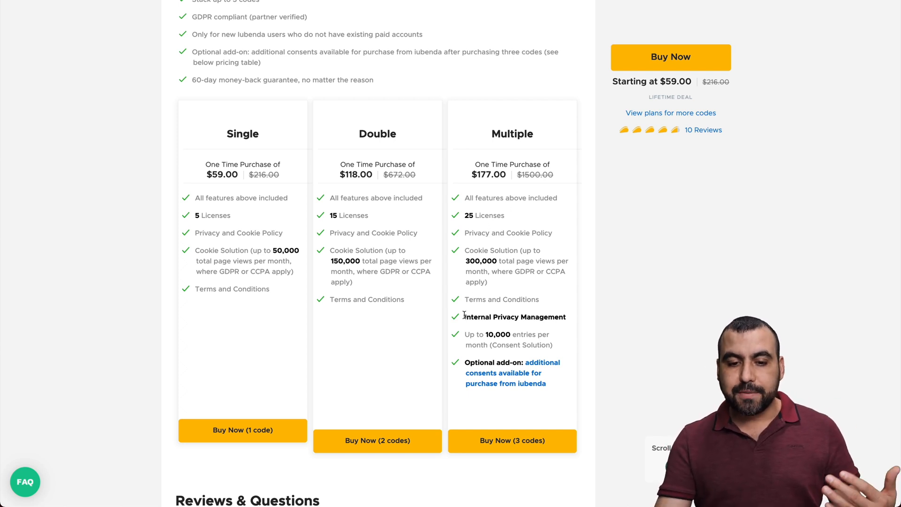
double_click(513, 316)
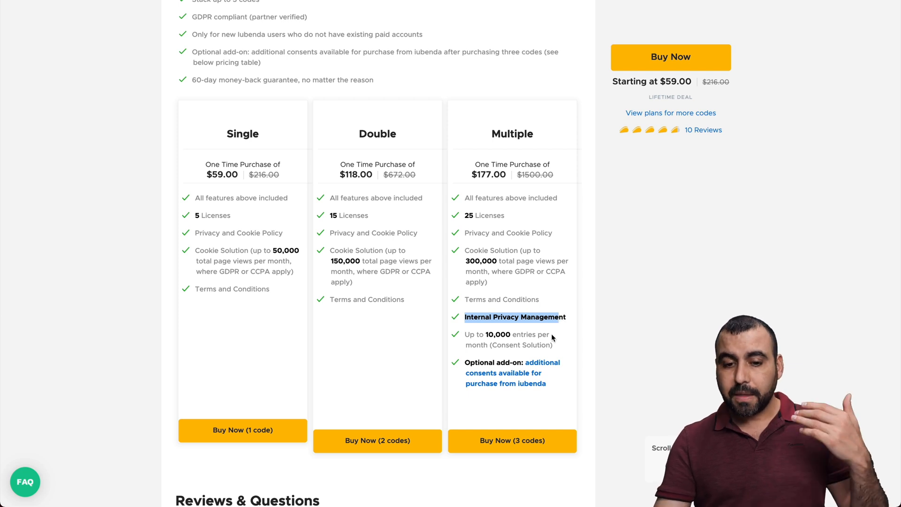
mouse_move(503, 333)
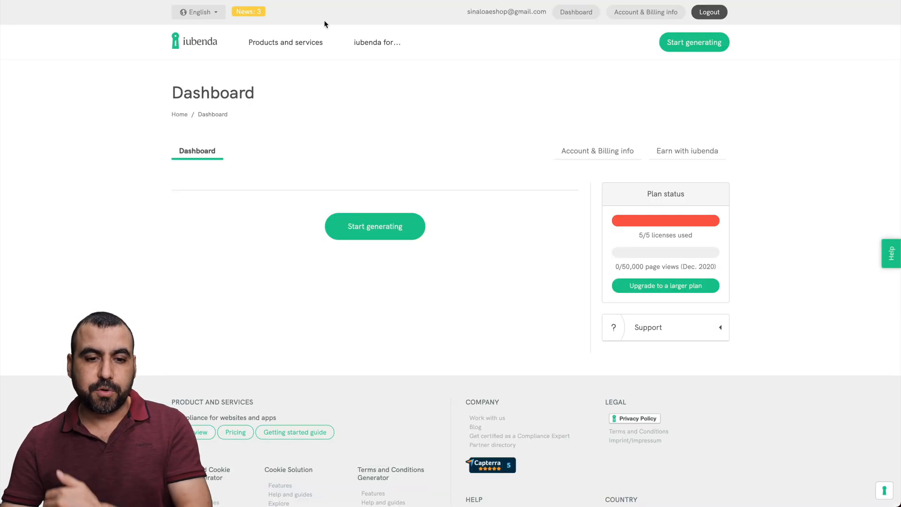
mouse_move(137, 231)
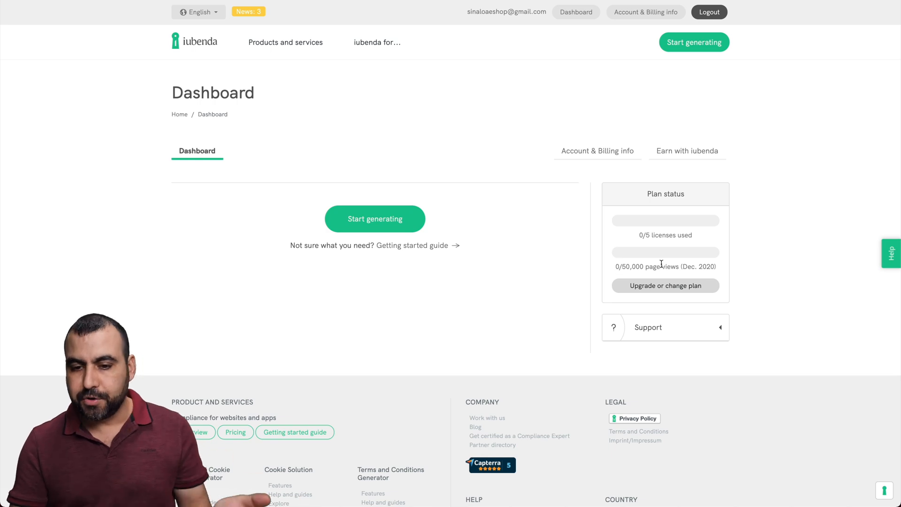
left_click(375, 218)
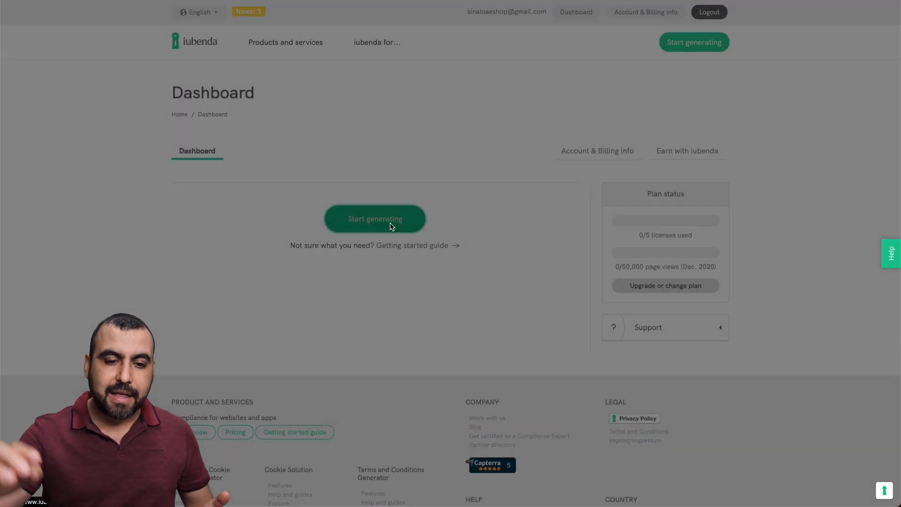
left_click(375, 219)
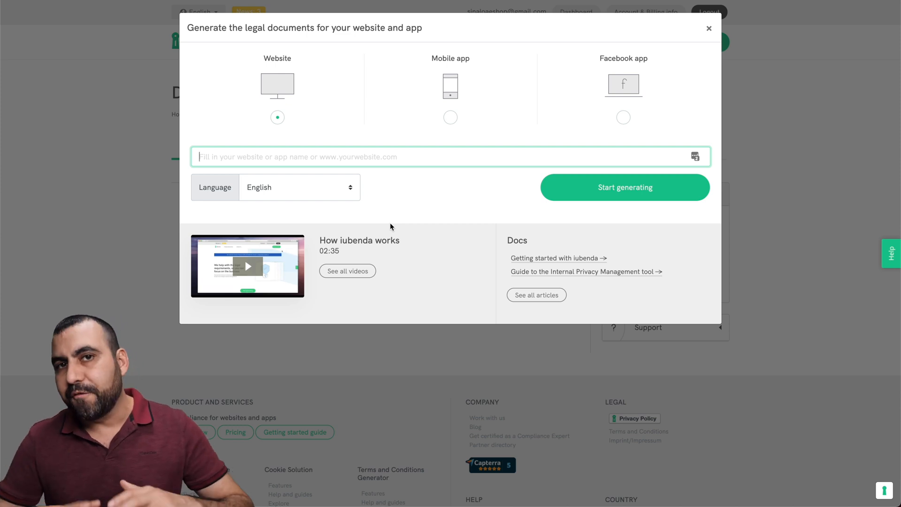
mouse_move(282, 97)
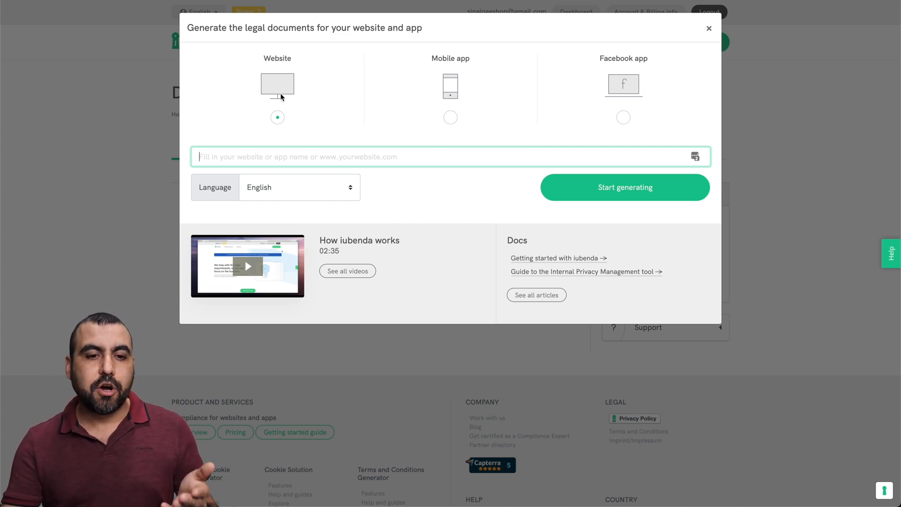
mouse_move(580, 74)
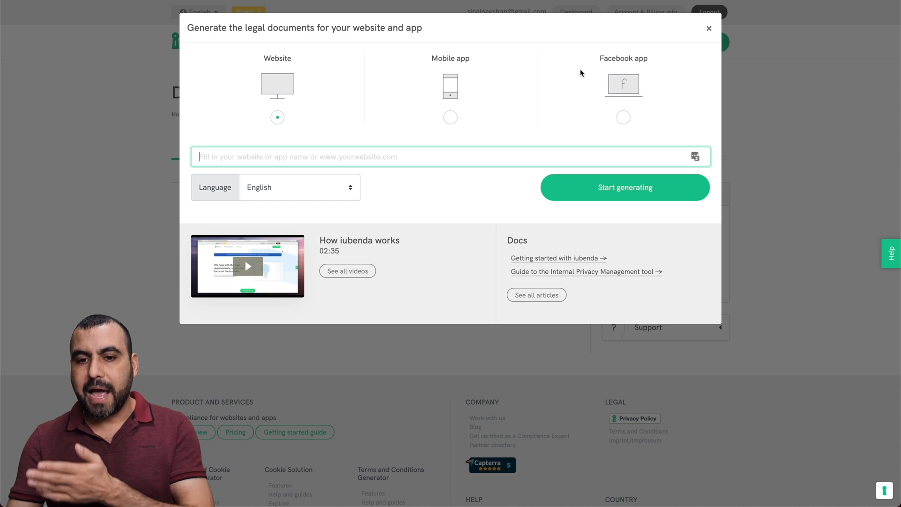
mouse_move(473, 107)
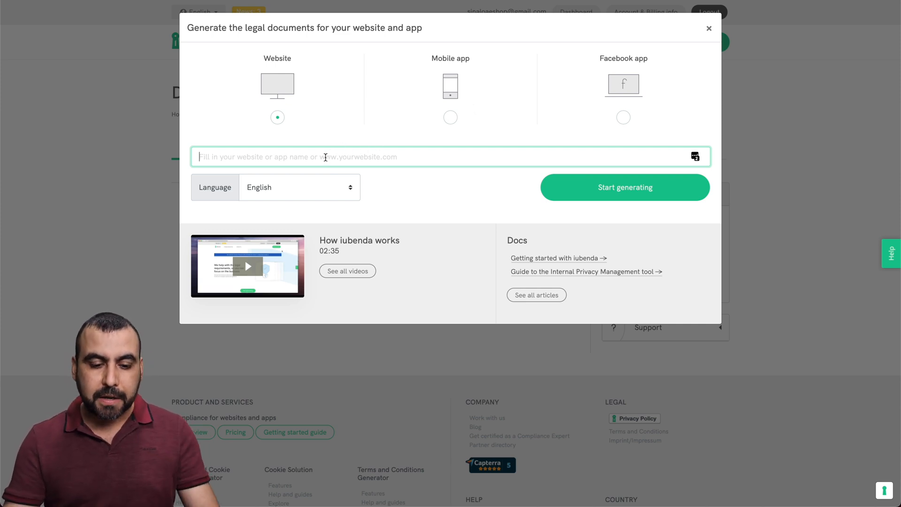
type("https://saasmaster.net")
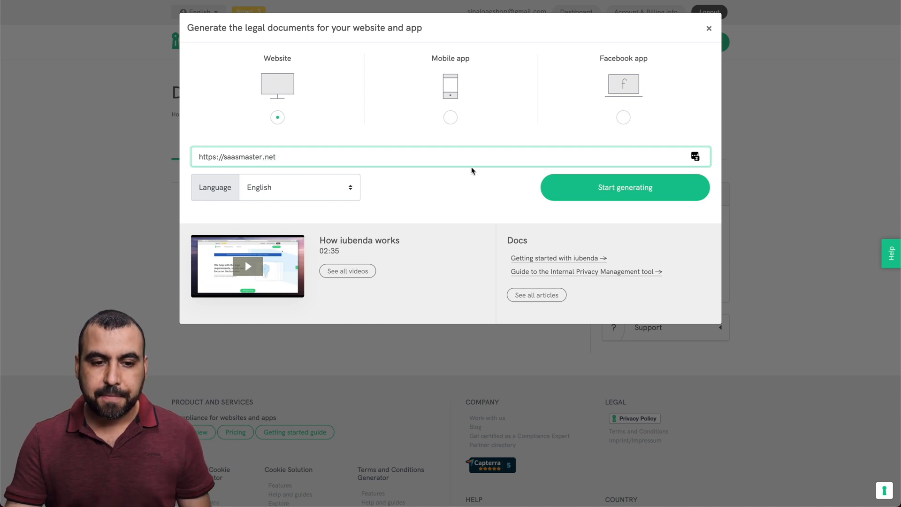
left_click(626, 187)
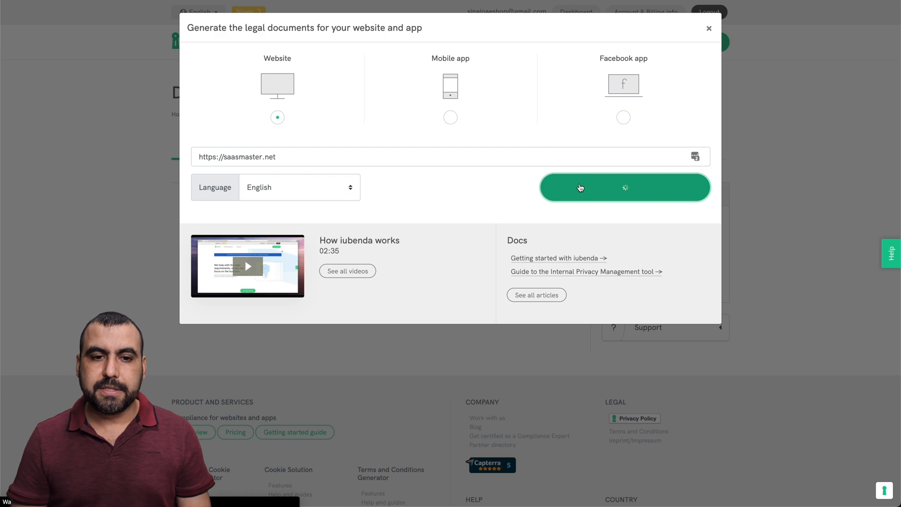
Step: Generate the saasmaster.net site page and look over its document generators
left_click(624, 187)
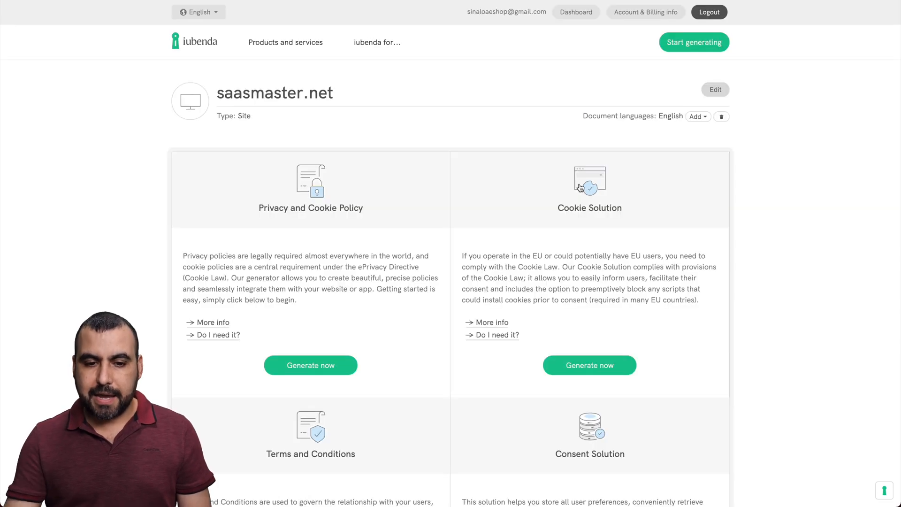
scroll("down", 3)
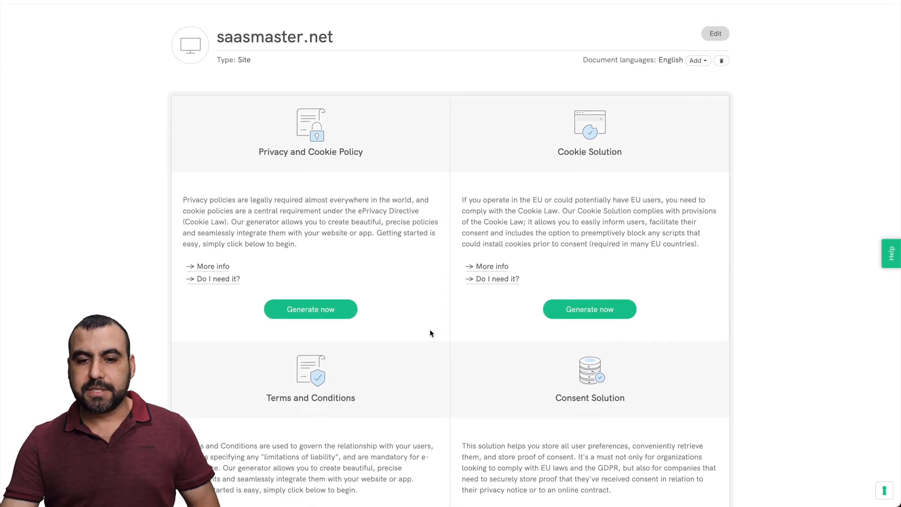
scroll("up", 3)
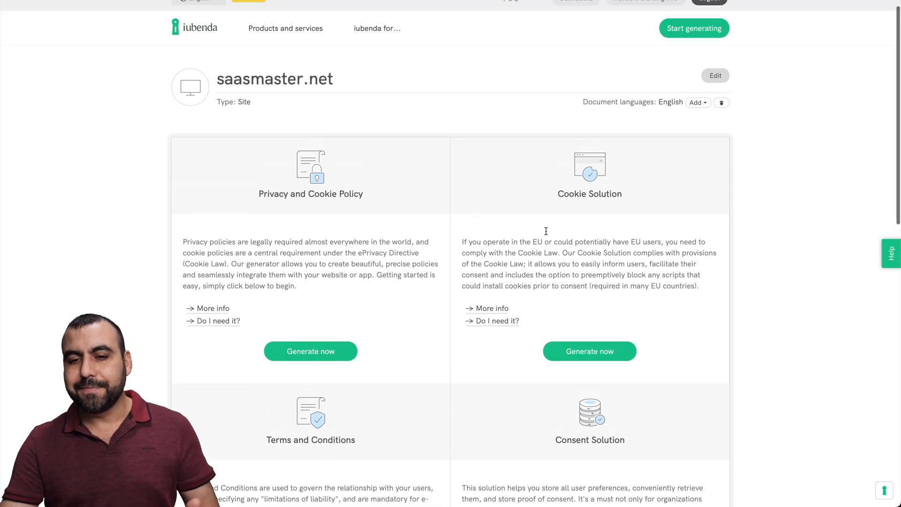
scroll("down", 3)
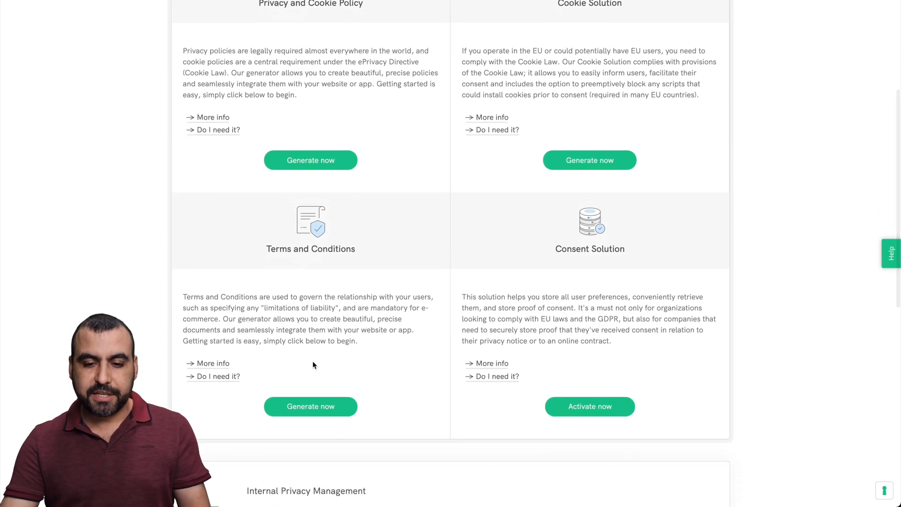
mouse_move(599, 285)
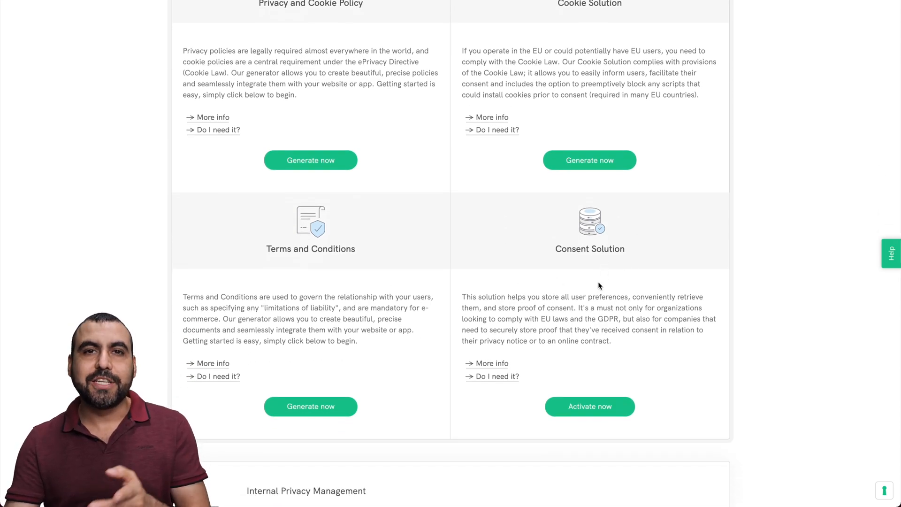
mouse_move(603, 370)
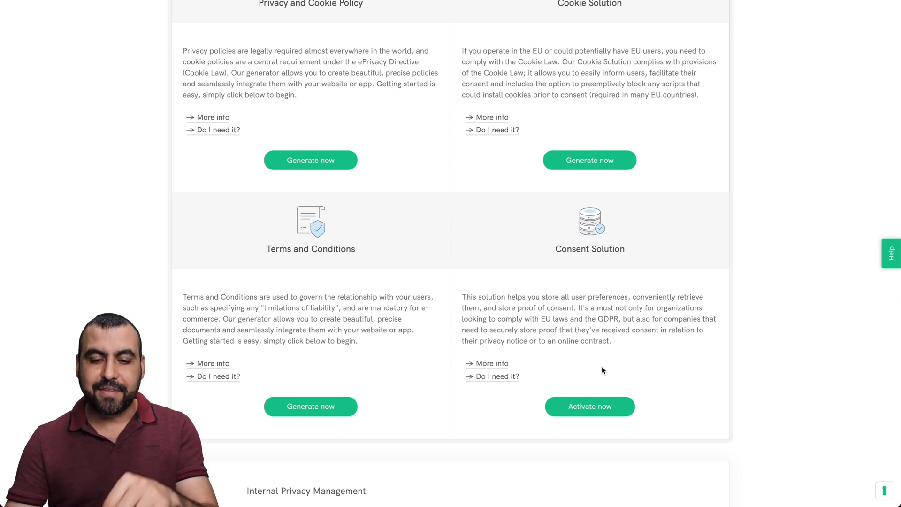
scroll("up", 3)
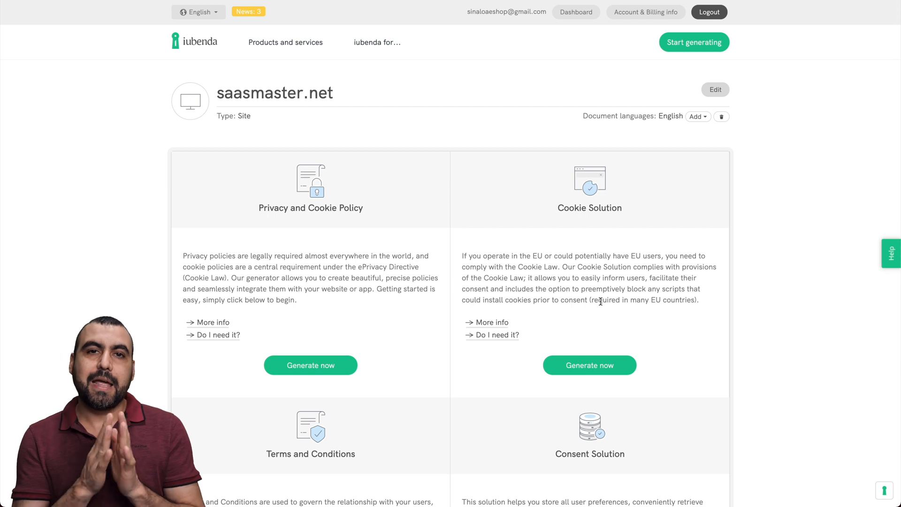
mouse_move(589, 51)
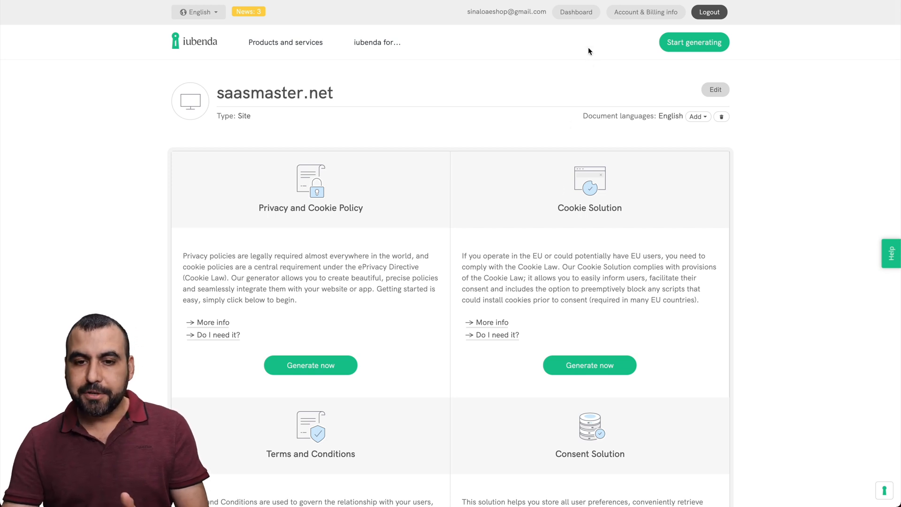
right_click(576, 11)
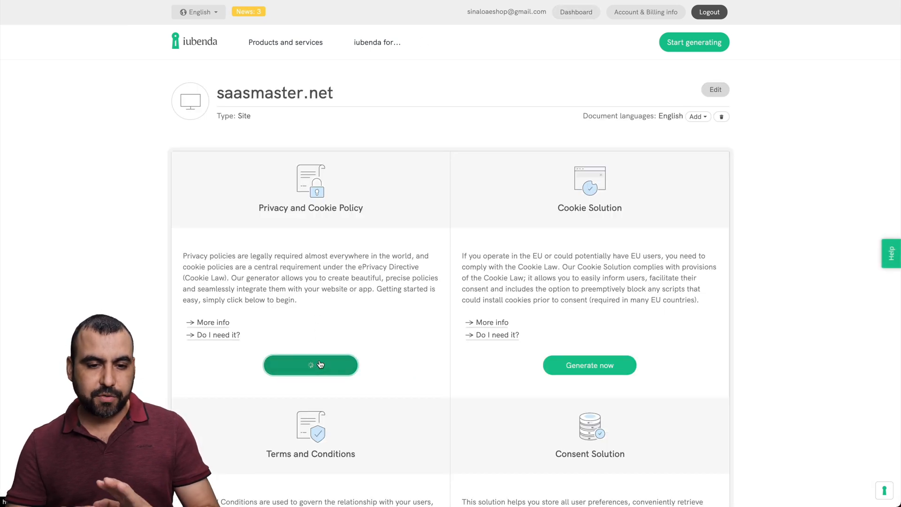
Step: Start the Privacy and Cookie Policy, then confirm the dashboard shows 1/5 licenses used
left_click(310, 365)
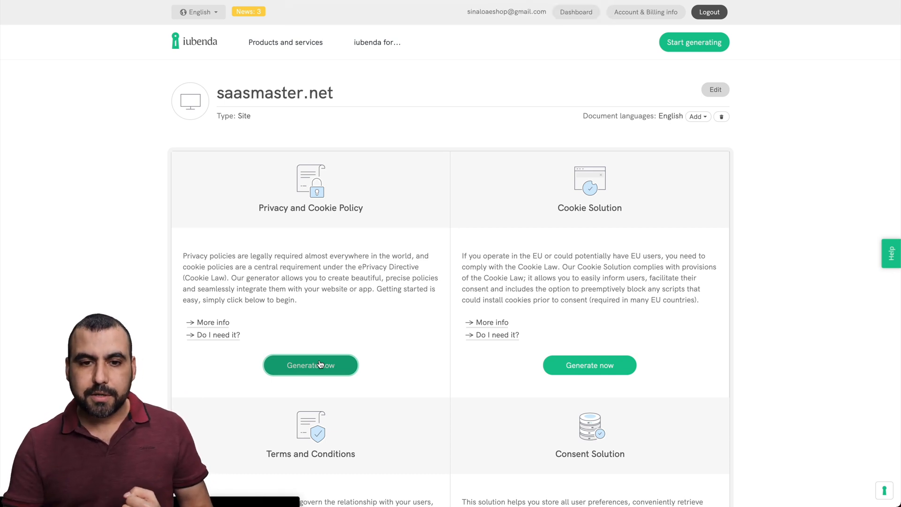
left_click(311, 365)
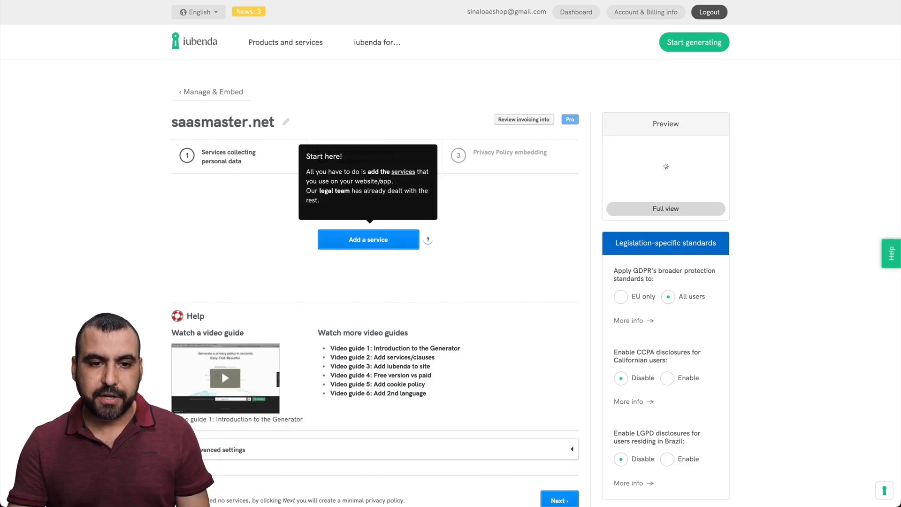
left_click(576, 11)
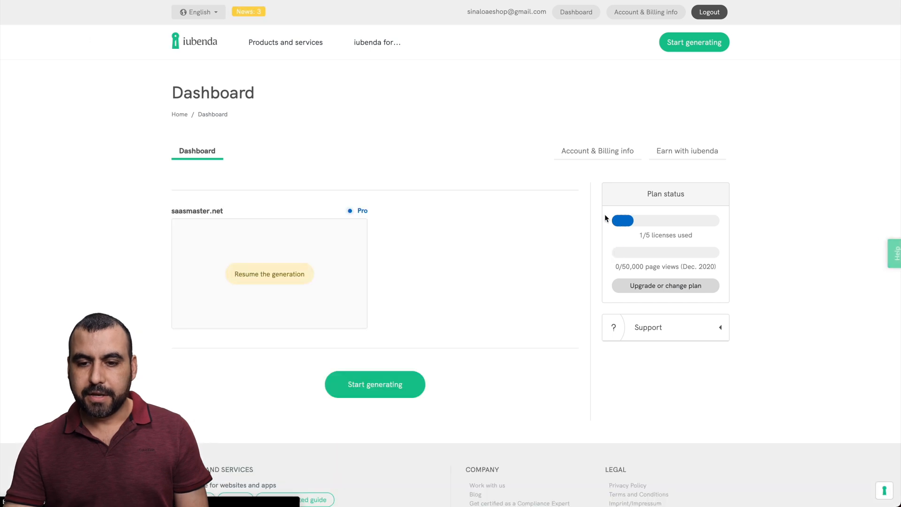
left_click(688, 150)
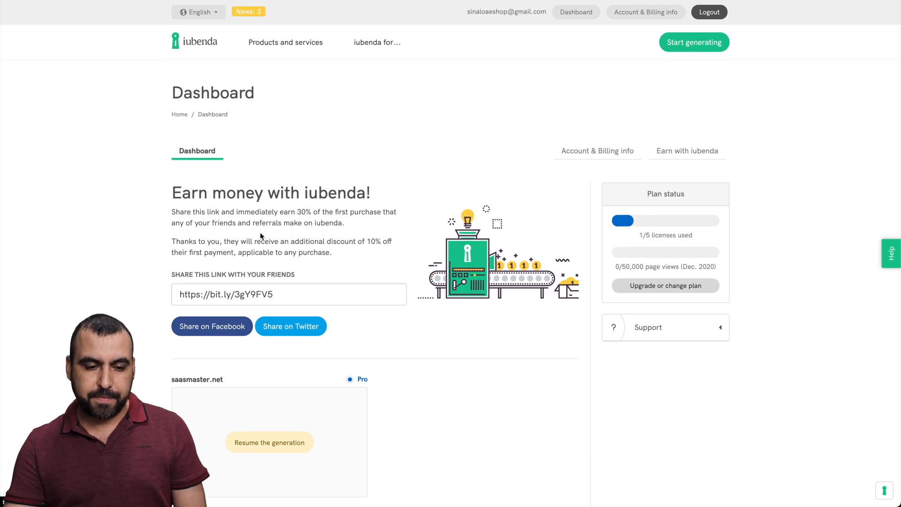
scroll("down", 3)
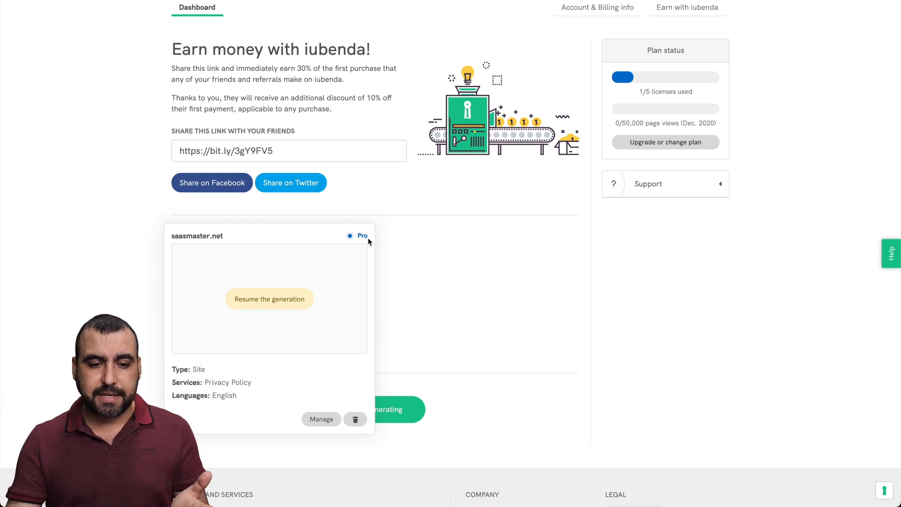
Step: Reopen the saasmaster.net policy generator at its services step via Manage
left_click(321, 418)
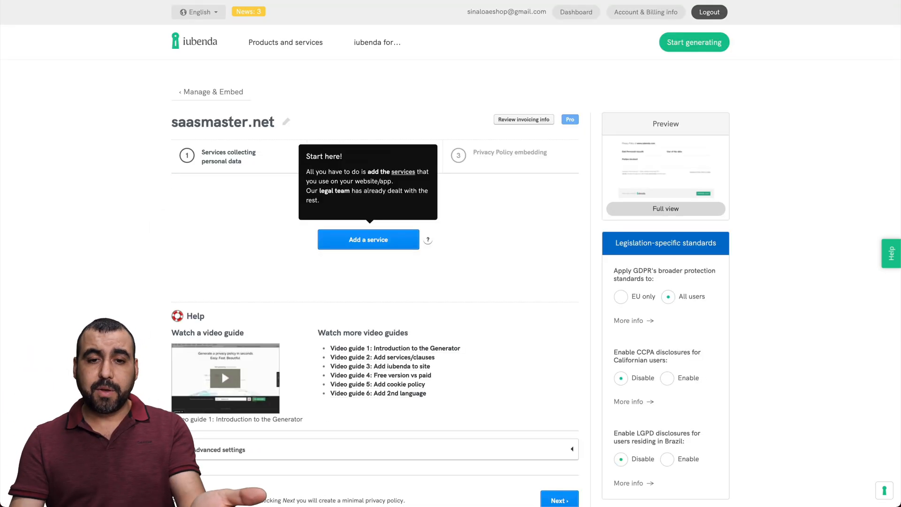
mouse_move(464, 279)
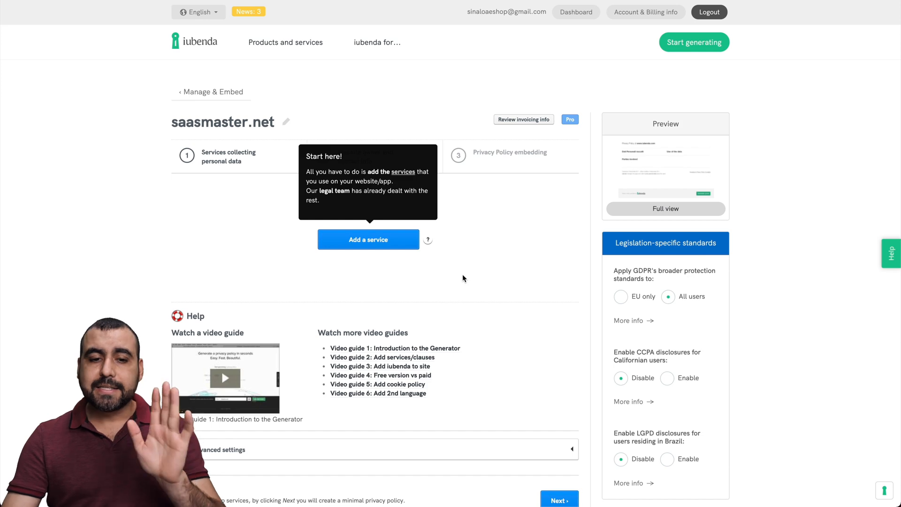
mouse_move(456, 260)
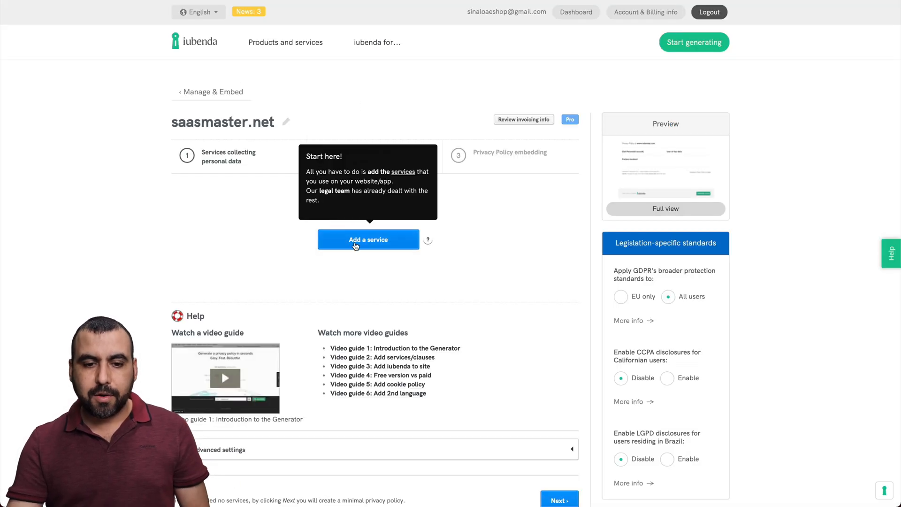
left_click(368, 240)
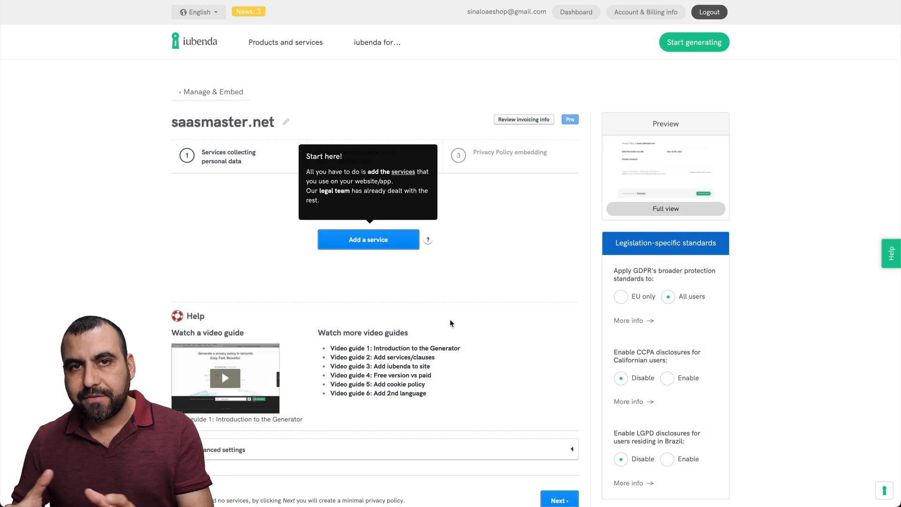
Step: Add Google Analytics (filtered by 'google') with the United States – Google LLC region and save
left_click(368, 240)
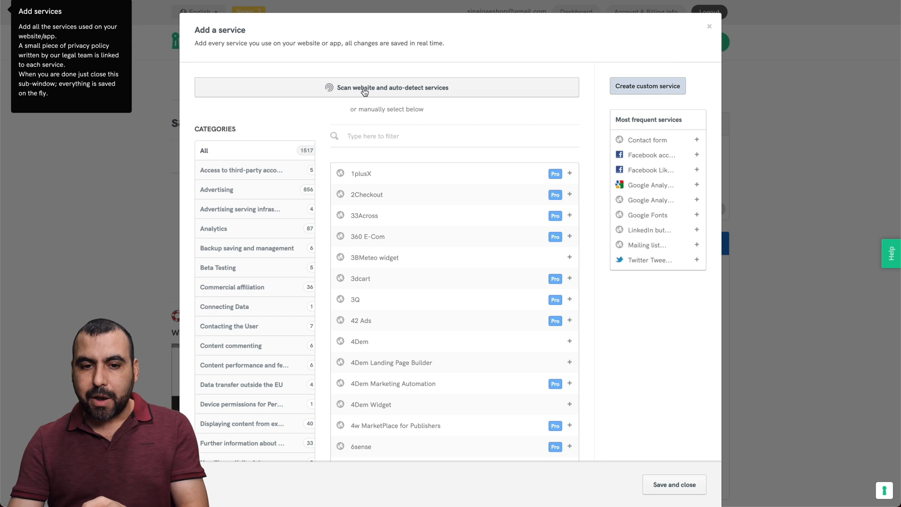
mouse_move(394, 95)
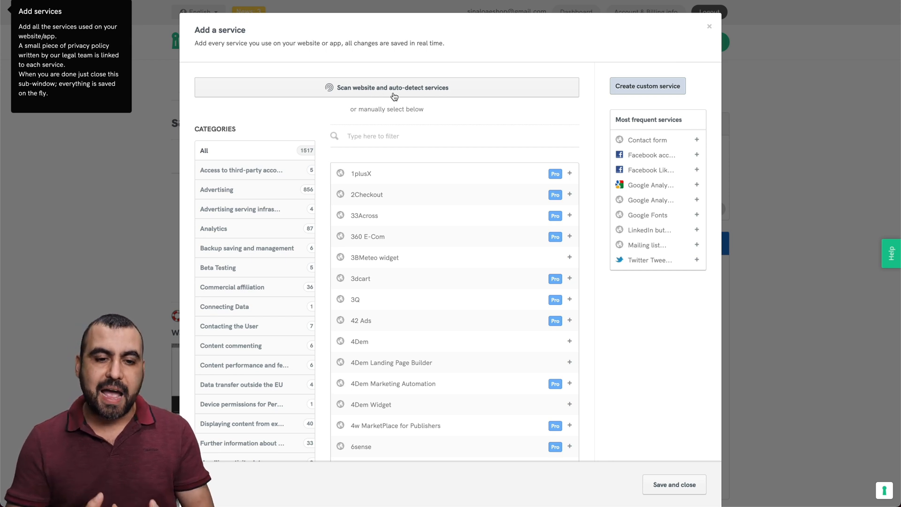
mouse_move(273, 46)
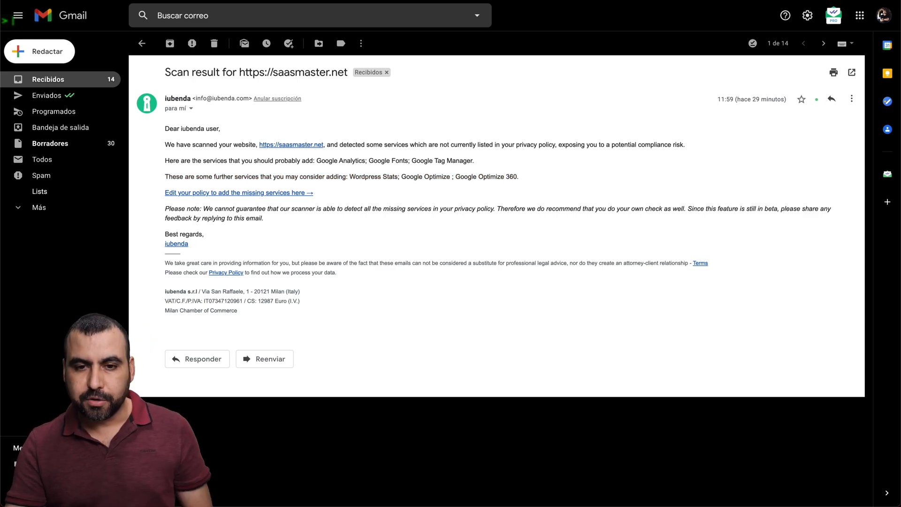
left_click(238, 193)
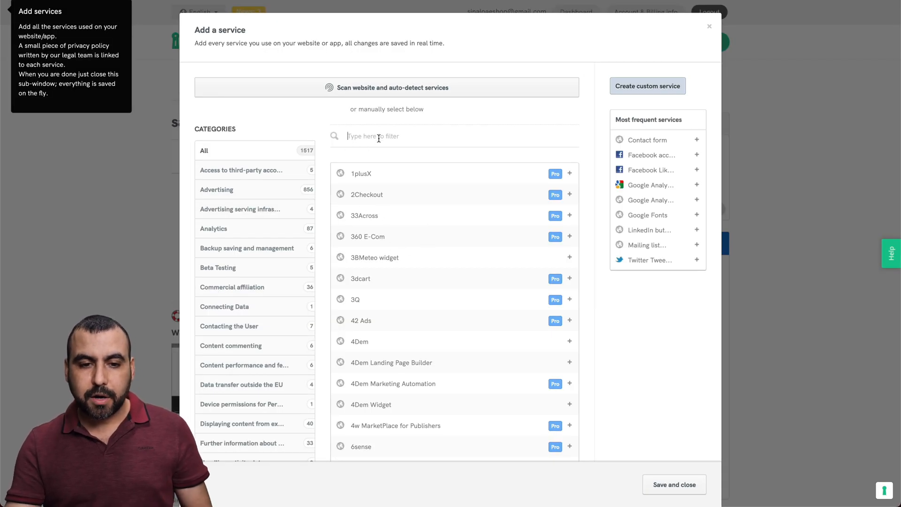
type("google")
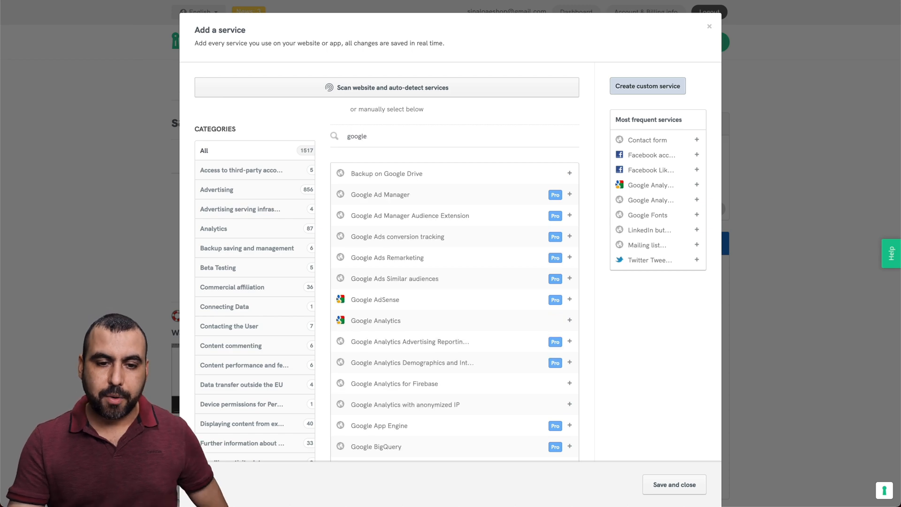
mouse_move(547, 326)
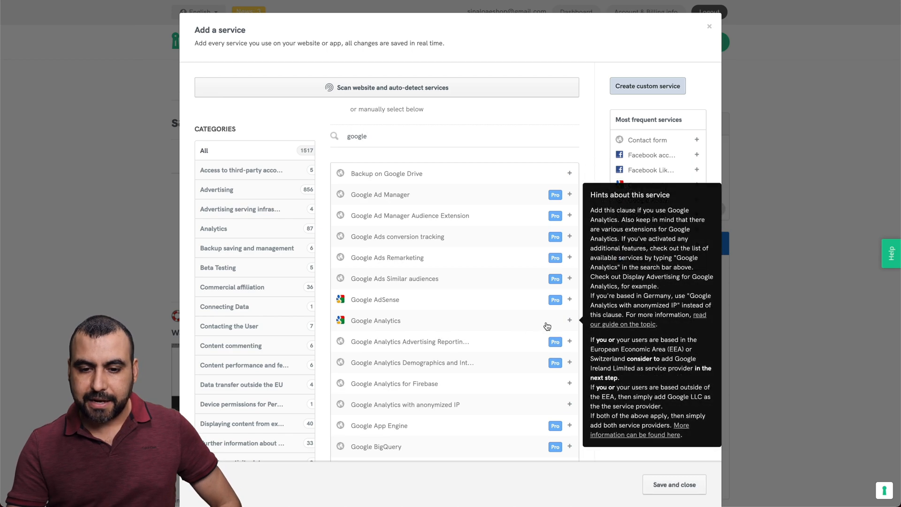
left_click(569, 321)
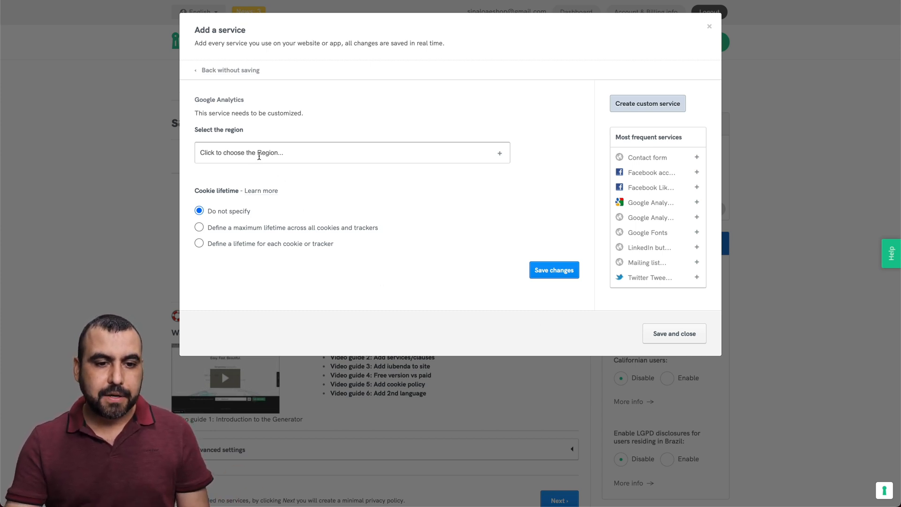
left_click(352, 153)
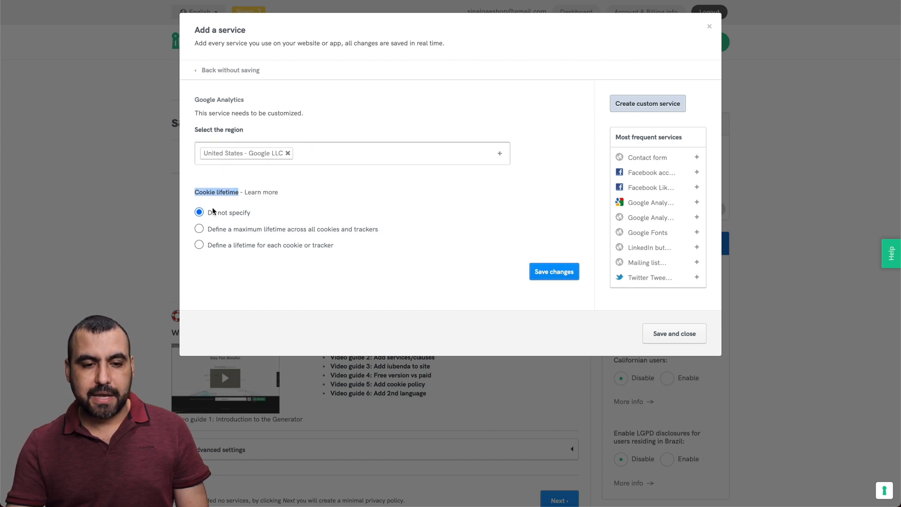
mouse_move(481, 266)
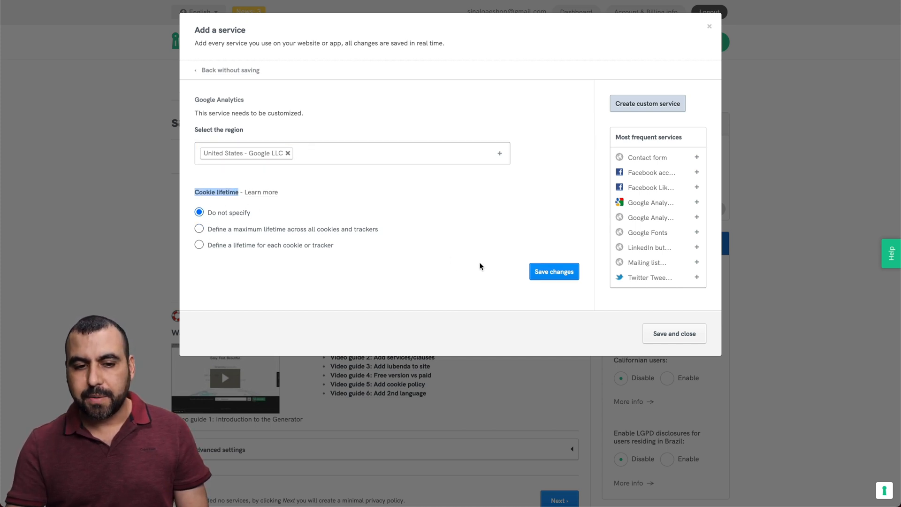
left_click(553, 271)
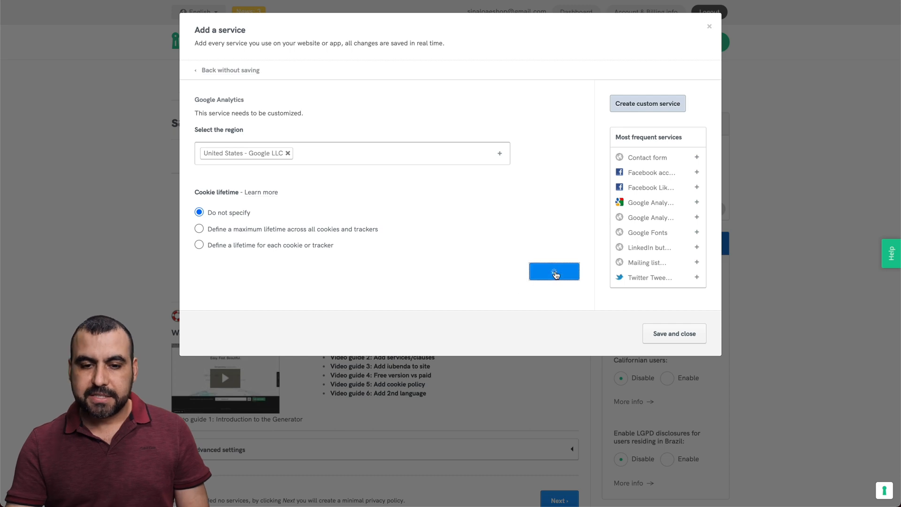
left_click(554, 271)
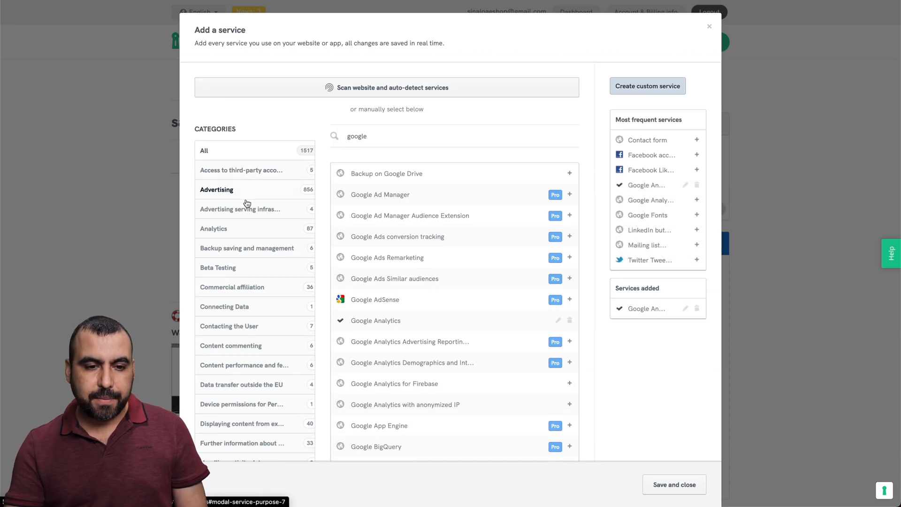
Step: Add Google AdSense from the Advertising category and save its region choice
left_click(241, 170)
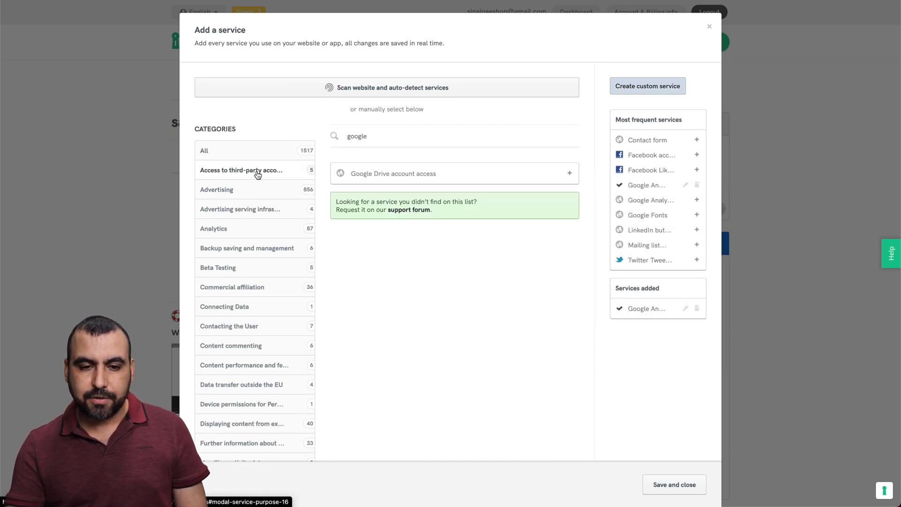
left_click(217, 189)
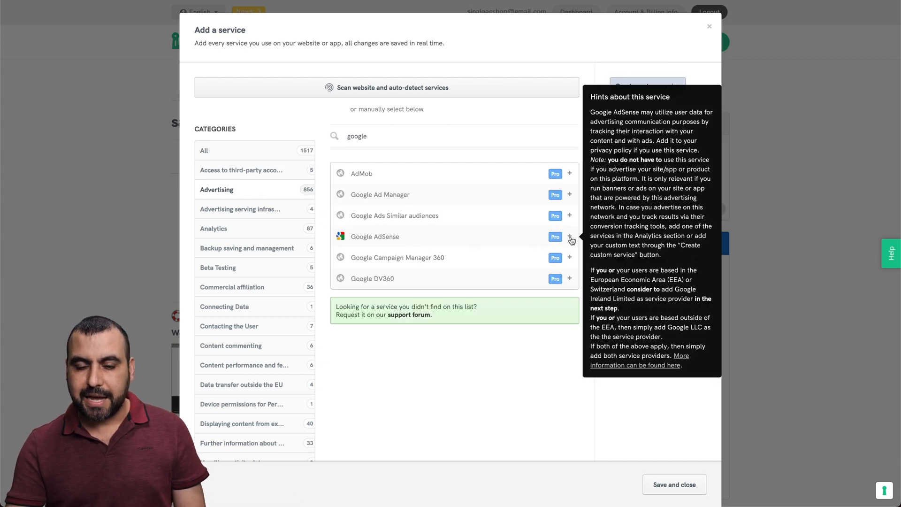
left_click(570, 237)
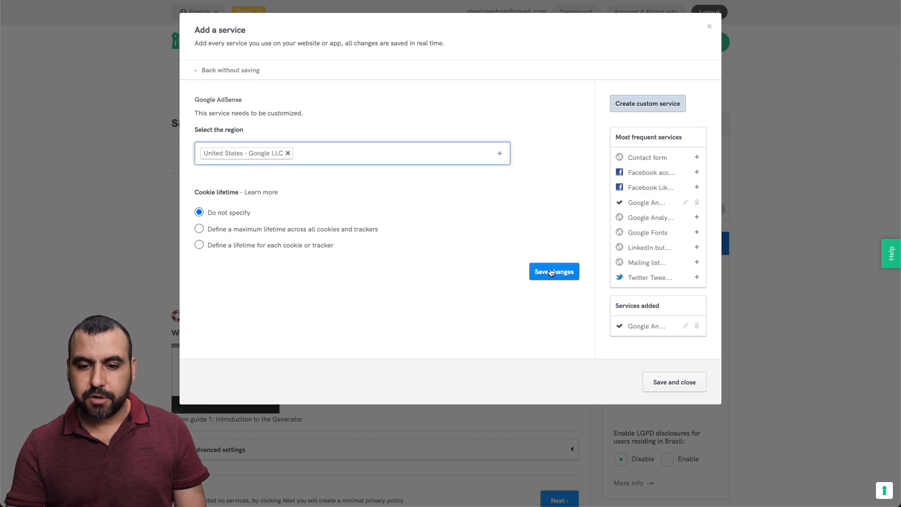
left_click(553, 271)
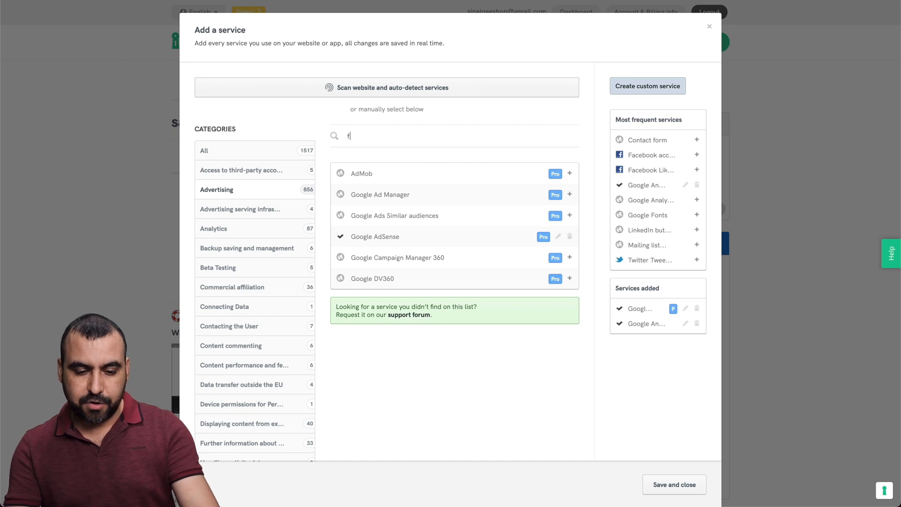
Step: Add Facebook Audience Network with the United States – Facebook, Inc. region
type("ace")
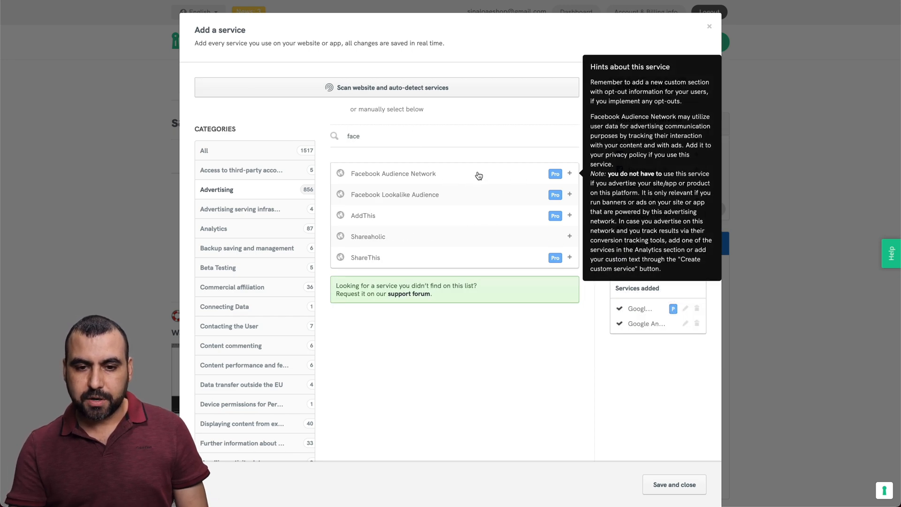
left_click(570, 173)
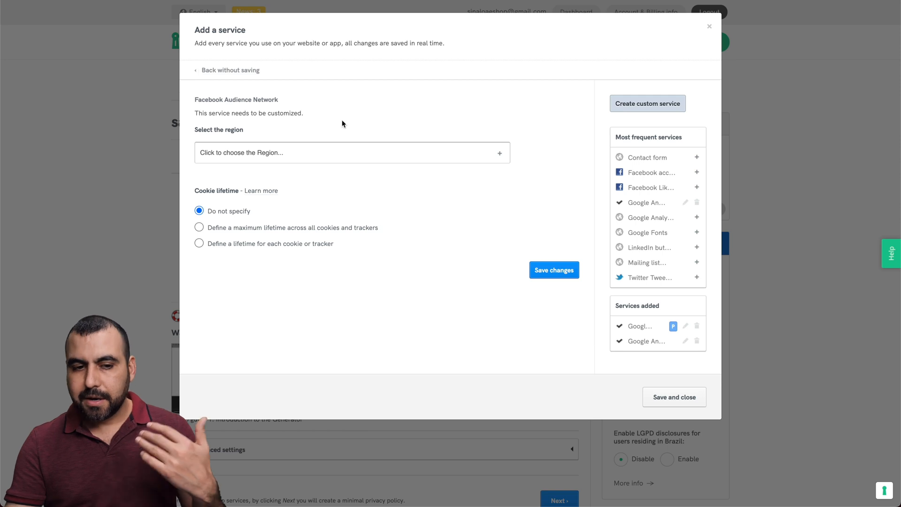
left_click(352, 152)
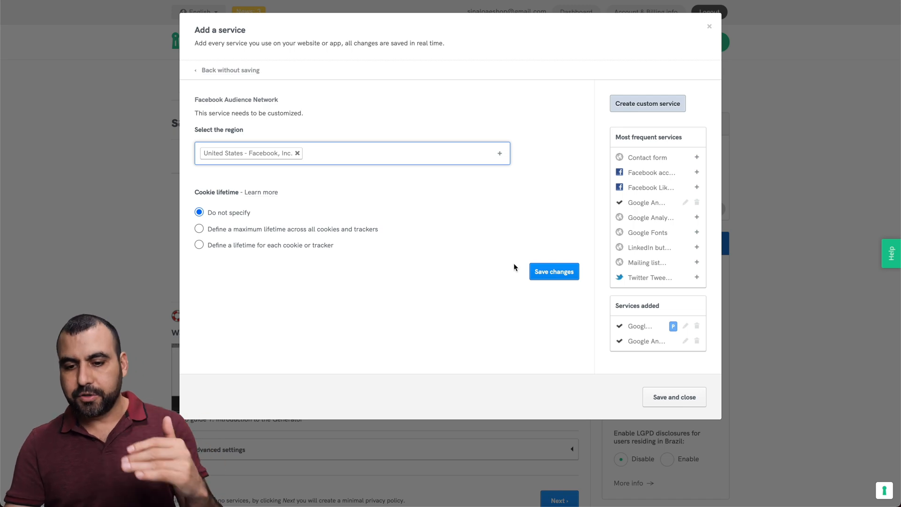
mouse_move(674, 396)
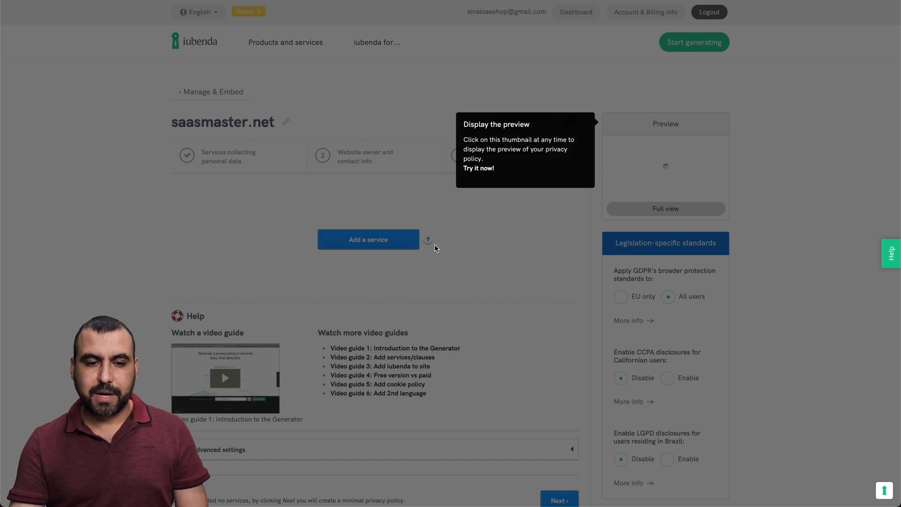
Step: Read the full privacy policy preview with its three services, then return to the services list
left_click(369, 240)
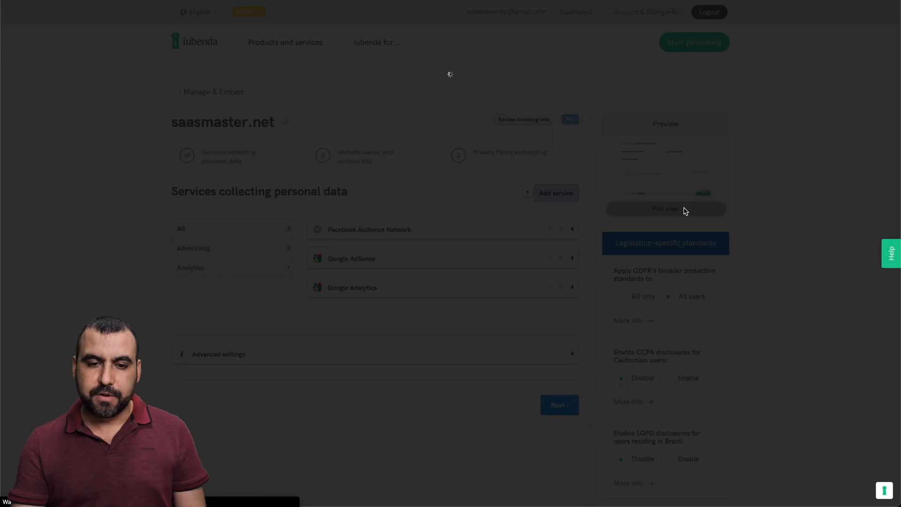
left_click(666, 209)
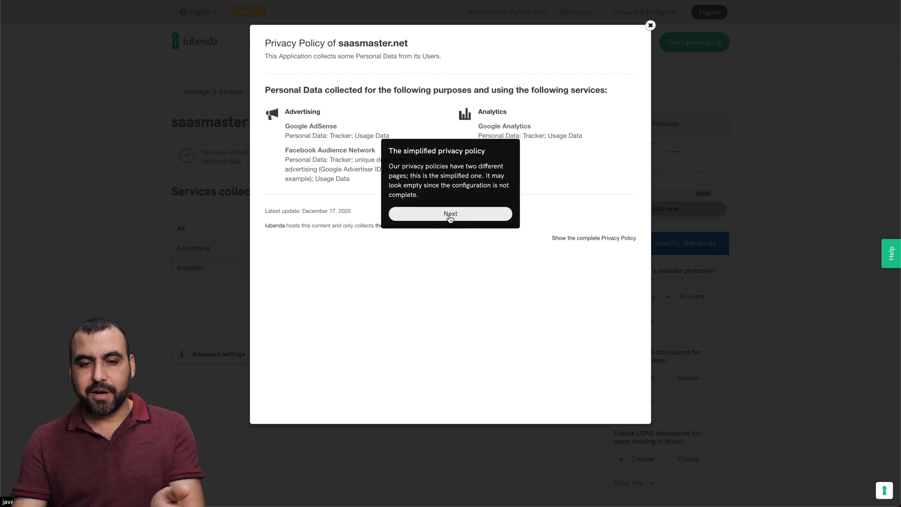
left_click(450, 214)
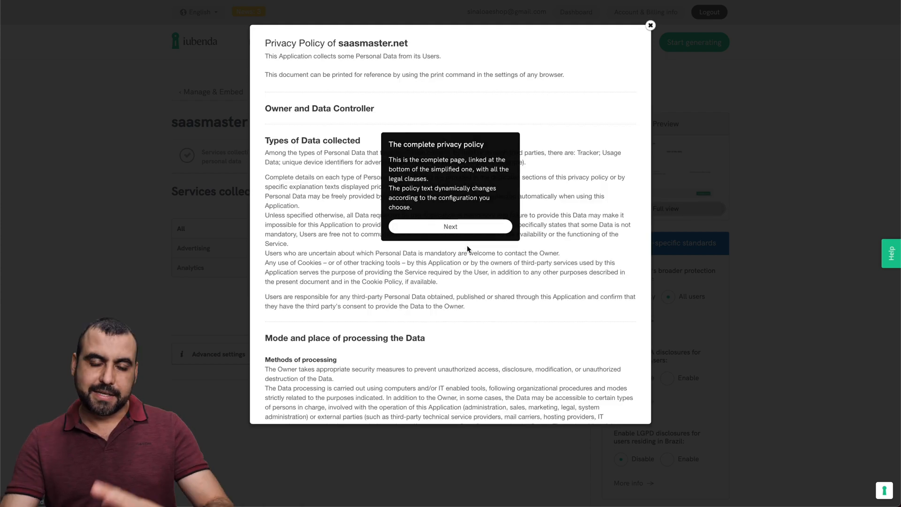
scroll("down", 3)
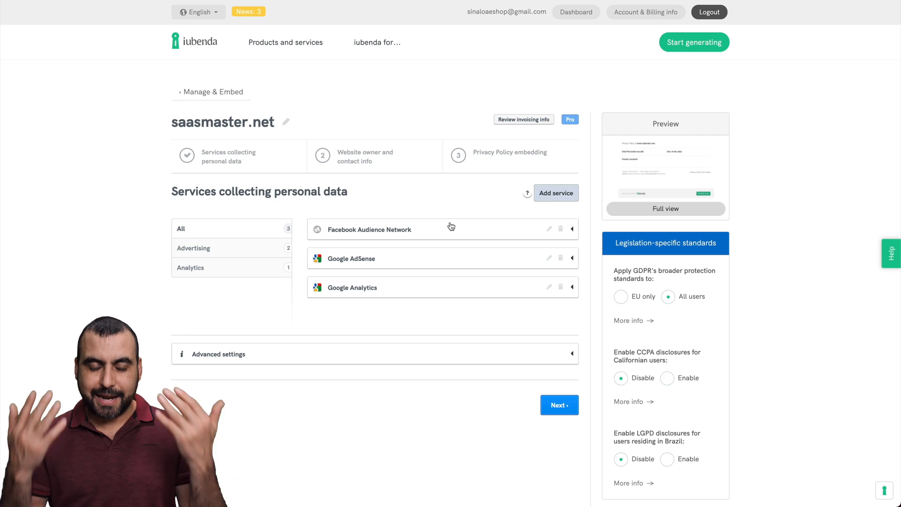
scroll("down", 3)
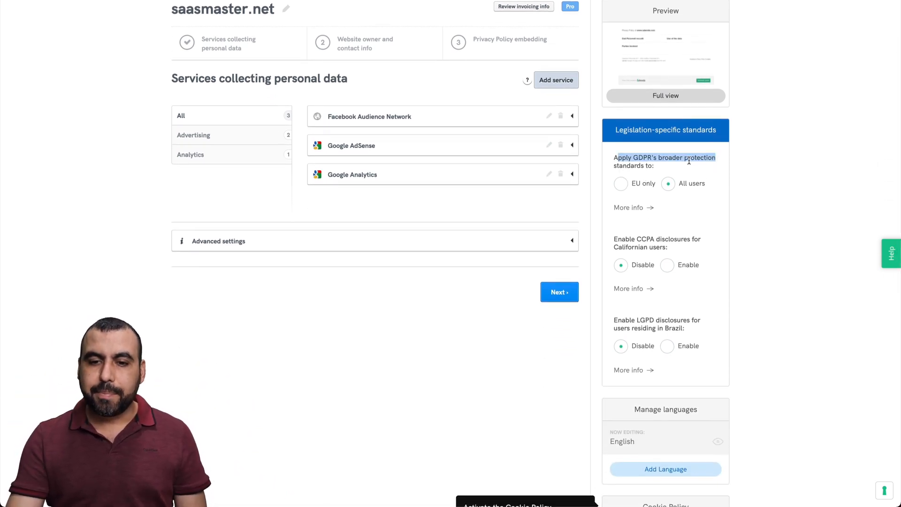
mouse_move(666, 178)
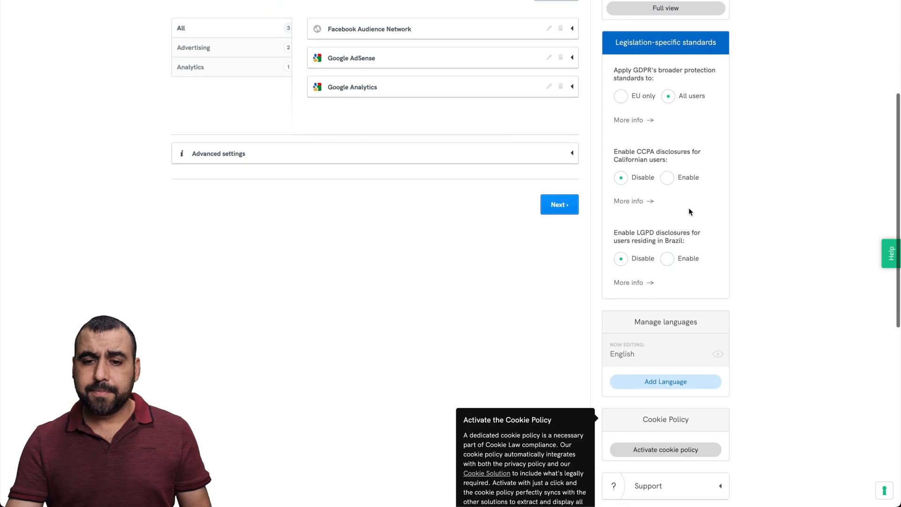
mouse_move(632, 148)
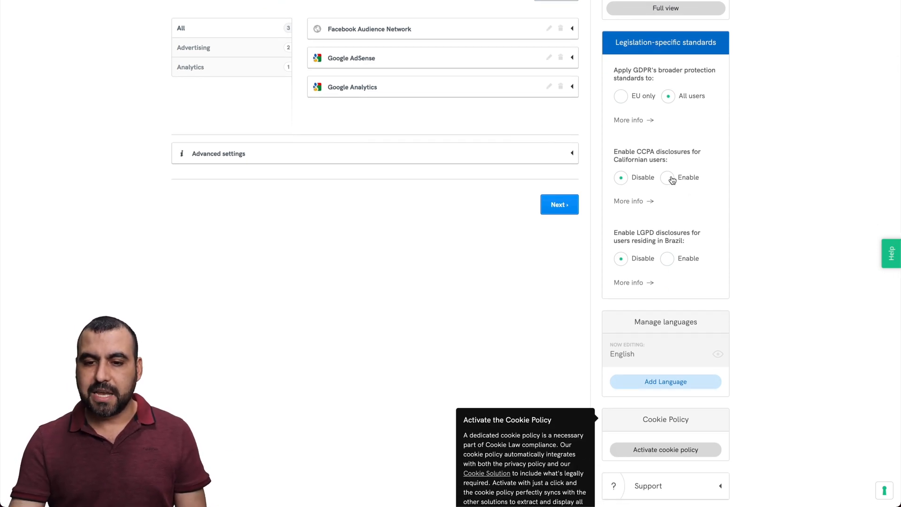
Step: Enable the CCPA and LGPD disclosures in Legislation-specific standards
left_click(668, 178)
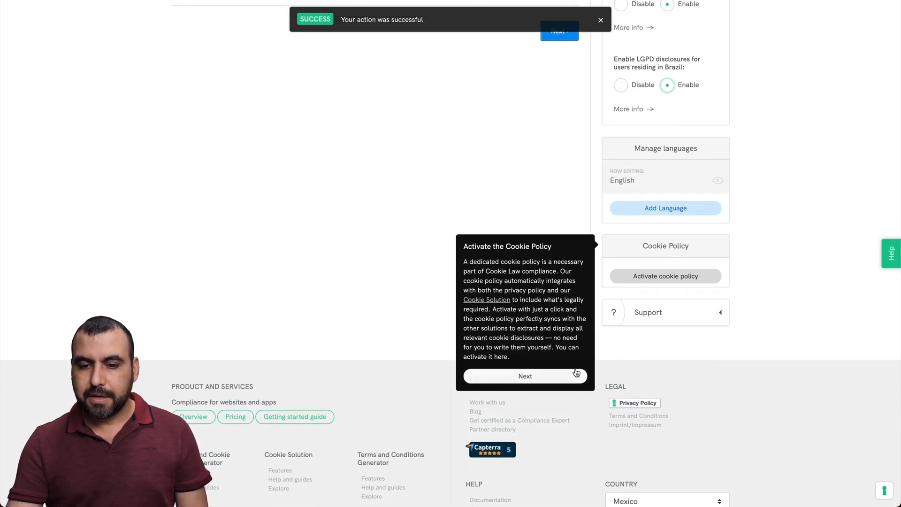
left_click(524, 375)
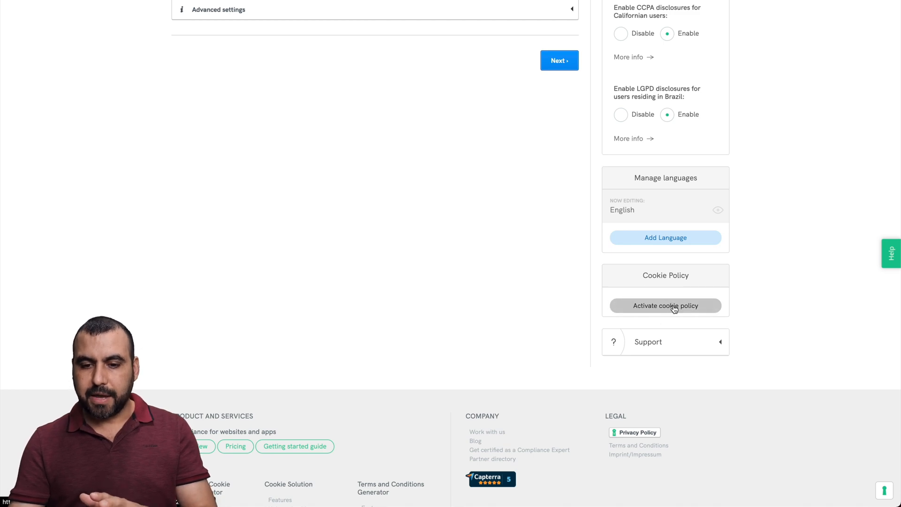
Step: Activate the cookie policy, save it with technical cookies and no lifetime, and continue
left_click(665, 305)
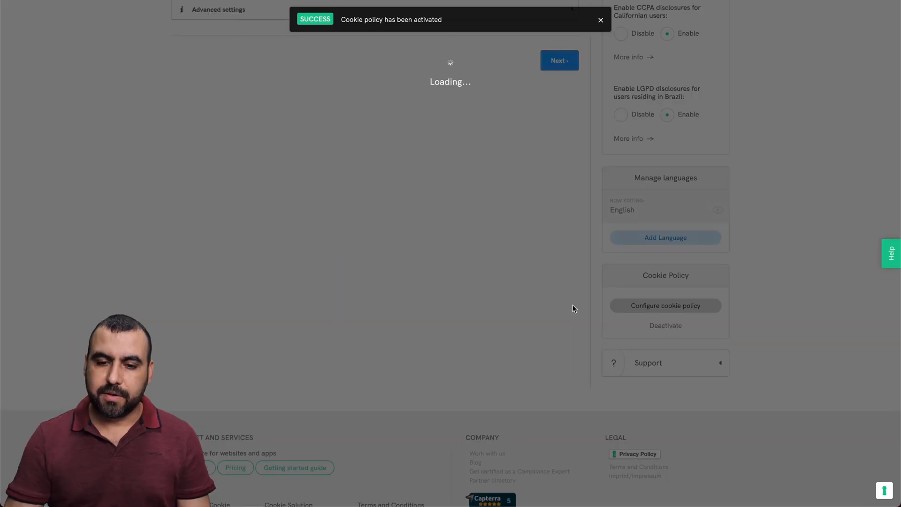
left_click(665, 305)
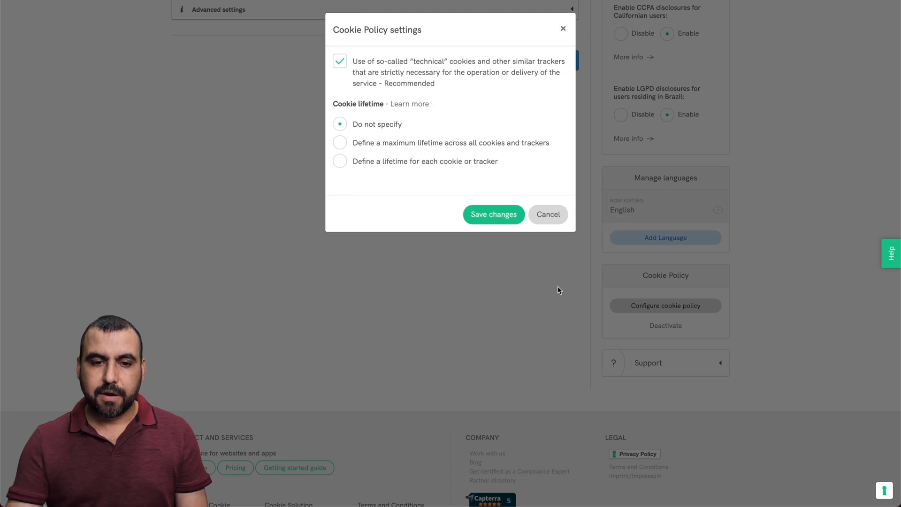
mouse_move(403, 72)
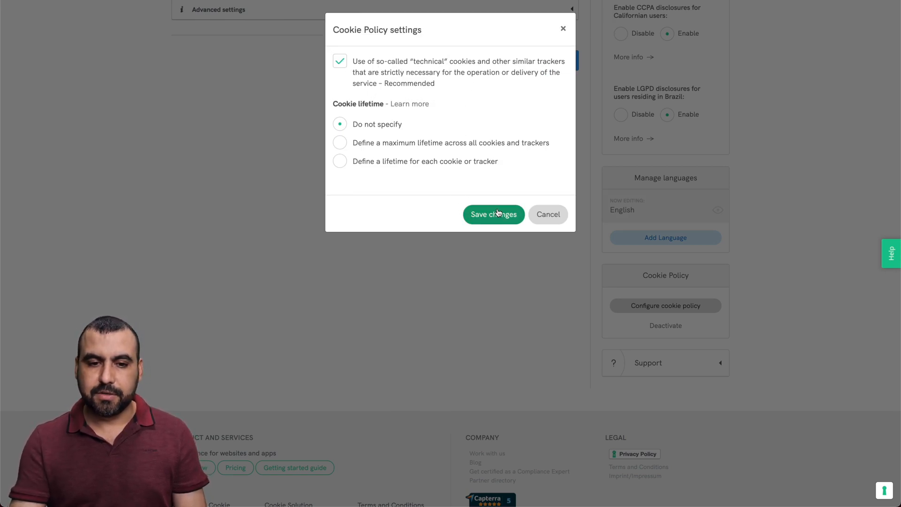
left_click(493, 215)
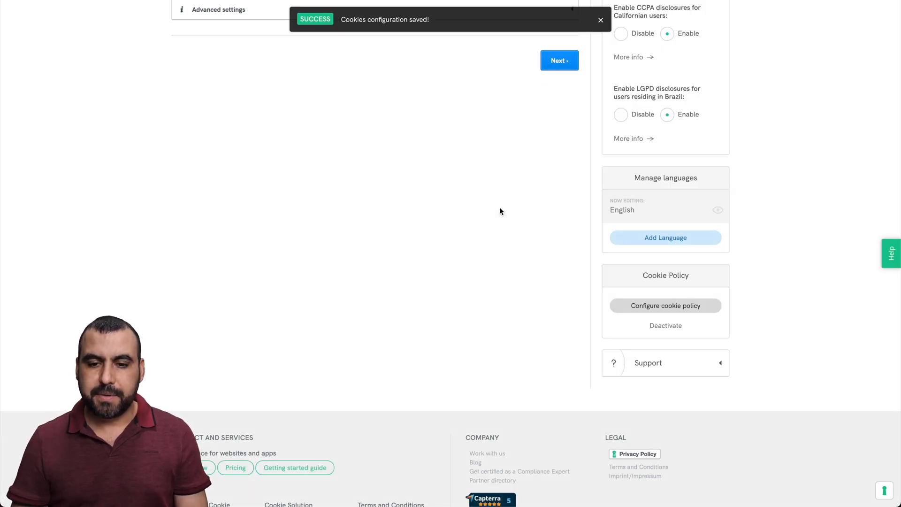
left_click(601, 20)
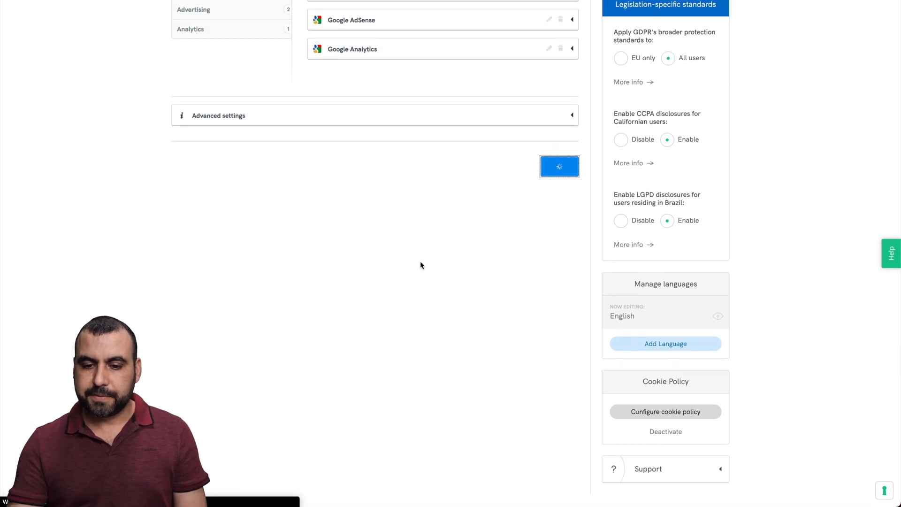
Step: Enter SaaS Master, Mexico with contact email as website owner and accept the generated policy
left_click(559, 166)
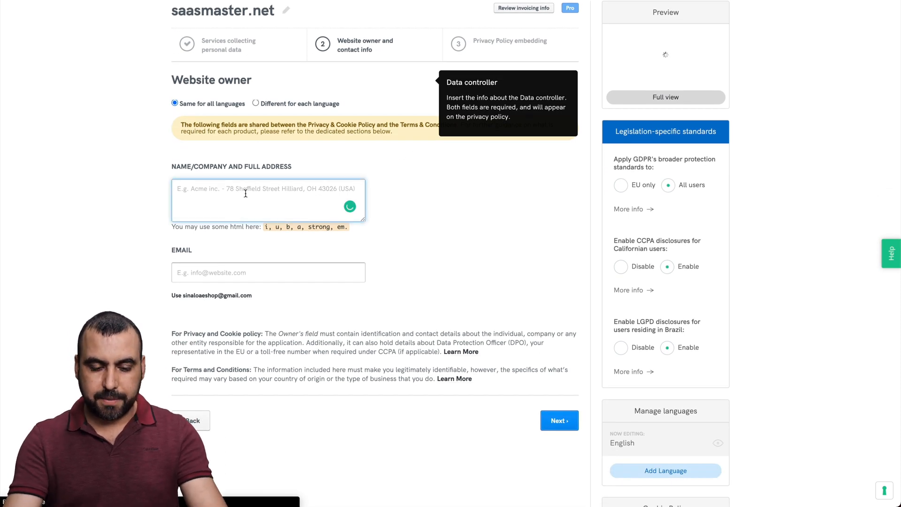
type("SaaS")
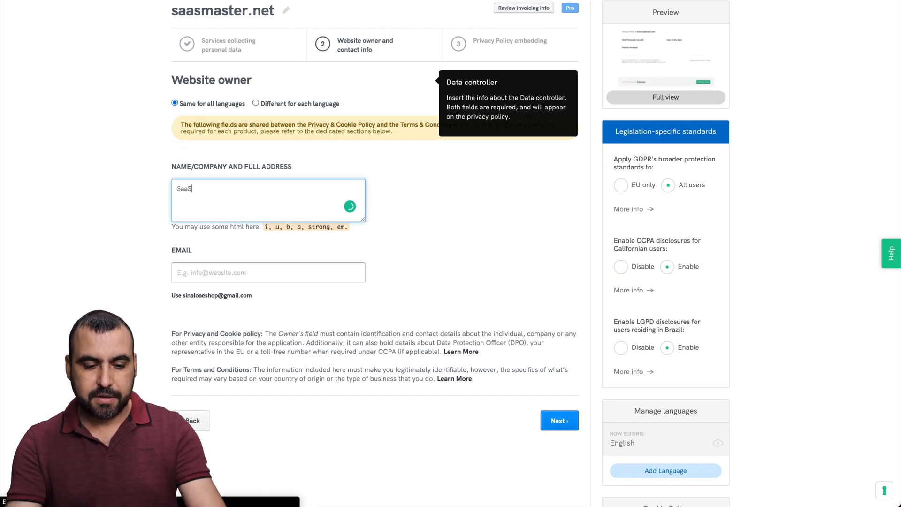
type("Master")
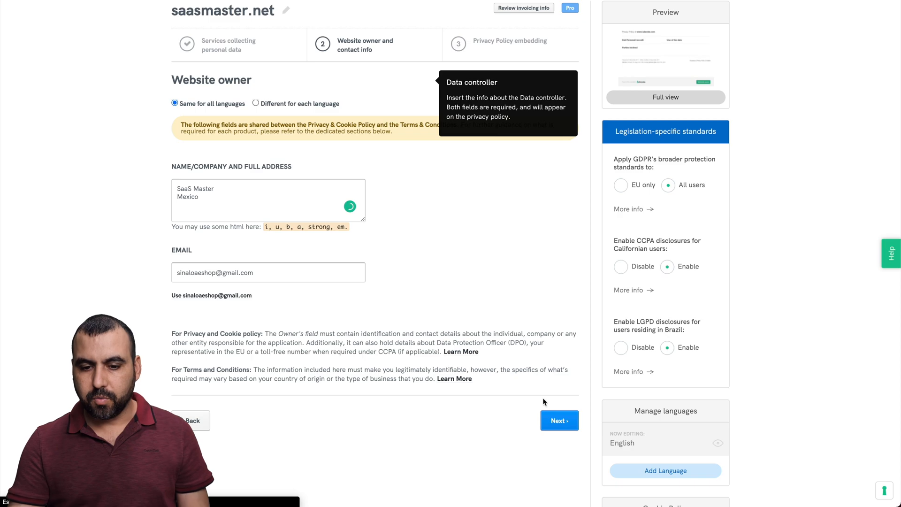
left_click(558, 421)
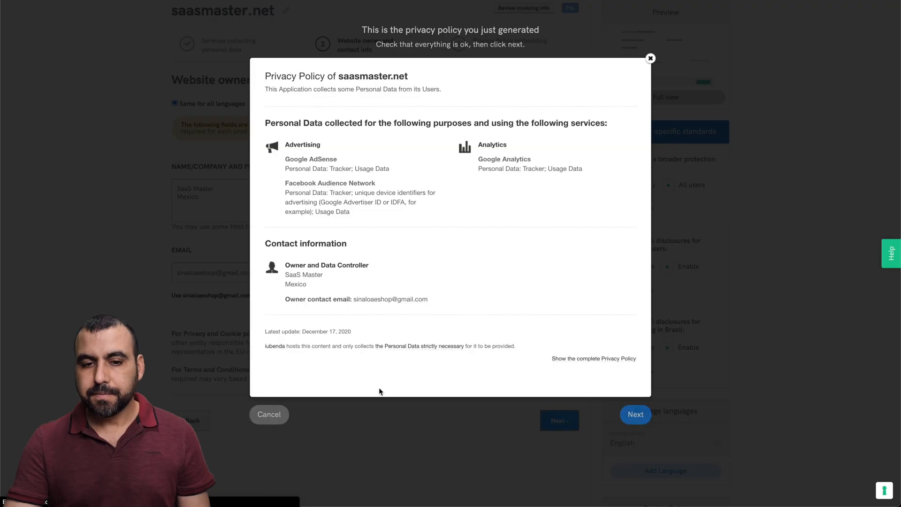
mouse_move(401, 219)
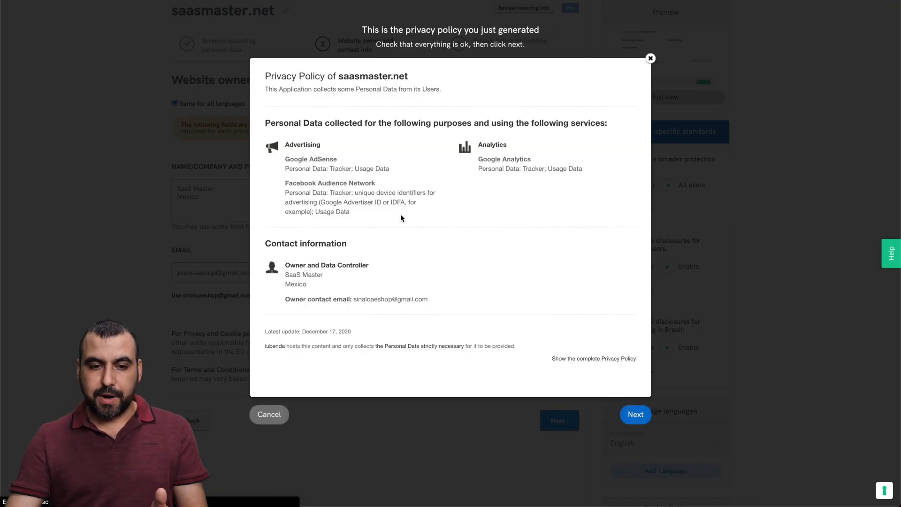
mouse_move(366, 259)
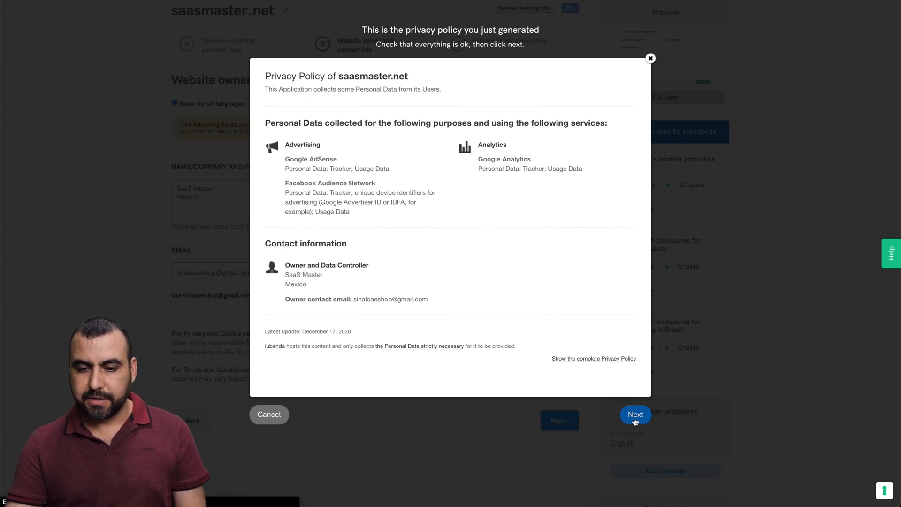
left_click(634, 414)
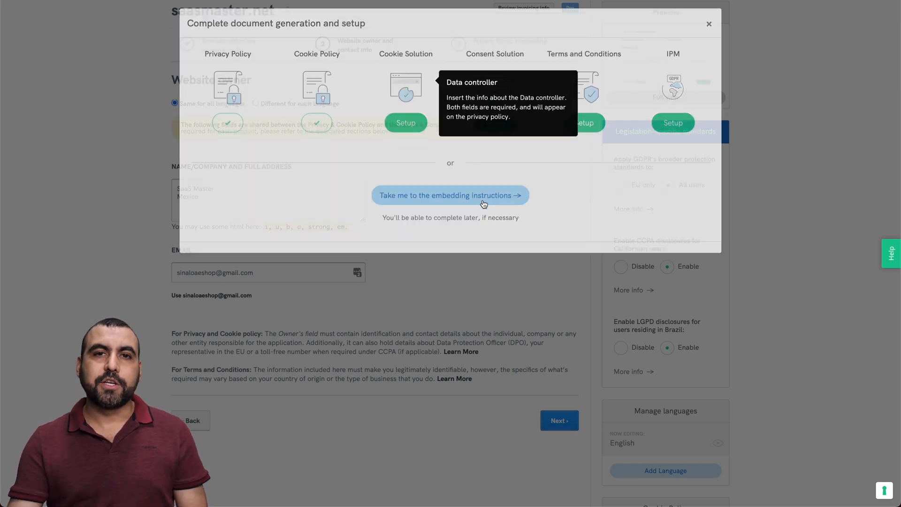
Step: Reach the embedding instructions and show the code for embedding the policy text in the body
left_click(708, 23)
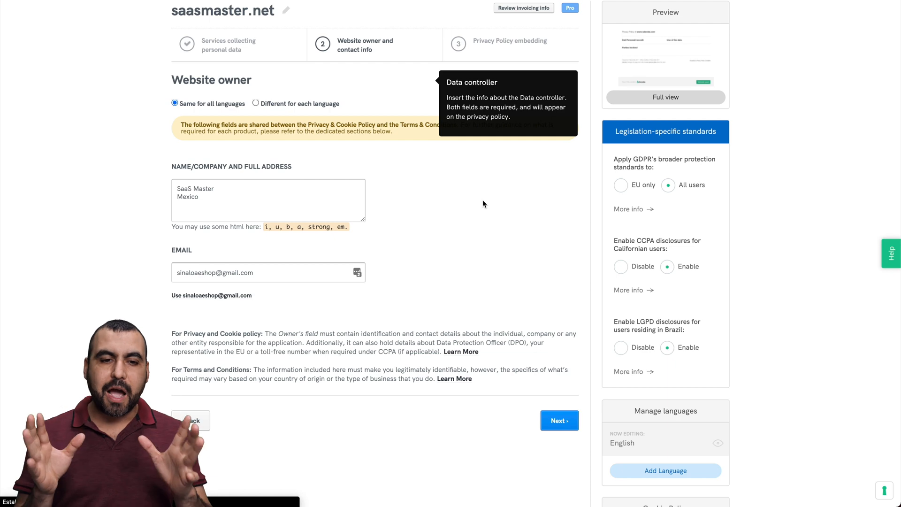
left_click(558, 421)
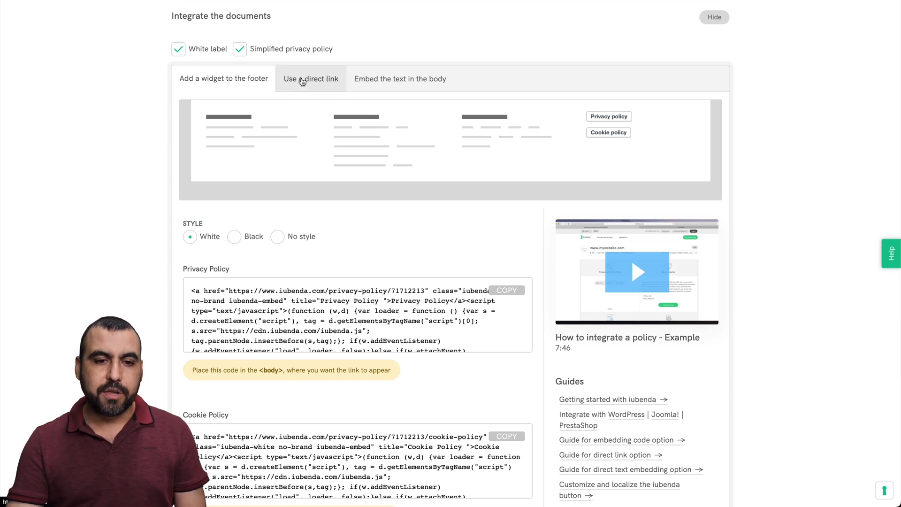
left_click(311, 79)
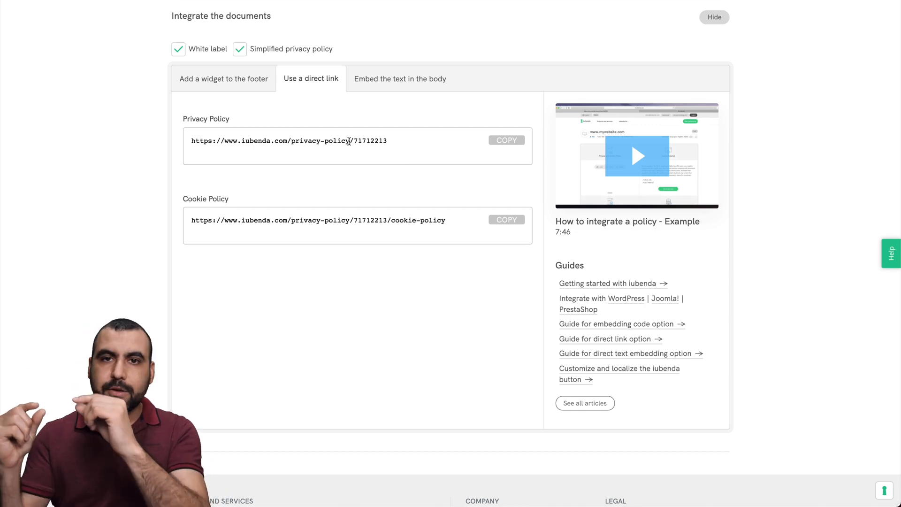
mouse_move(369, 96)
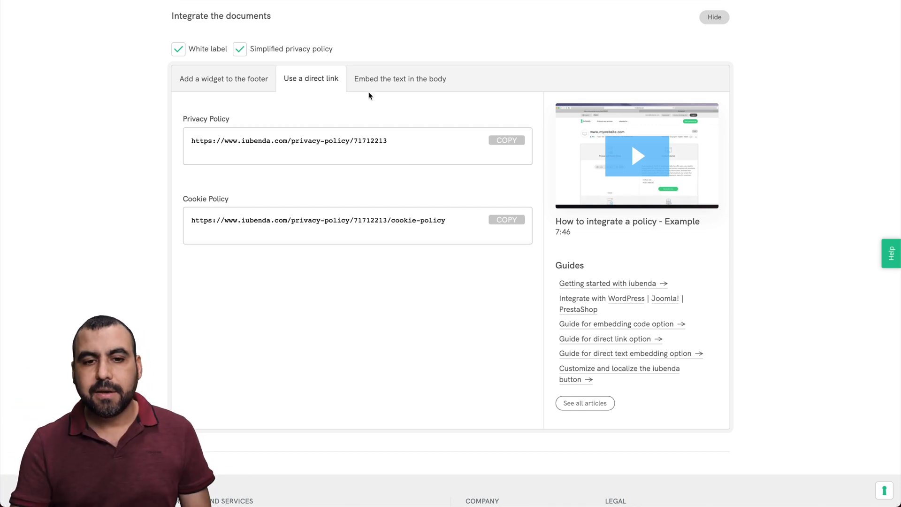
left_click(400, 78)
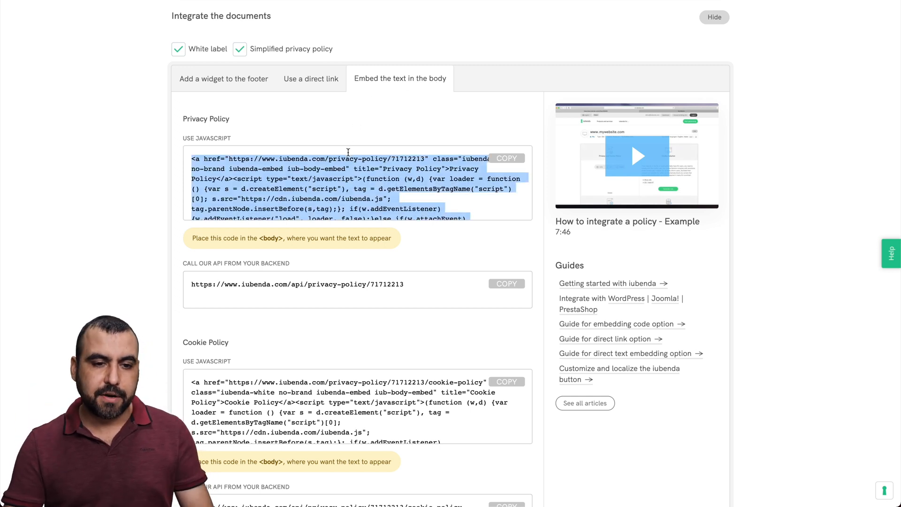
mouse_move(201, 322)
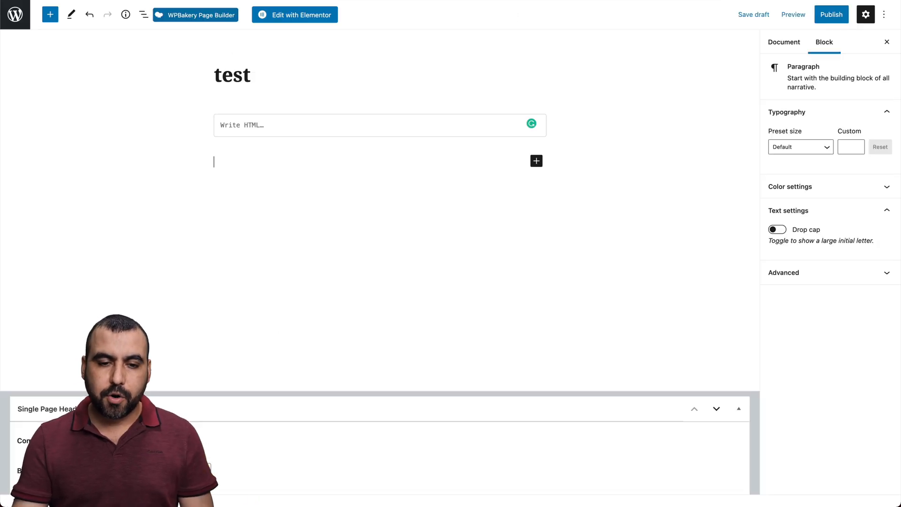
Step: Paste the iubenda embed code into the Custom HTML block and preview the test page
left_click(379, 125)
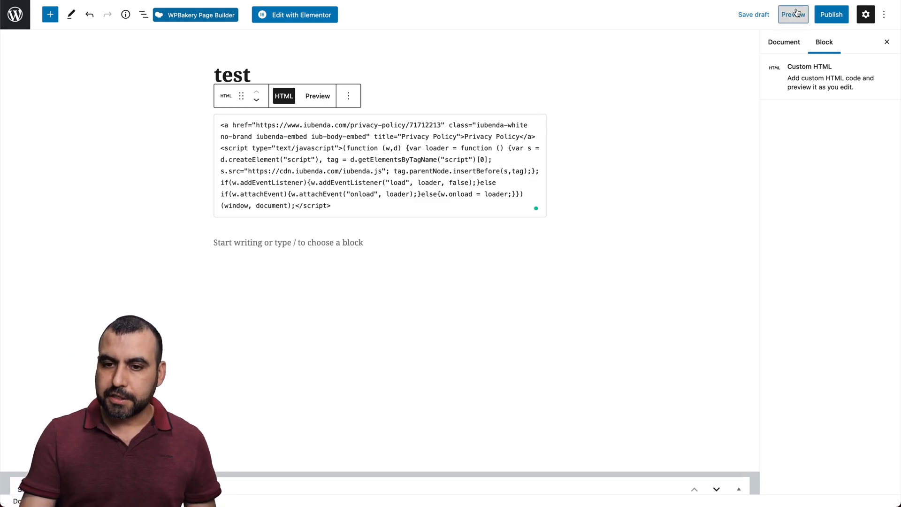
left_click(793, 14)
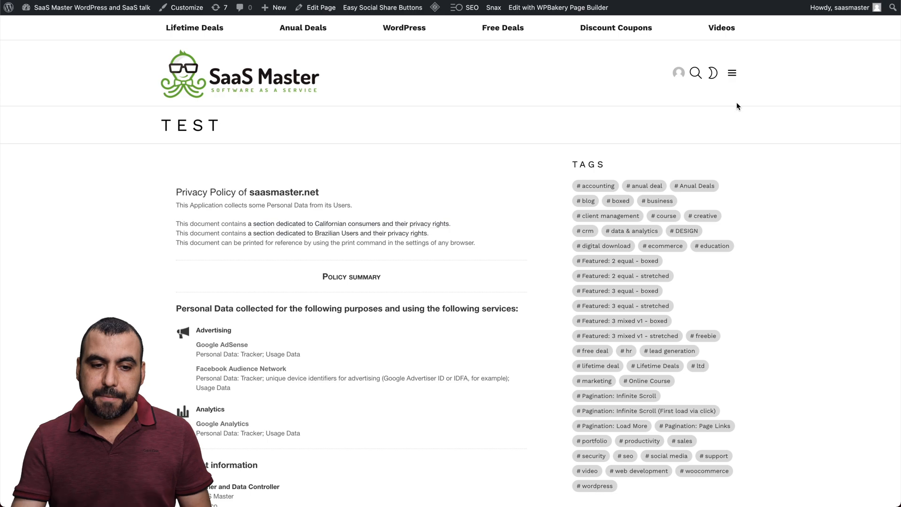
Step: Scroll through the whole embedded policy on the TEST page, highlighting 'Brazil' in the transfer heading
scroll("down", 3)
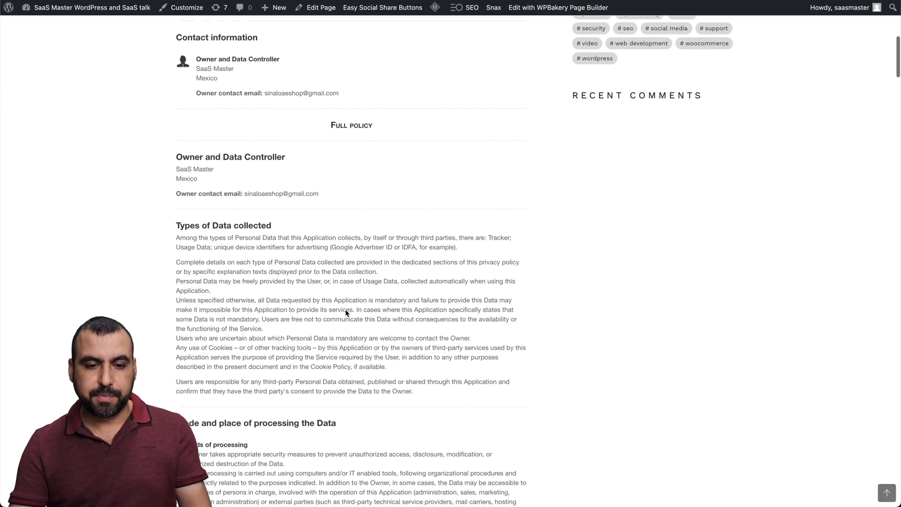
scroll("down", 3)
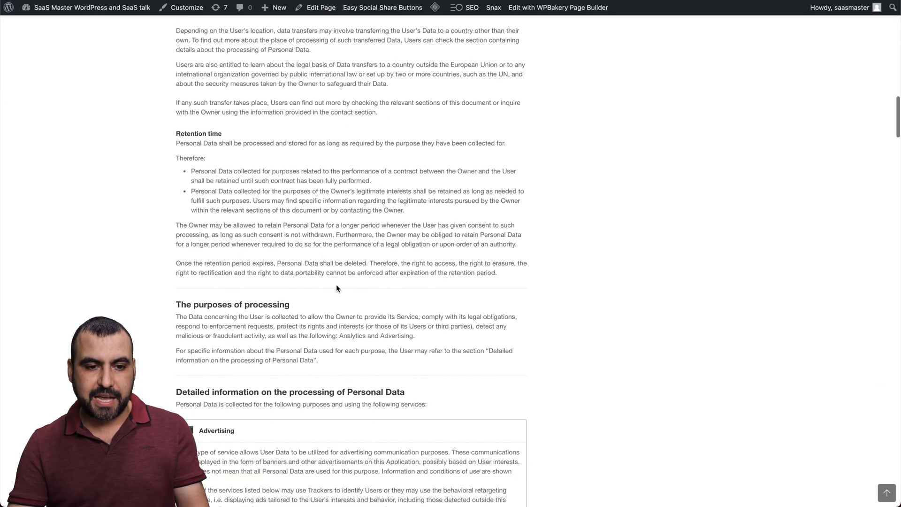
scroll("down", 3)
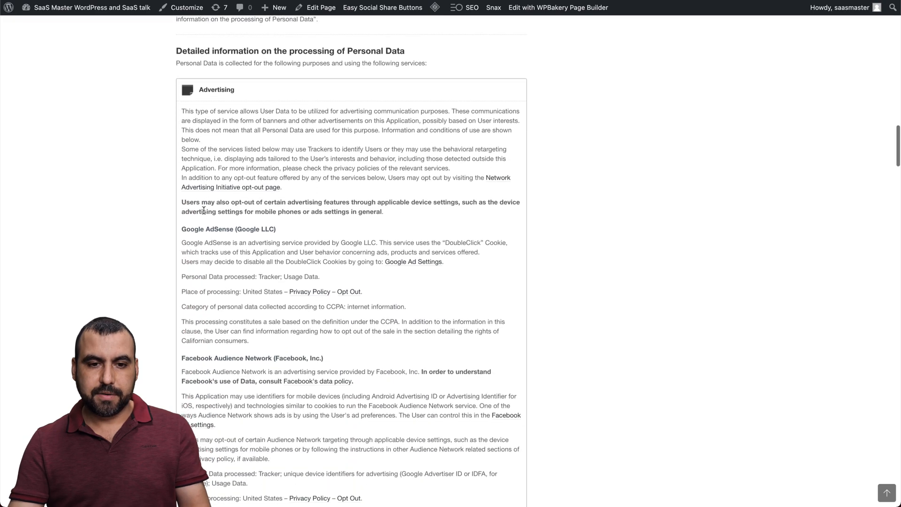
scroll("down", 3)
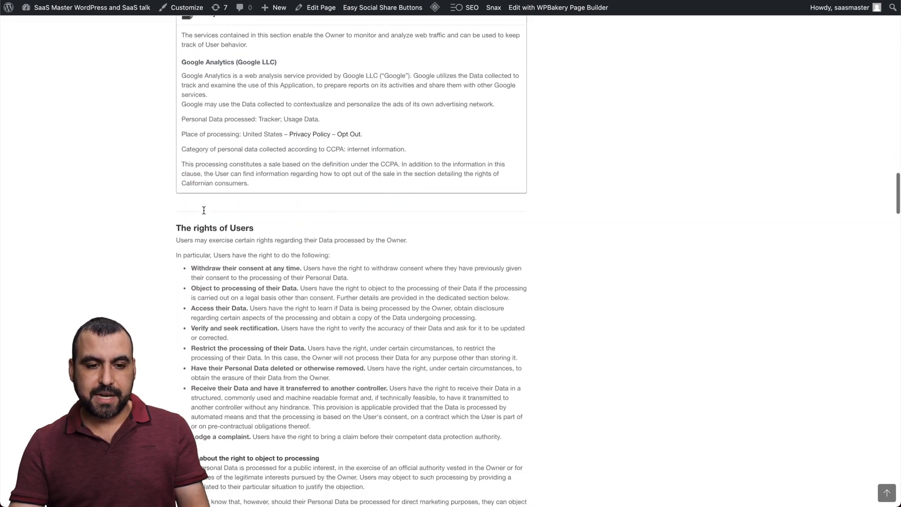
scroll("down", 3)
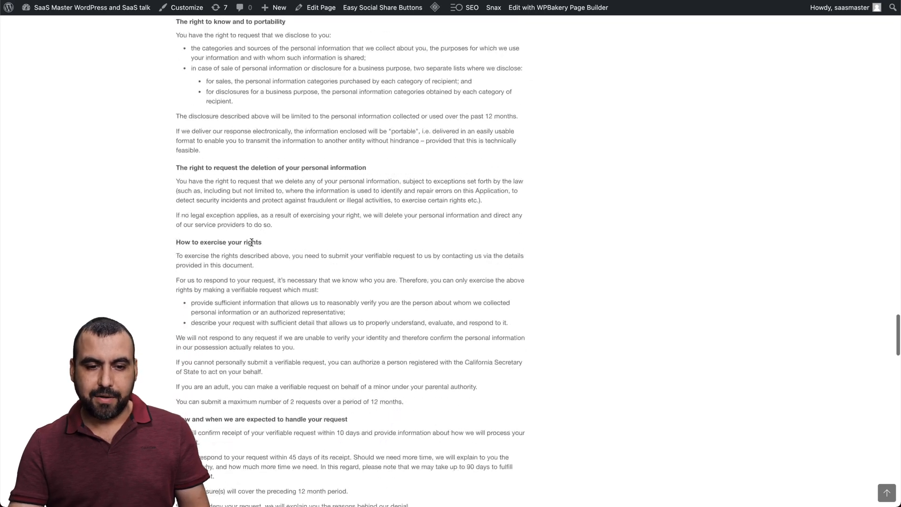
scroll("down", 3)
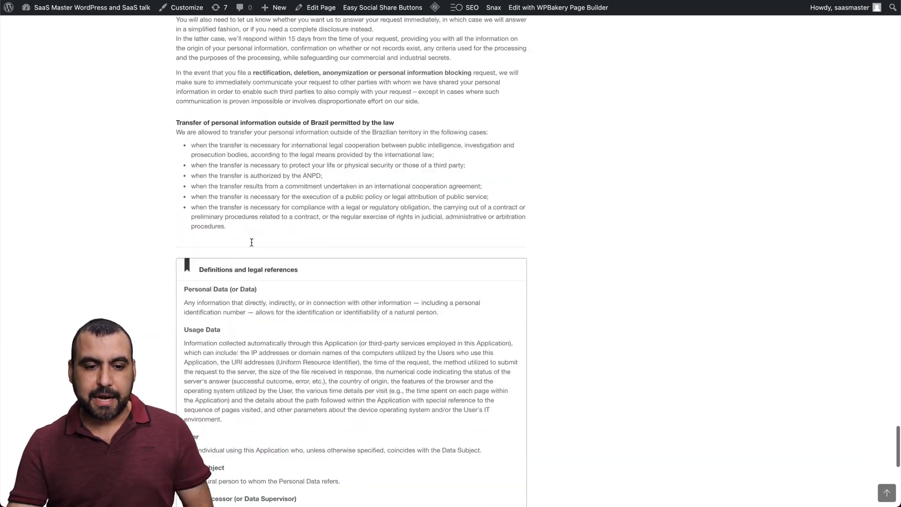
scroll("down", 3)
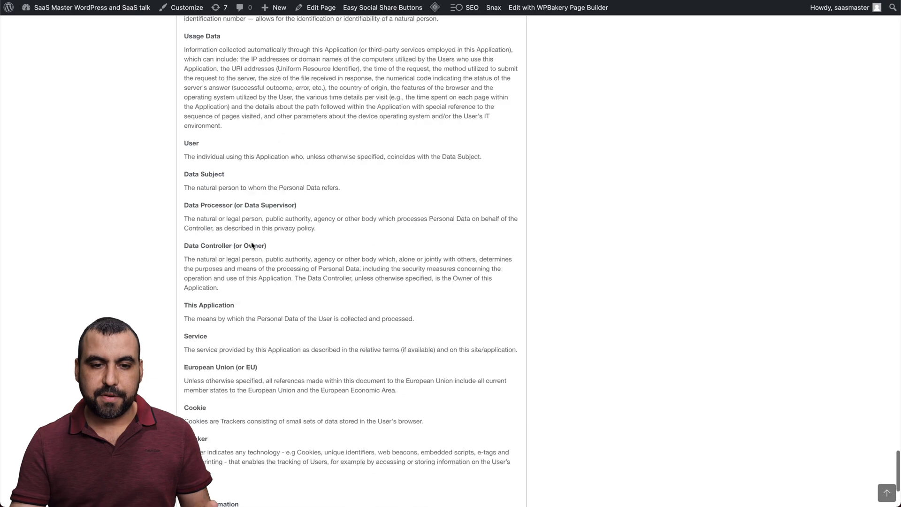
scroll("up", 3)
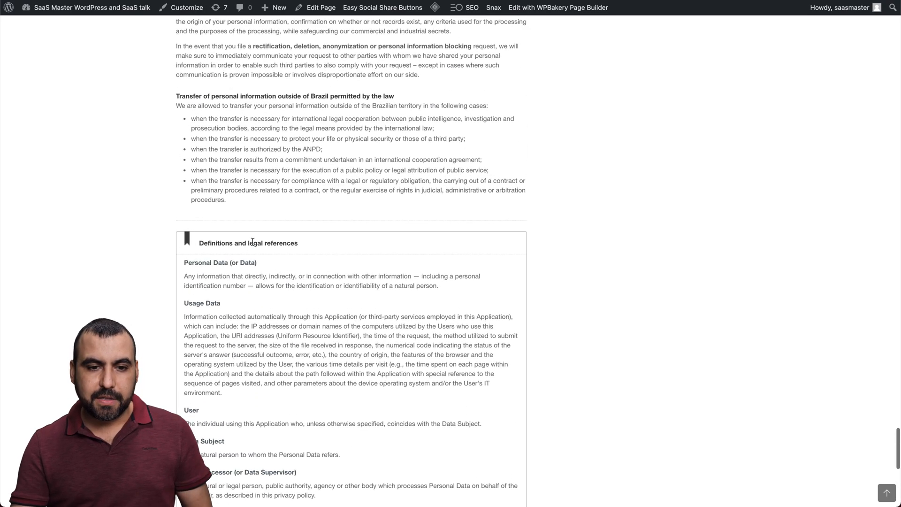
double_click(319, 96)
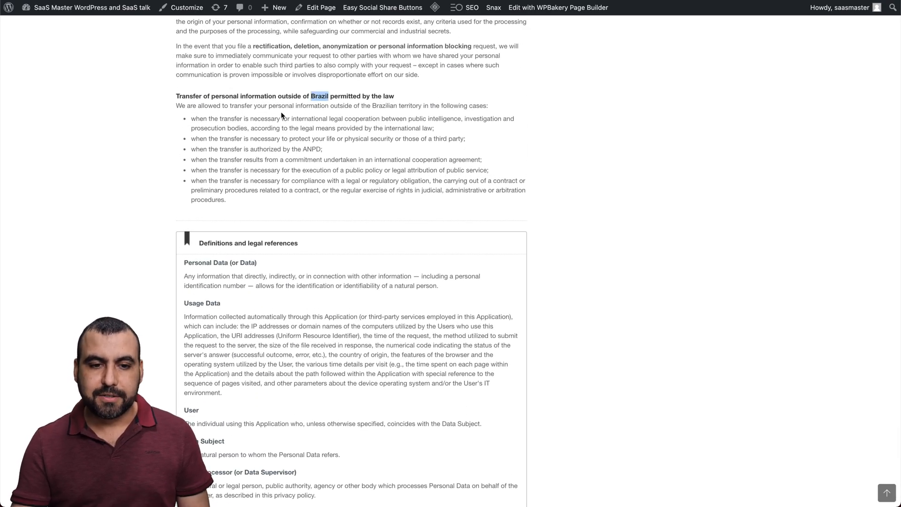
scroll("up", 3)
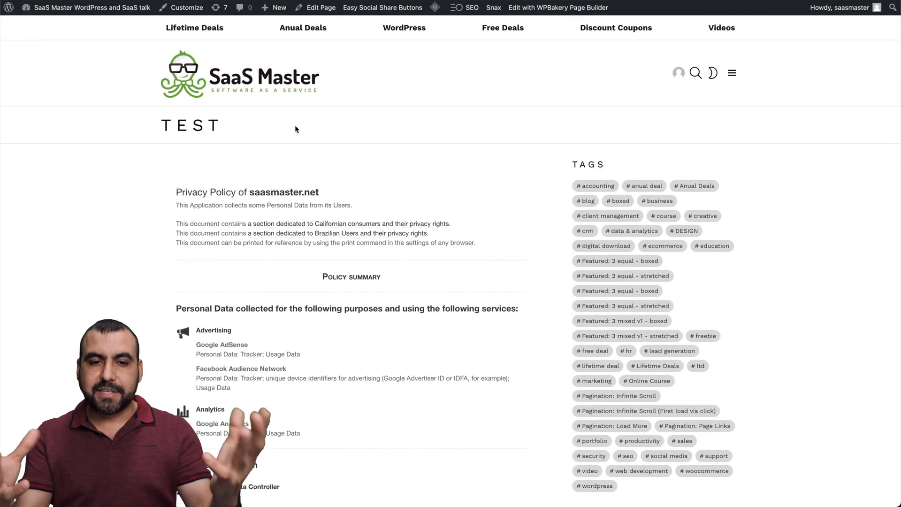
mouse_move(623, 276)
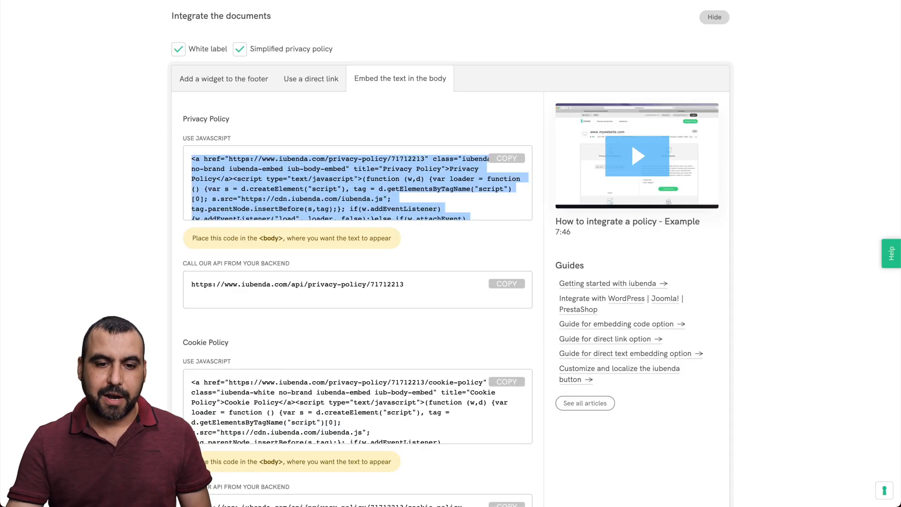
Step: Scroll the embed page and return to the dashboard showing saasmaster.net at 1/5 licenses
scroll("down", 3)
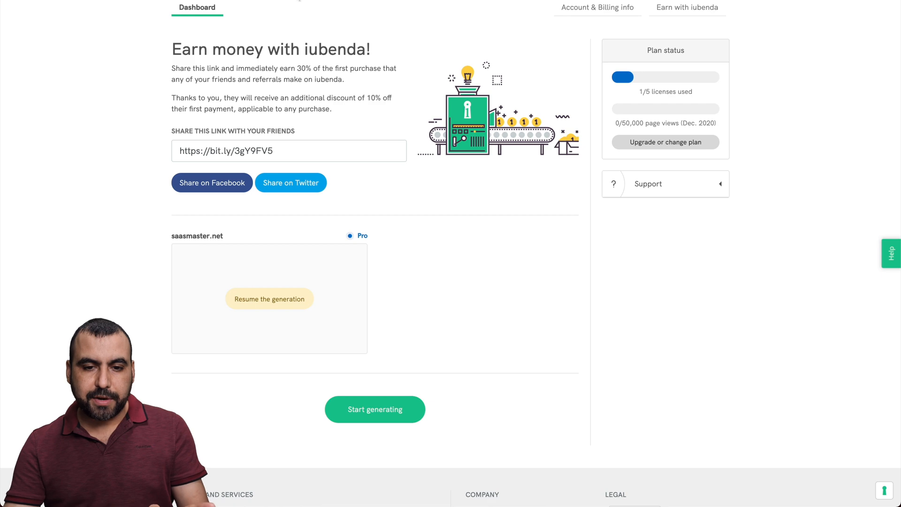
scroll("up", 3)
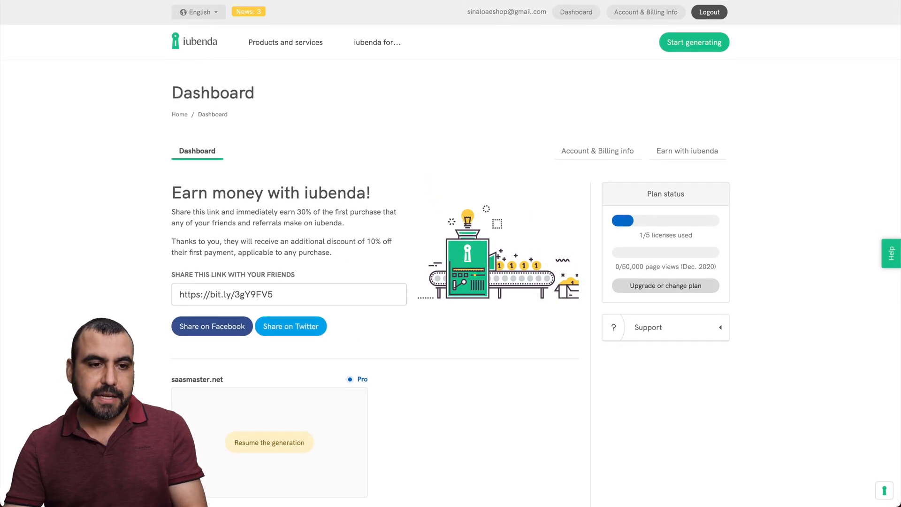
mouse_move(342, 235)
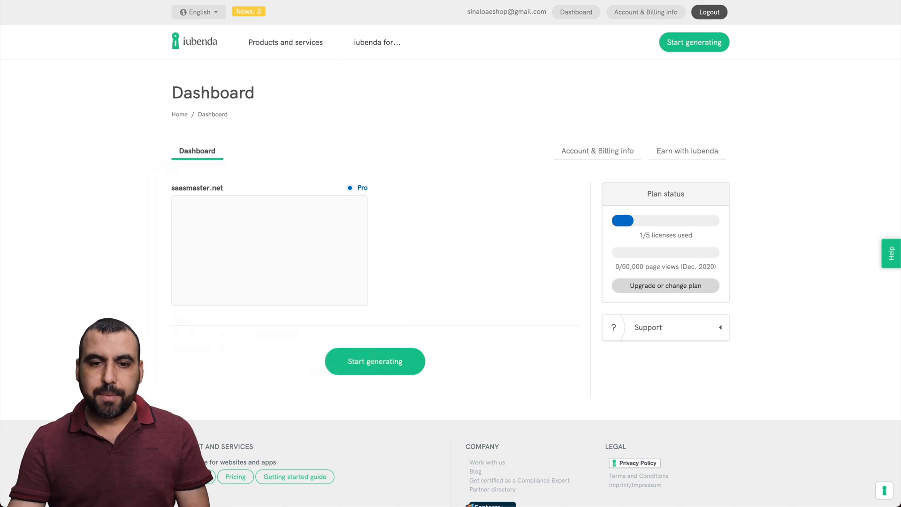
Step: Open the saasmaster.net project and start generating its Terms and Conditions
left_click(375, 360)
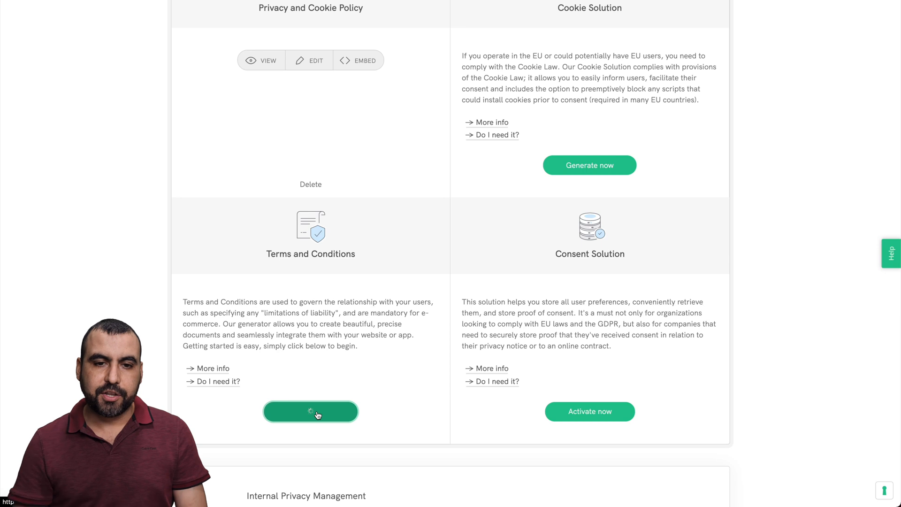
left_click(311, 412)
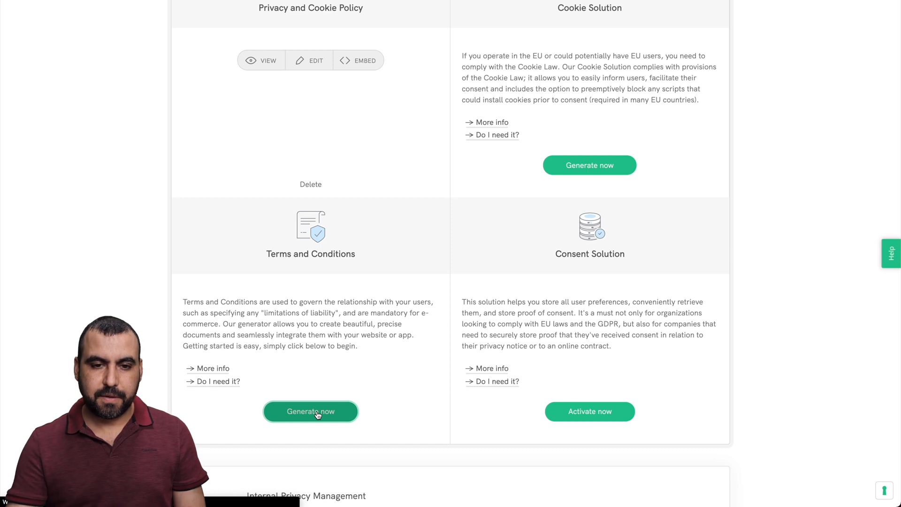
left_click(311, 412)
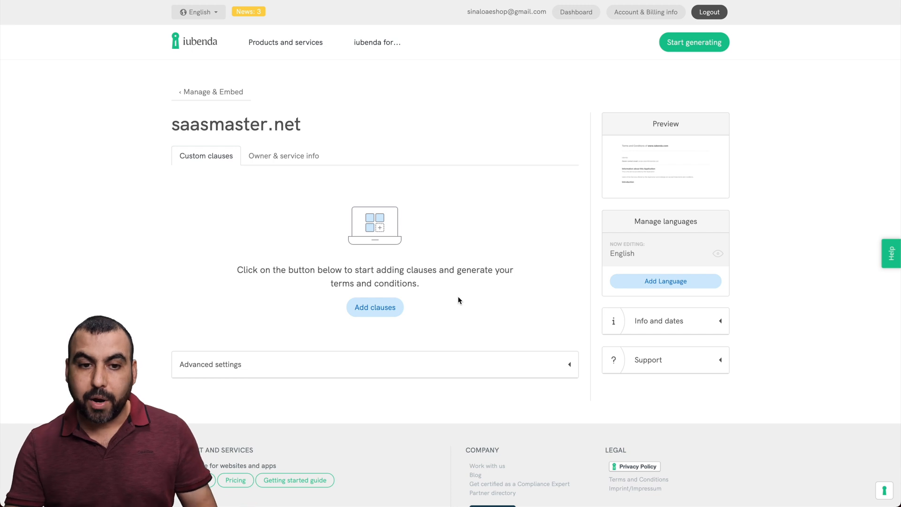
mouse_move(334, 204)
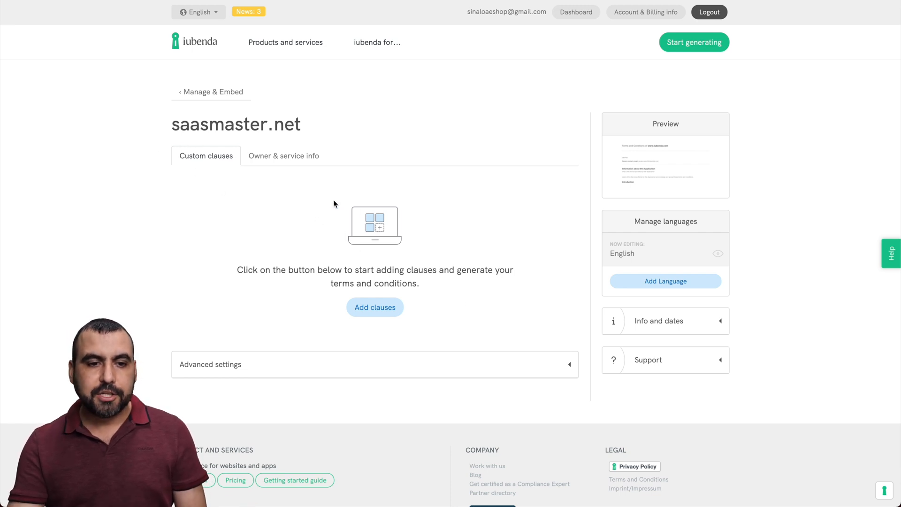
Step: Open the 'Add, edit or remove clauses' catalogue for saasmaster.net's Terms and Conditions
left_click(375, 307)
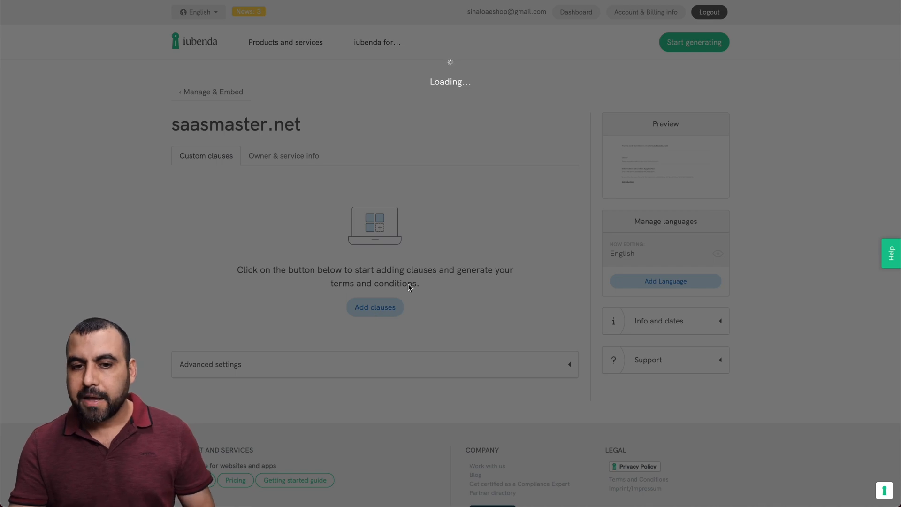
left_click(375, 307)
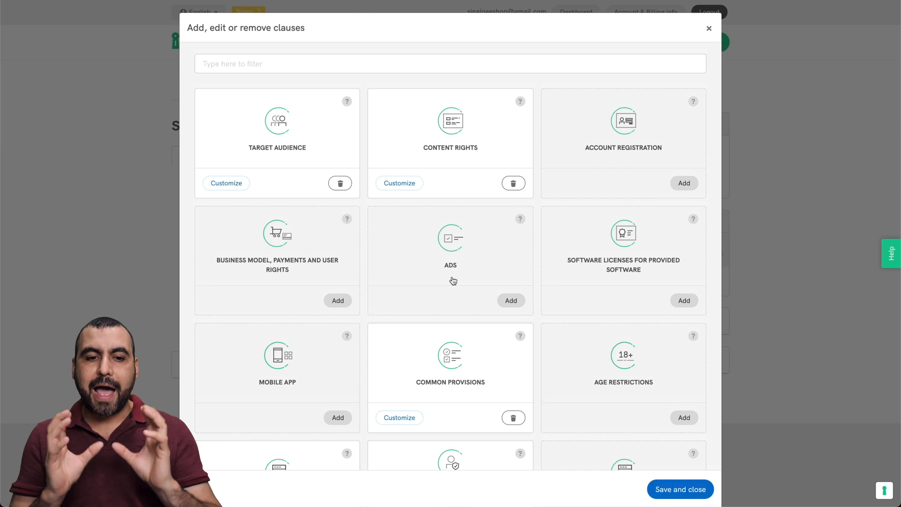
mouse_move(292, 181)
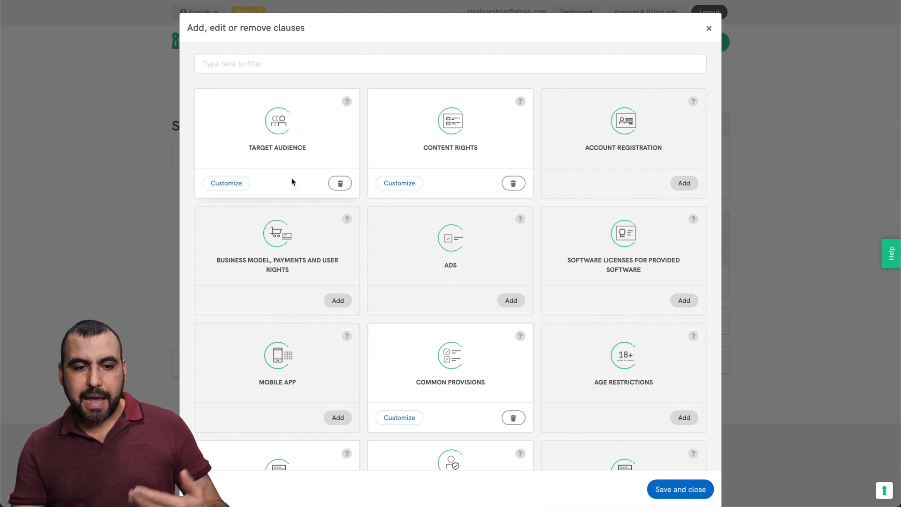
mouse_move(280, 129)
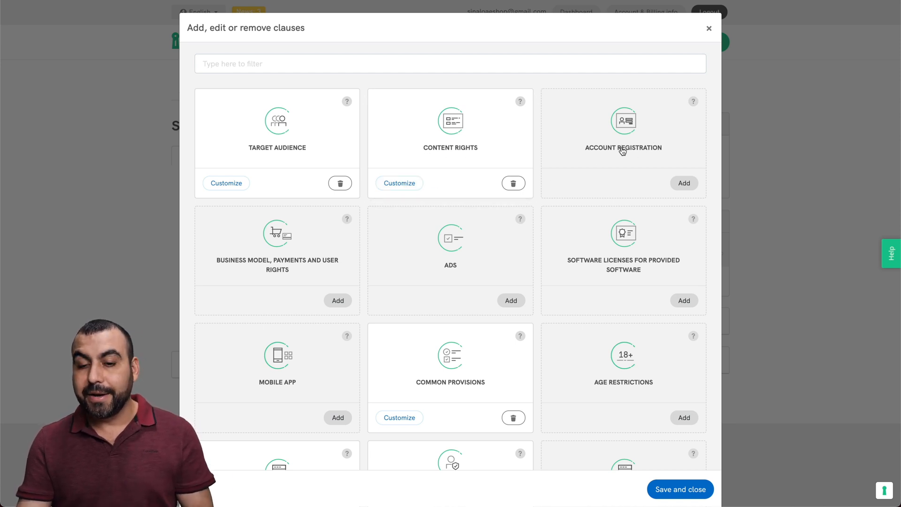
mouse_move(623, 132)
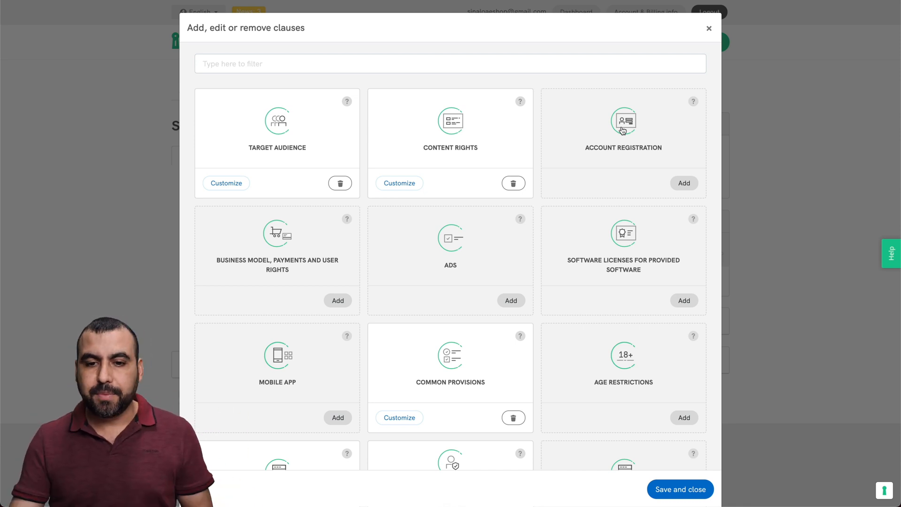
Step: Add the Account Registration clause with sign-up left optional
left_click(683, 183)
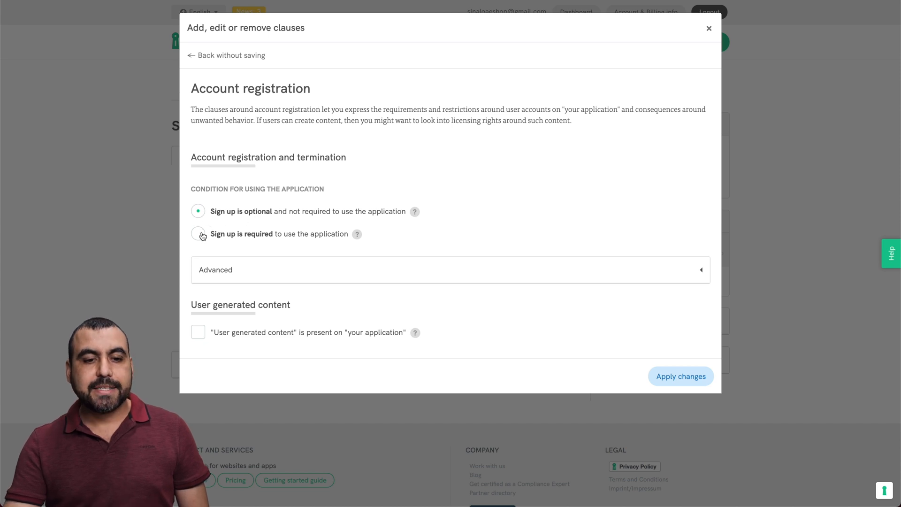
mouse_move(272, 256)
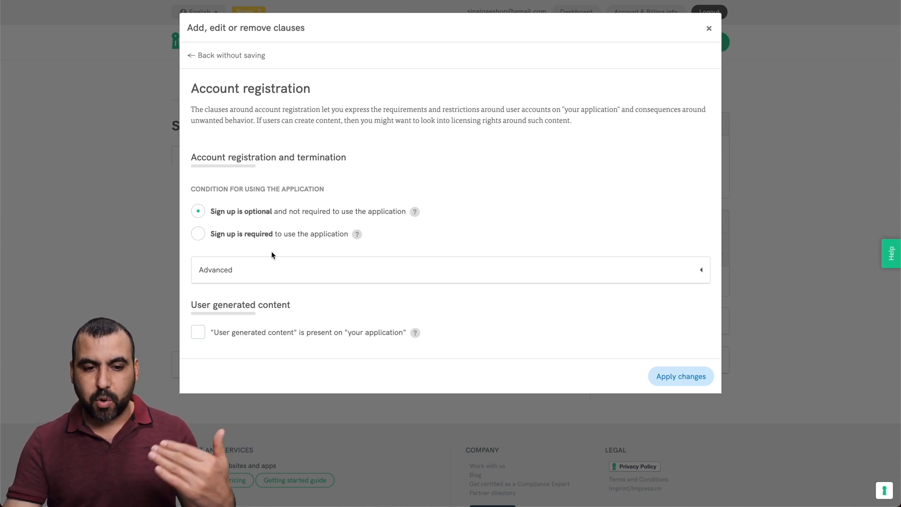
mouse_move(681, 376)
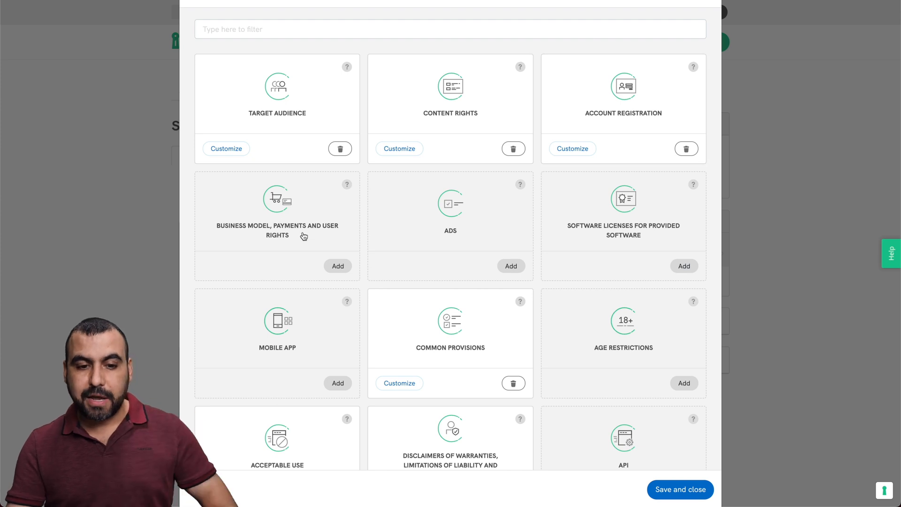
mouse_move(305, 273)
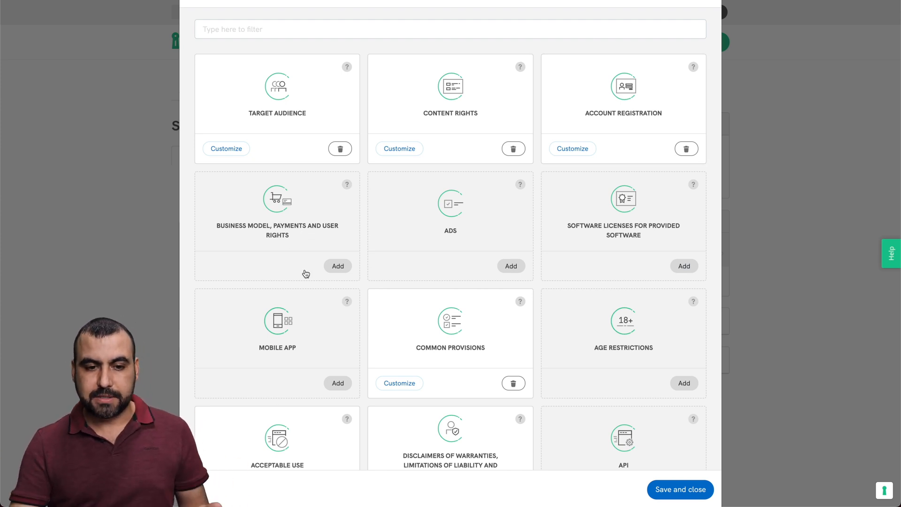
Step: Add the Business model, payments and user rights clause, keeping dispute resolution with a 21-day reply, and apply it
left_click(337, 266)
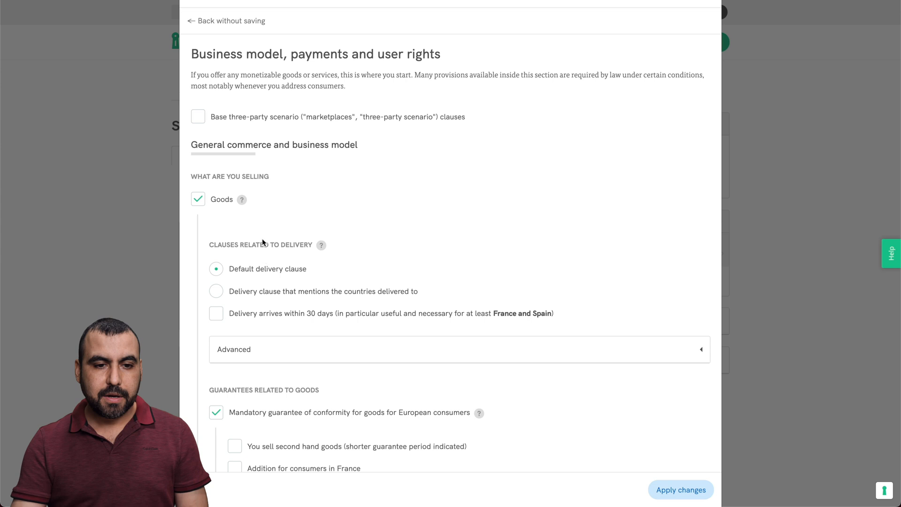
mouse_move(320, 123)
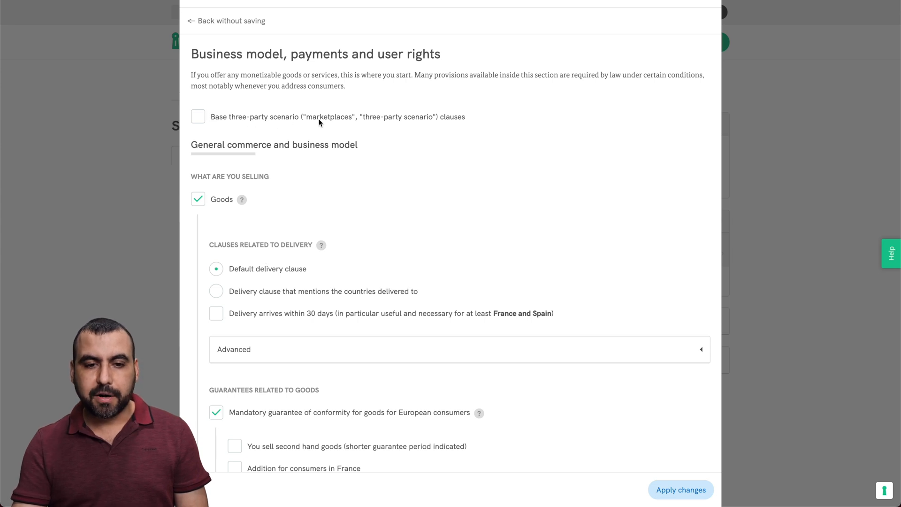
mouse_move(186, 203)
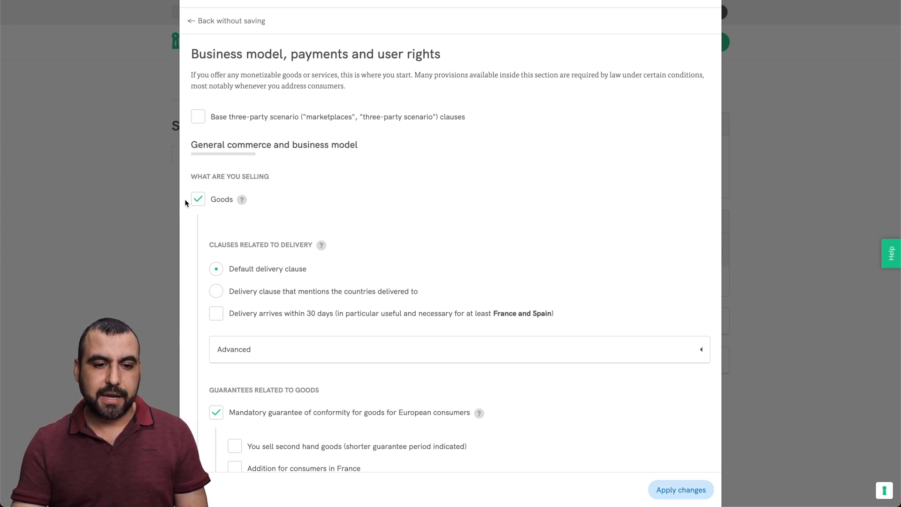
scroll("down", 3)
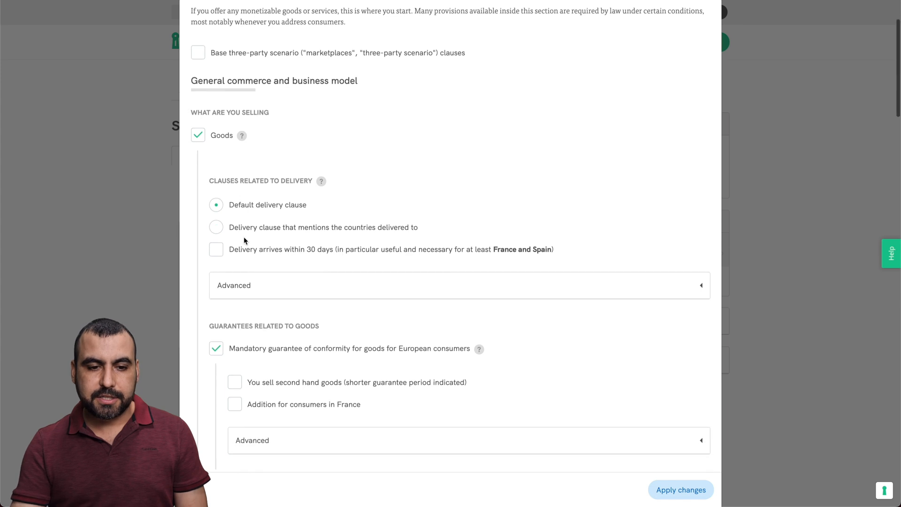
scroll("down", 3)
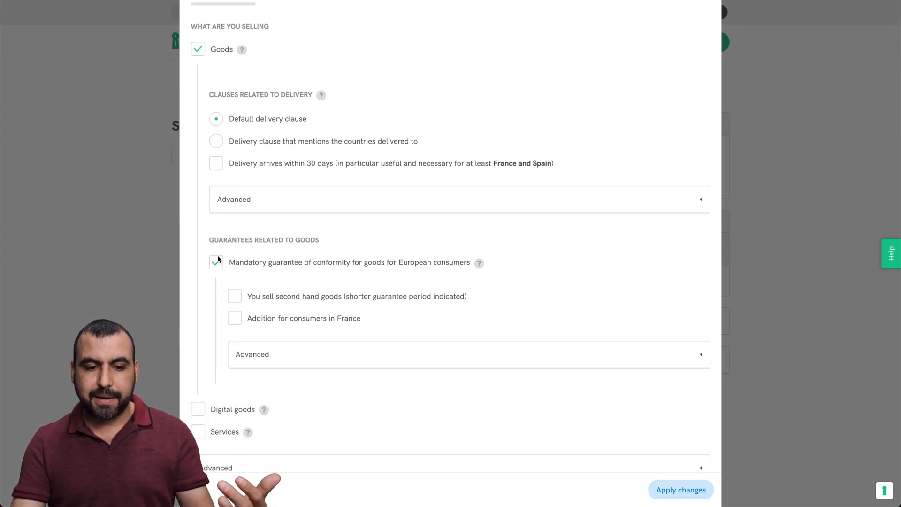
scroll("down", 3)
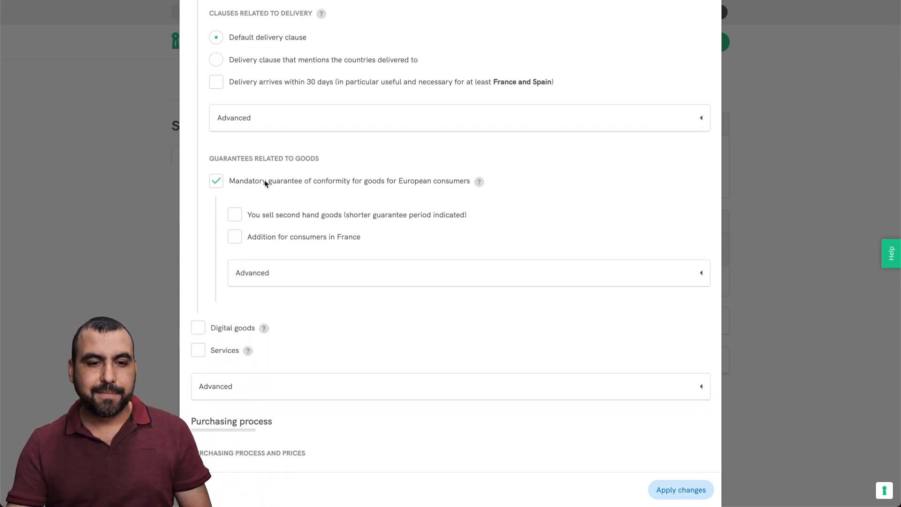
mouse_move(289, 161)
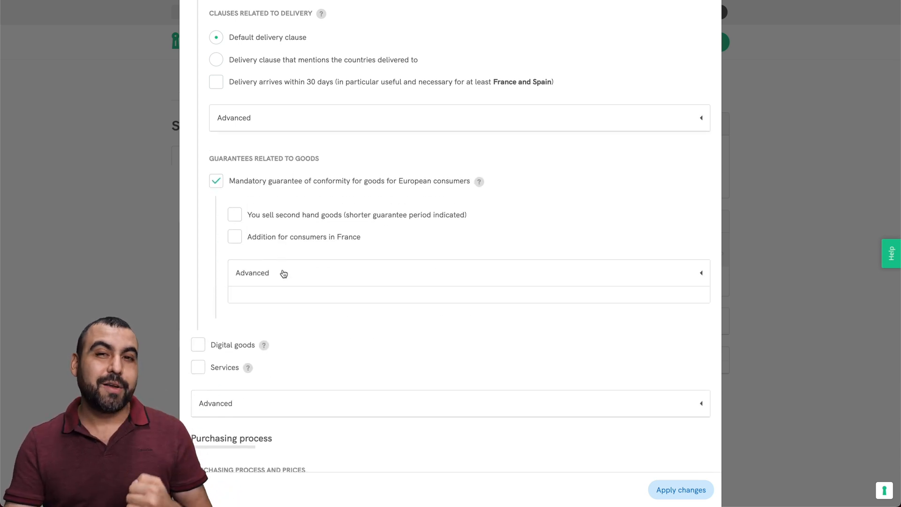
scroll("down", 3)
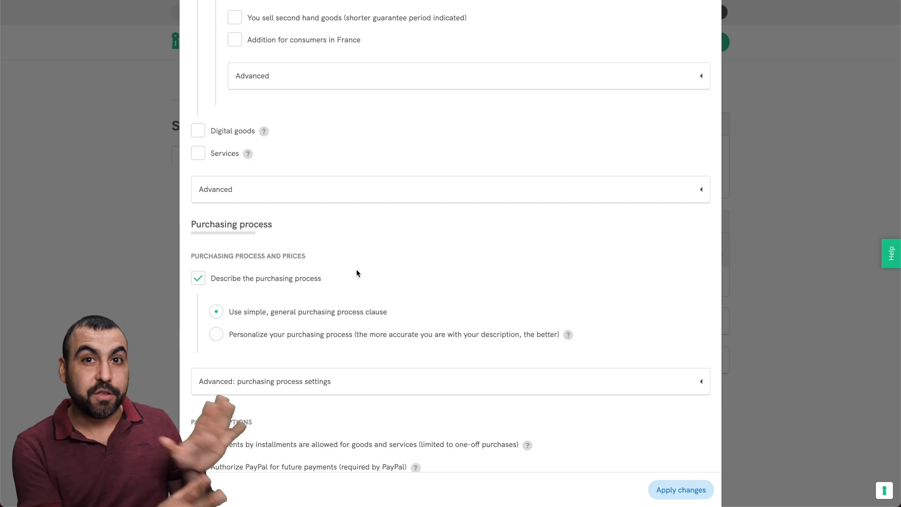
scroll("down", 3)
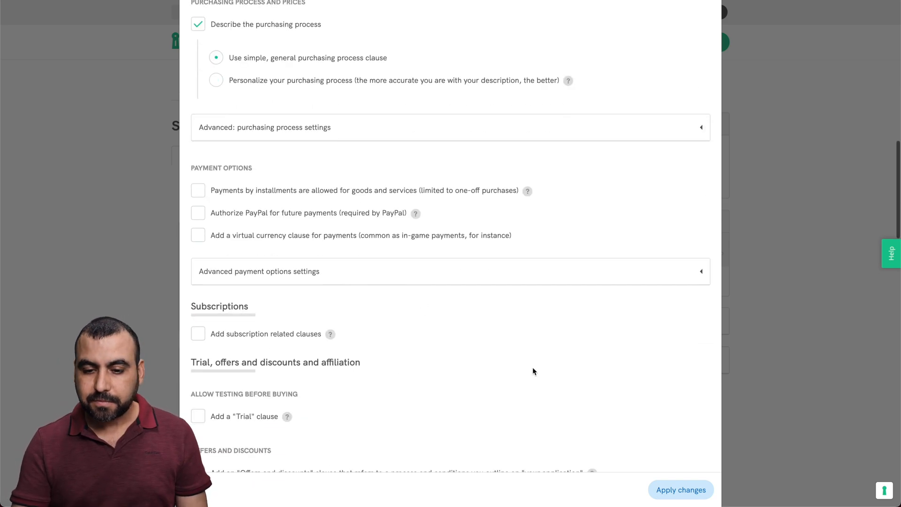
scroll("down", 3)
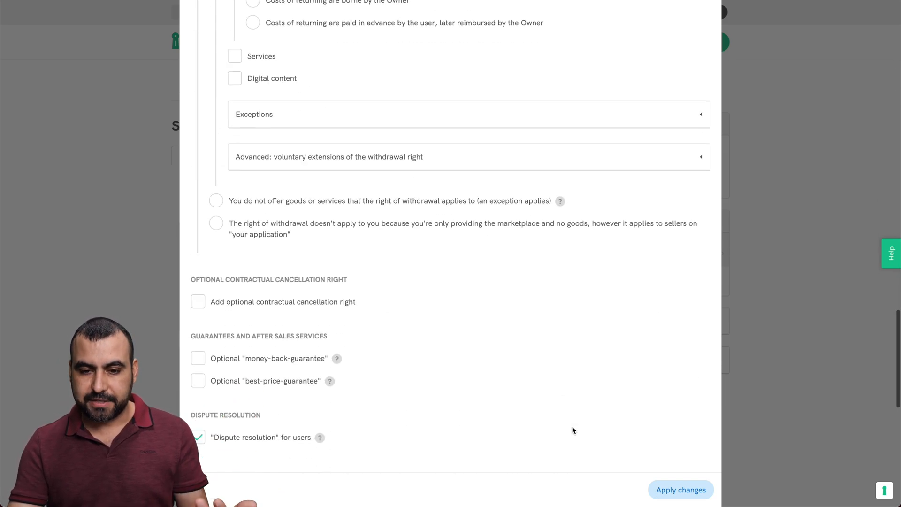
scroll("down", 3)
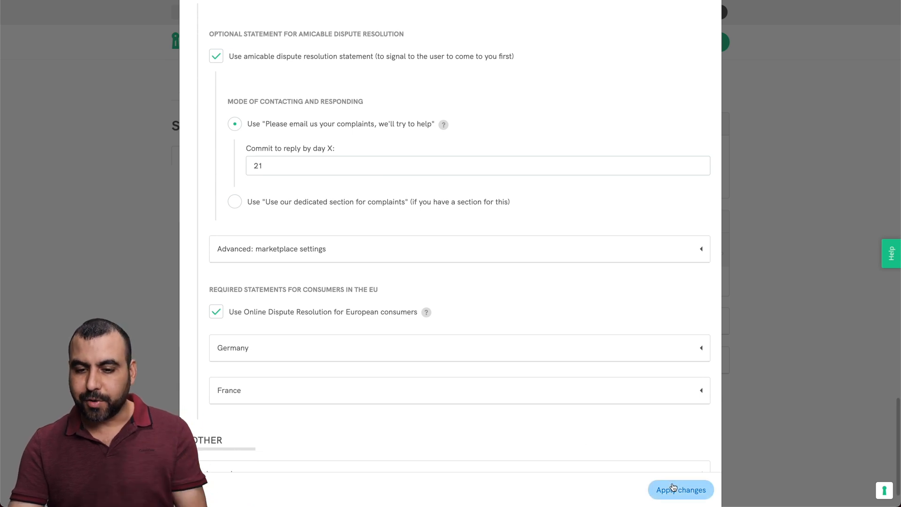
mouse_move(662, 438)
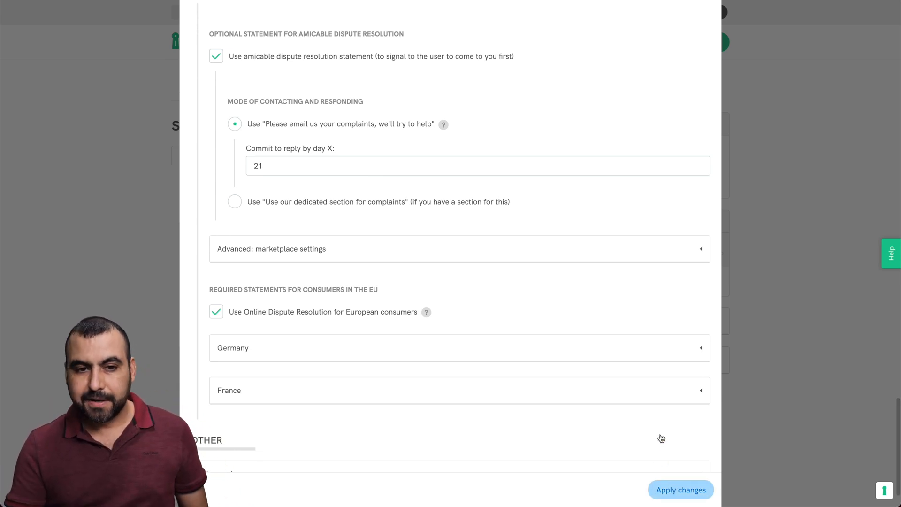
mouse_move(632, 433)
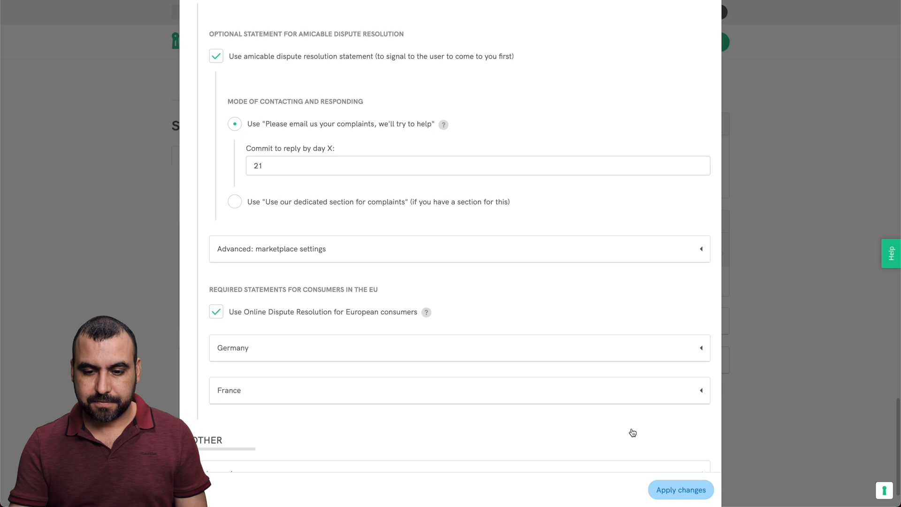
left_click(680, 491)
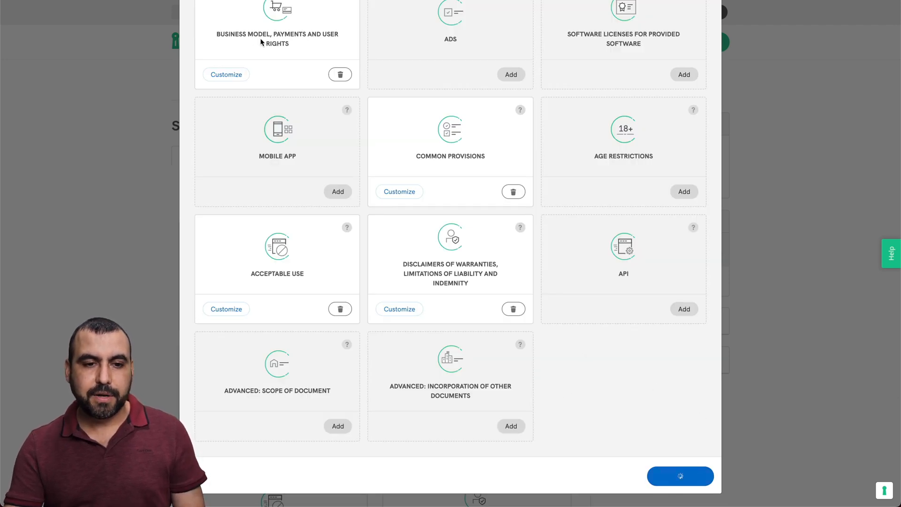
mouse_move(569, 363)
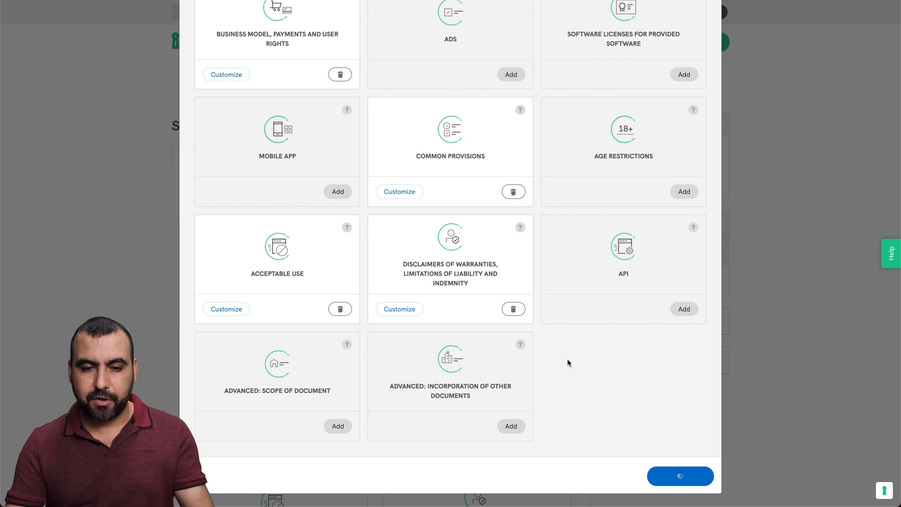
Step: Review the added clause cards, then save and close the catalogue back to the clauses page
scroll("up", 3)
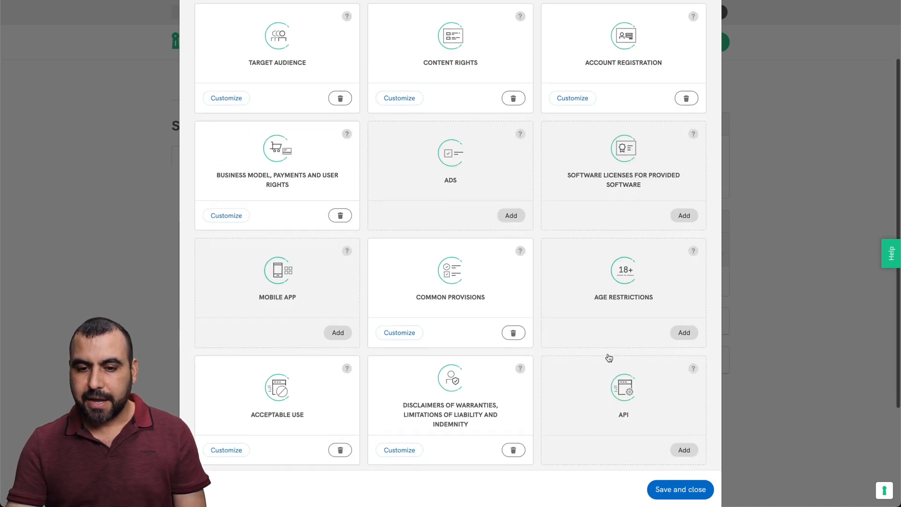
scroll("down", 3)
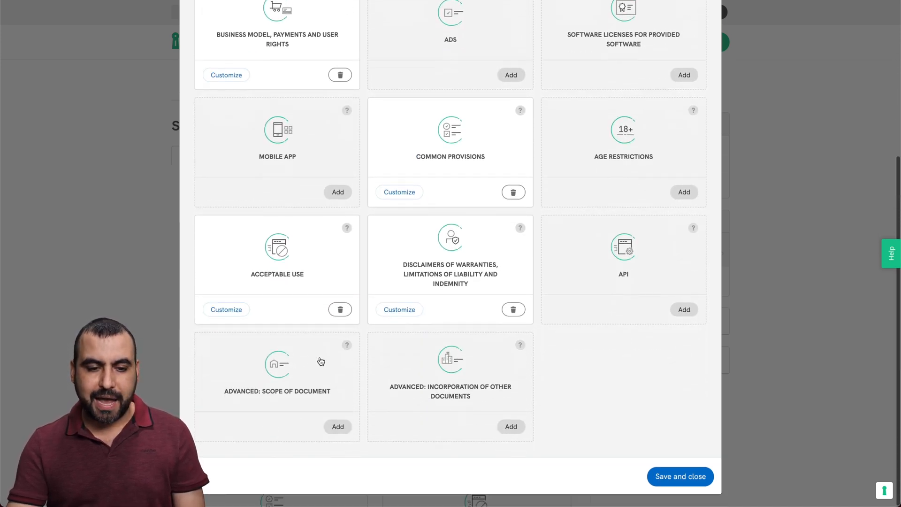
mouse_move(560, 447)
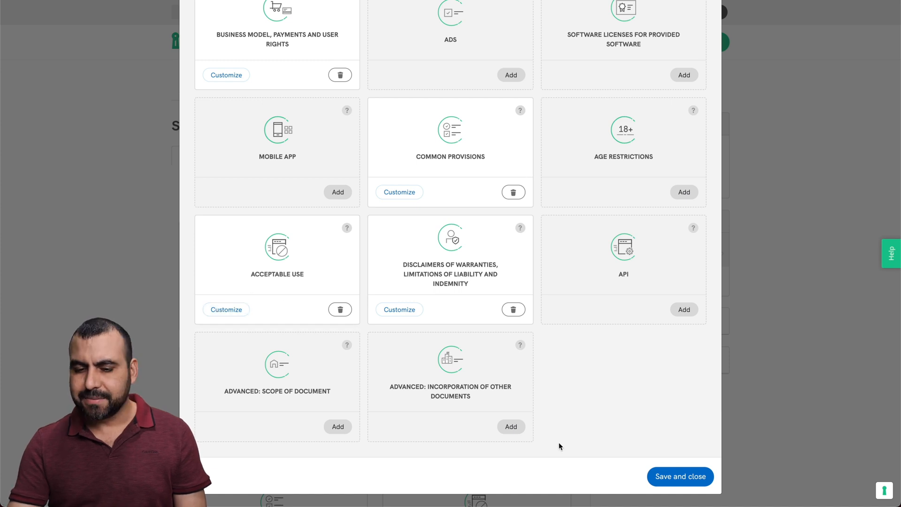
left_click(680, 477)
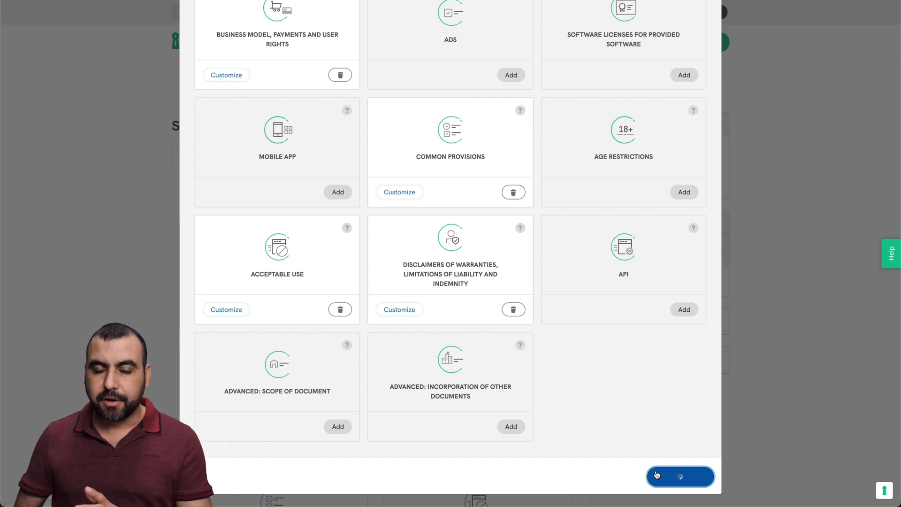
left_click(680, 476)
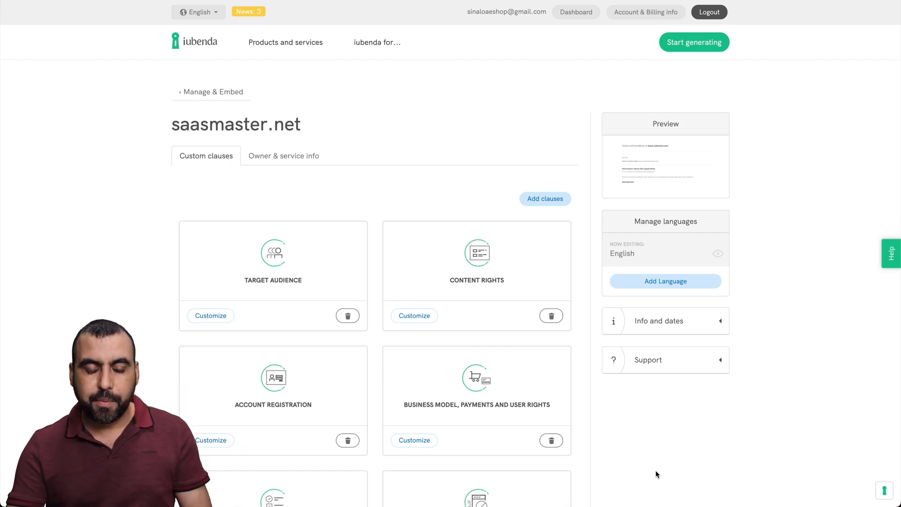
scroll("down", 3)
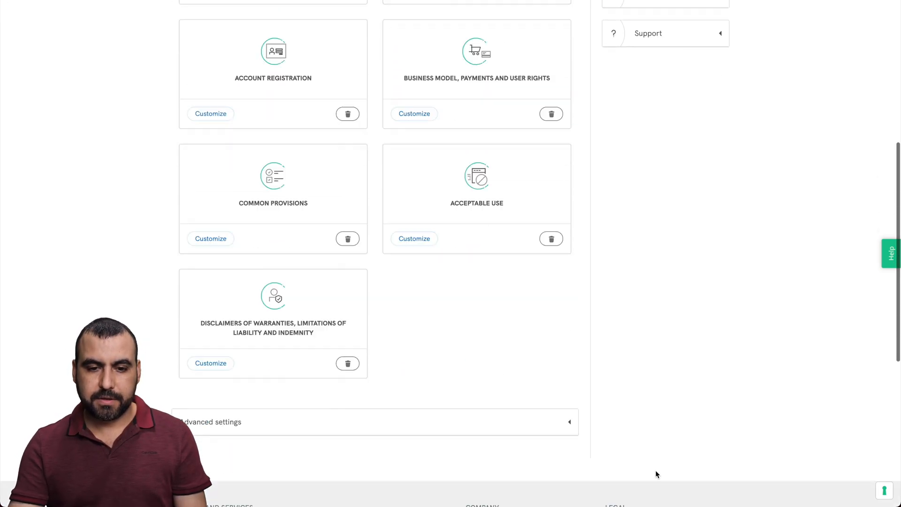
scroll("down", 3)
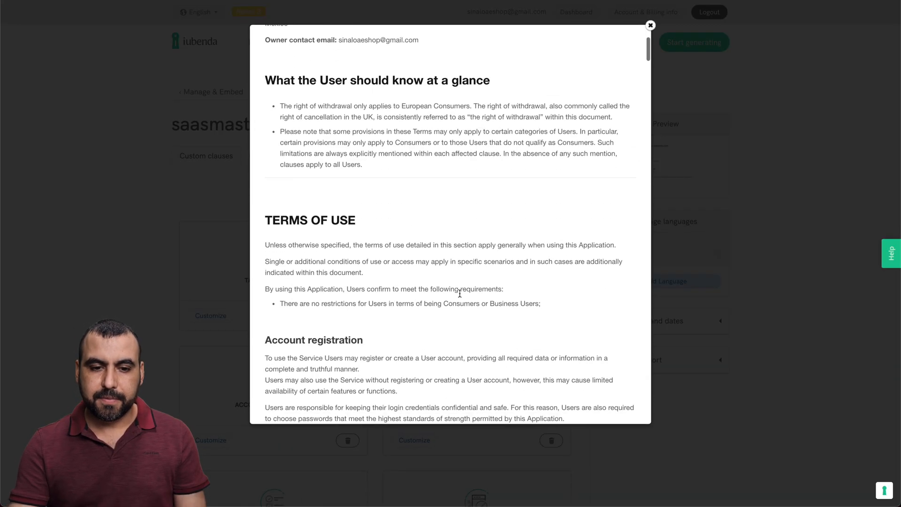
scroll("down", 3)
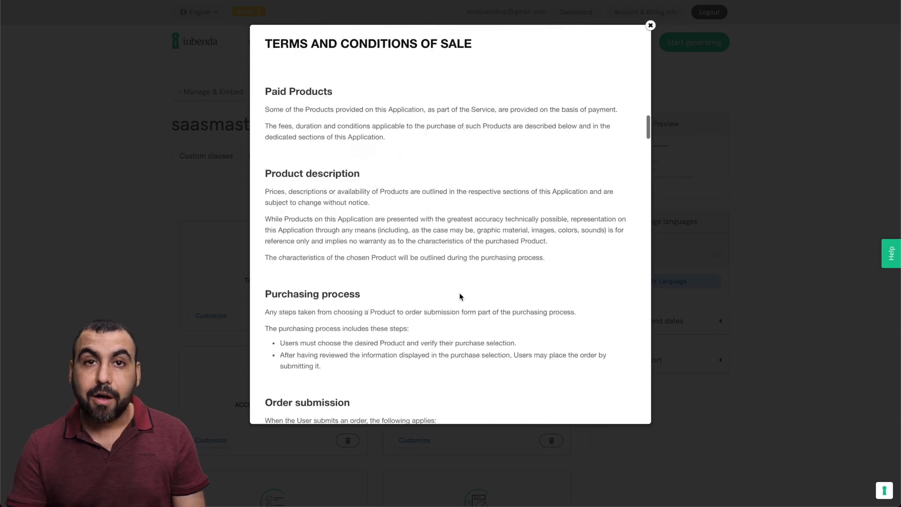
scroll("down", 3)
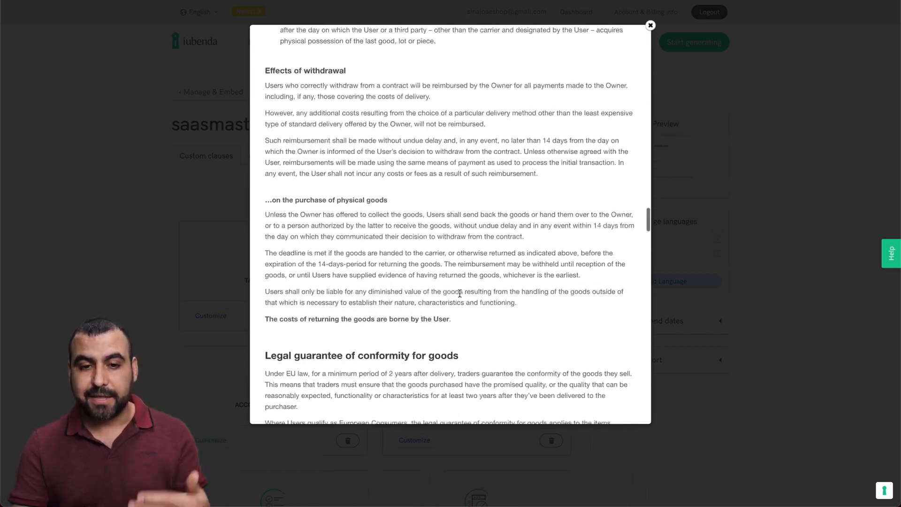
scroll("down", 3)
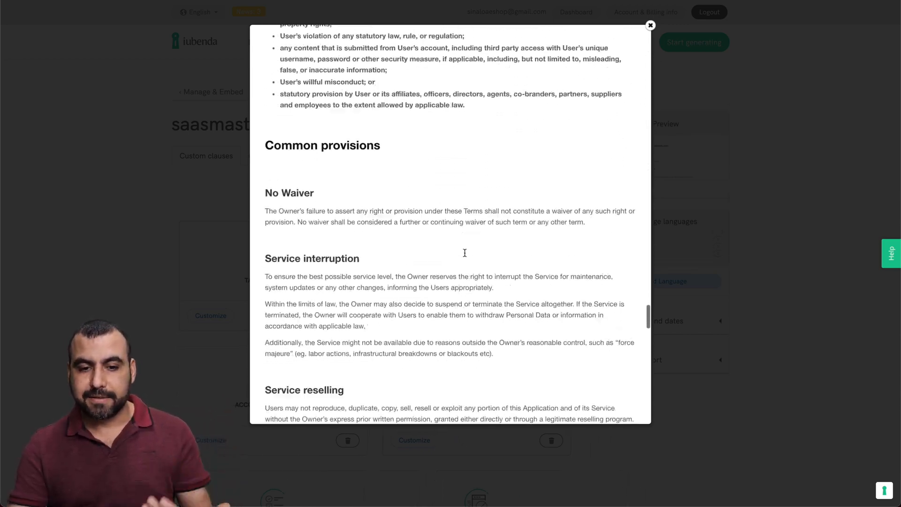
scroll("down", 3)
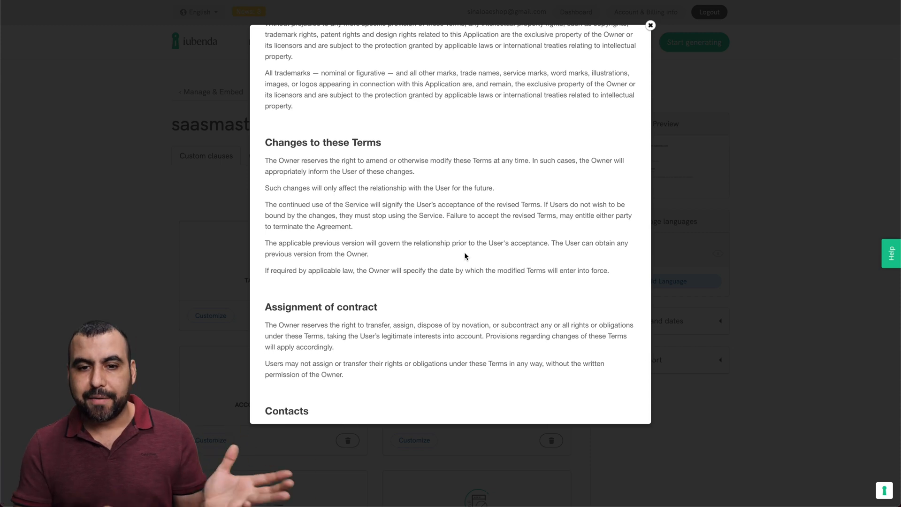
left_click(651, 25)
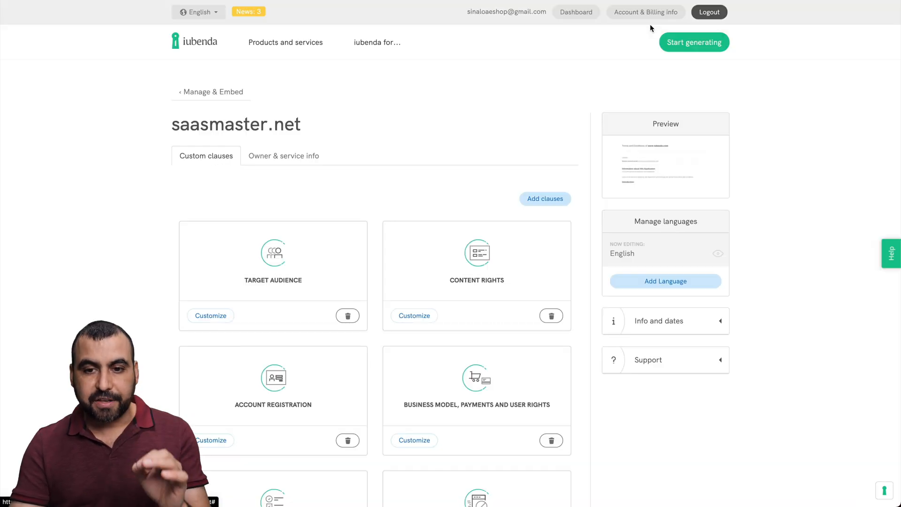
mouse_move(537, 171)
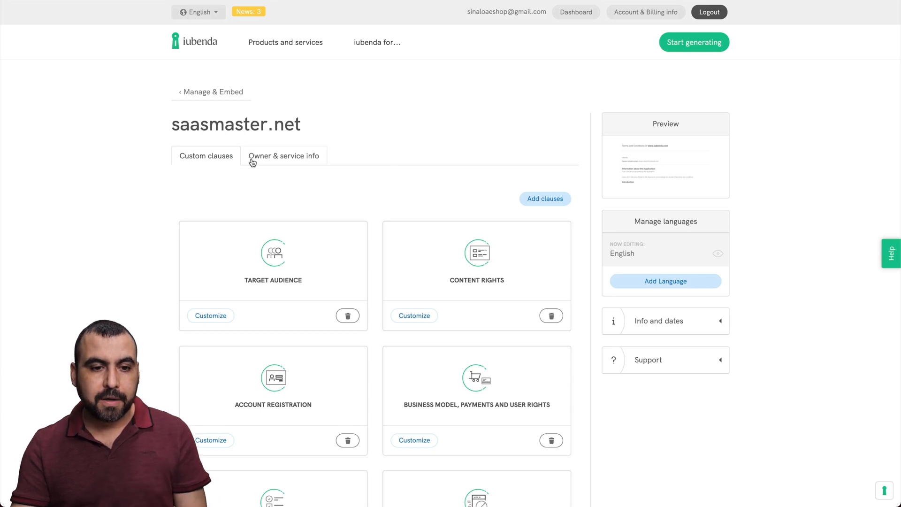
Step: View the Owner & service info showing SaaS Master, Mexico and the contact email
left_click(284, 156)
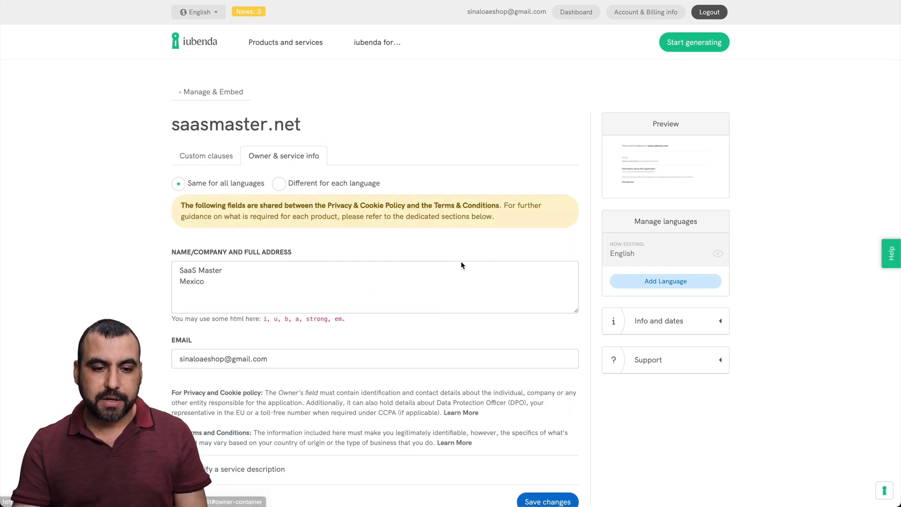
scroll("down", 3)
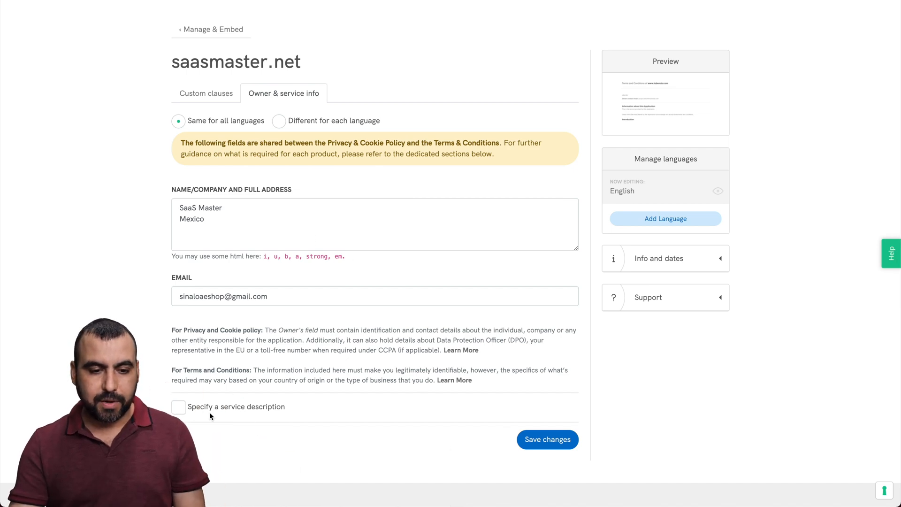
scroll("up", 3)
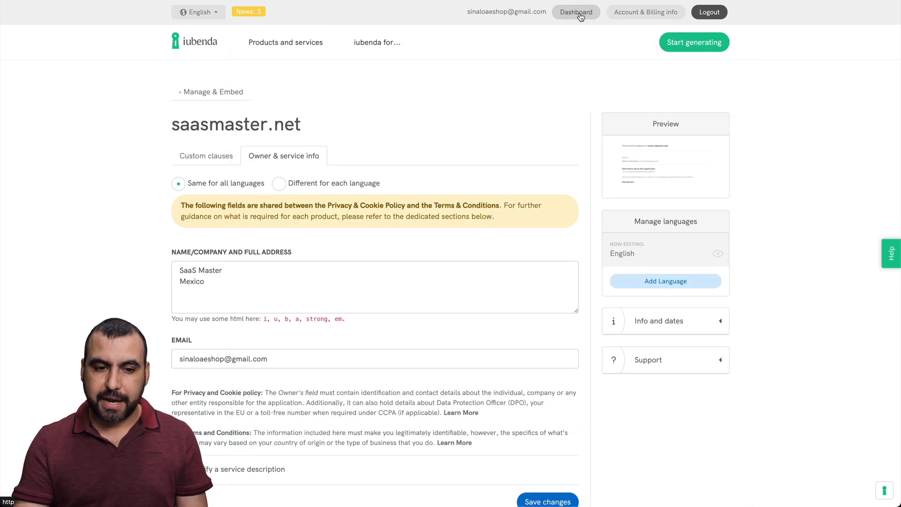
Step: Return to the dashboard, dismiss the Earn money popup, and check Plan status at 5/5 licenses
left_click(575, 12)
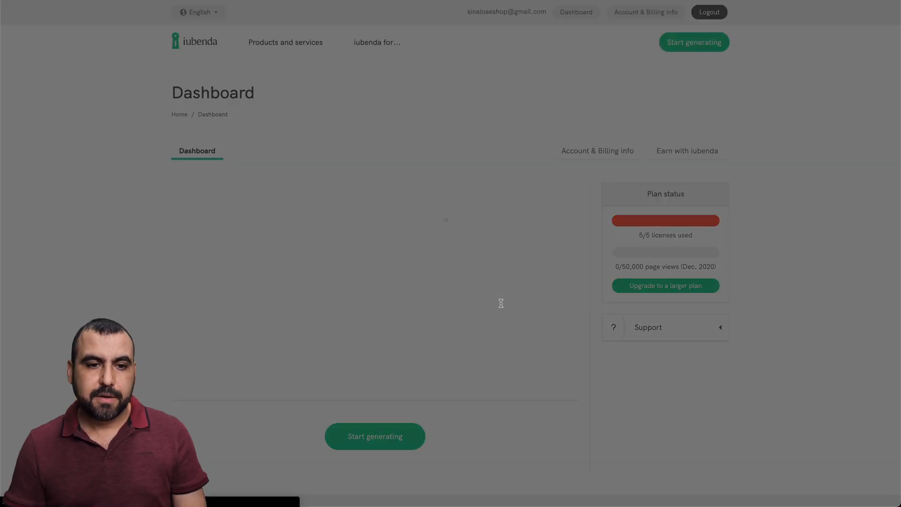
left_click(686, 151)
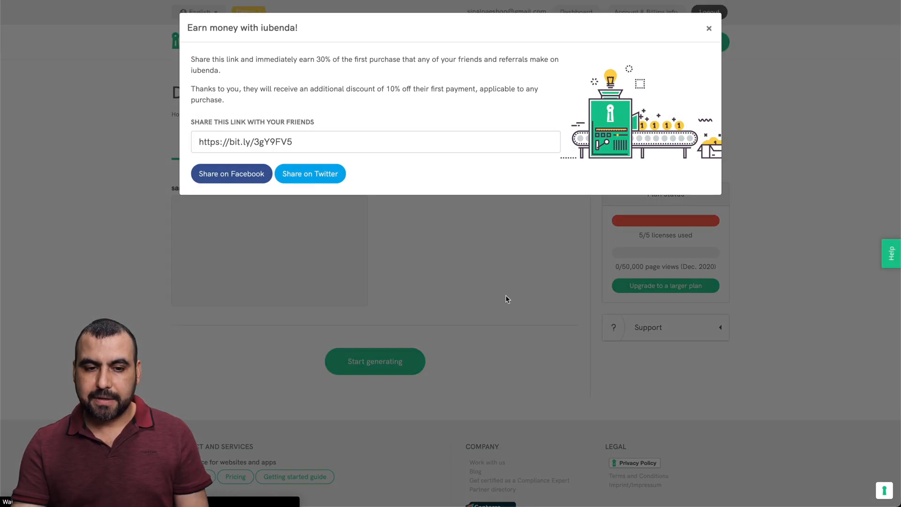
left_click(709, 27)
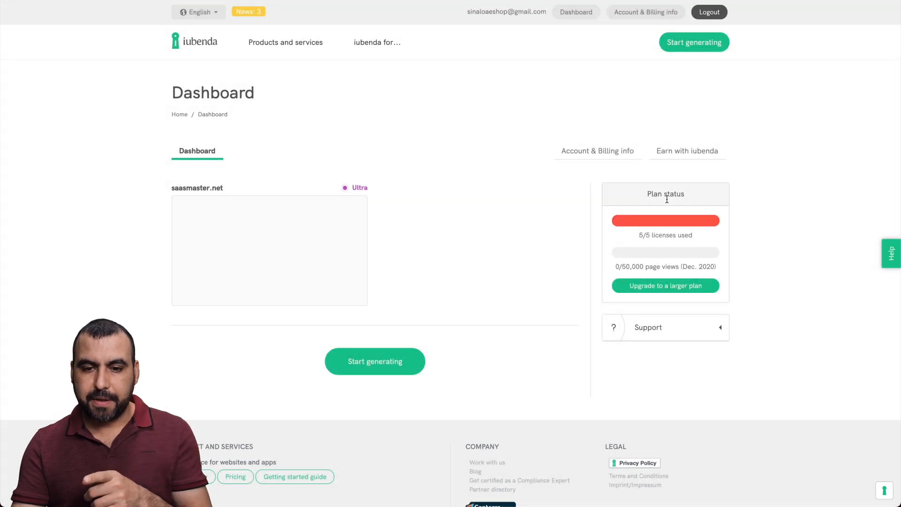
mouse_move(590, 236)
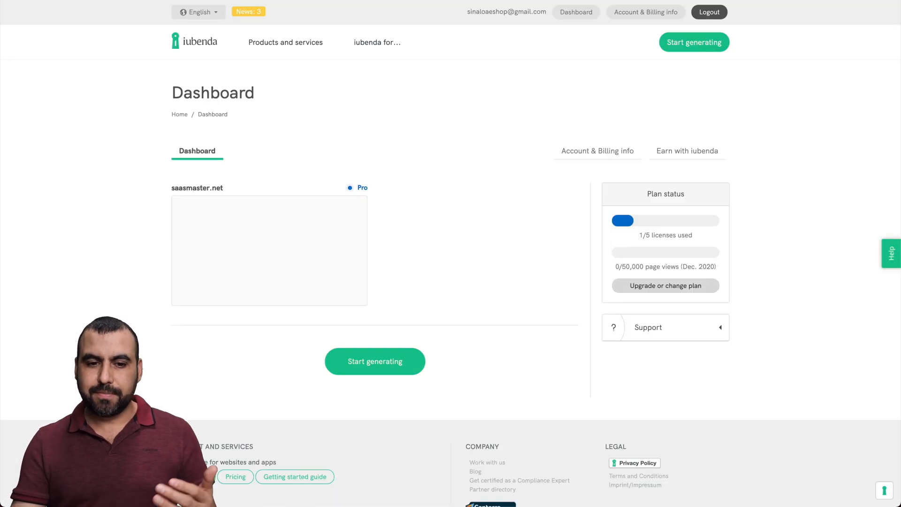
mouse_move(121, 25)
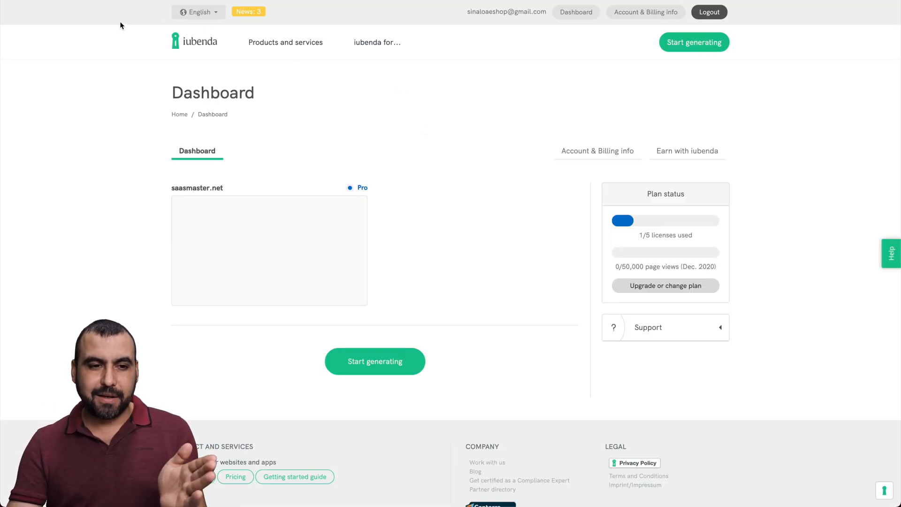
mouse_move(381, 132)
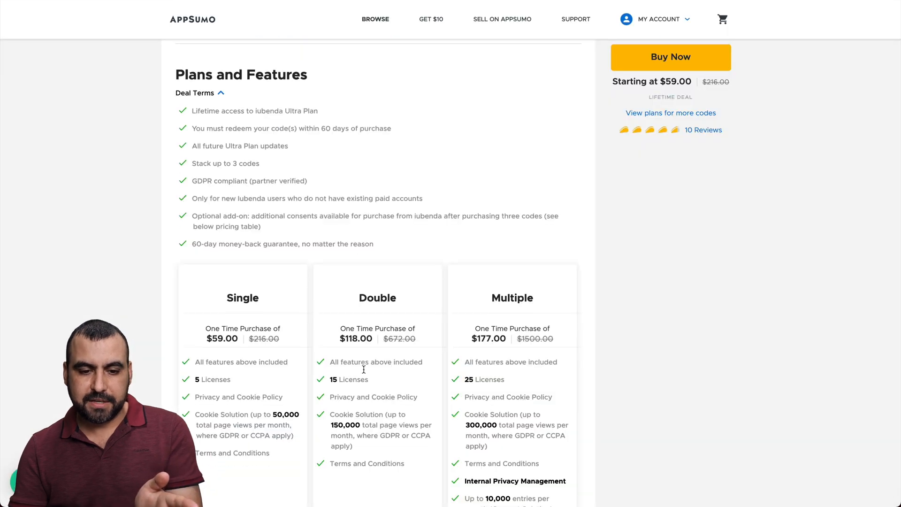
scroll("down", 3)
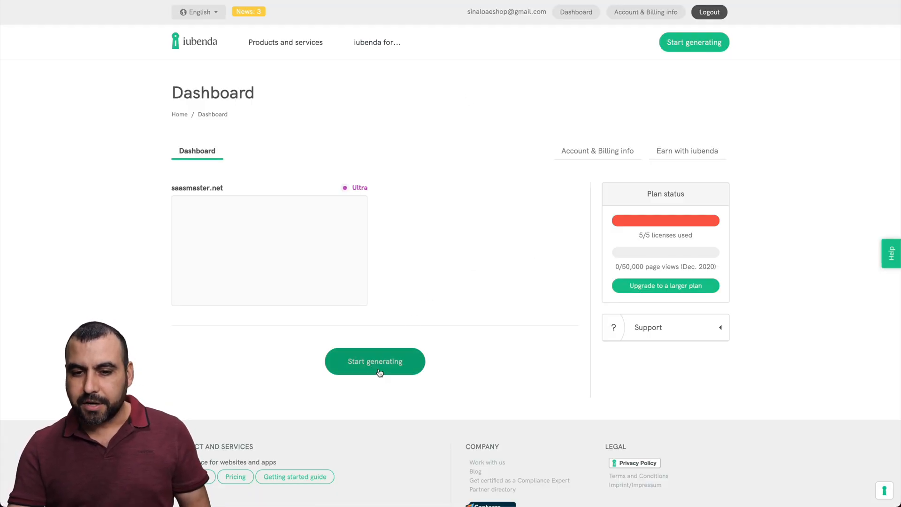
mouse_move(442, 374)
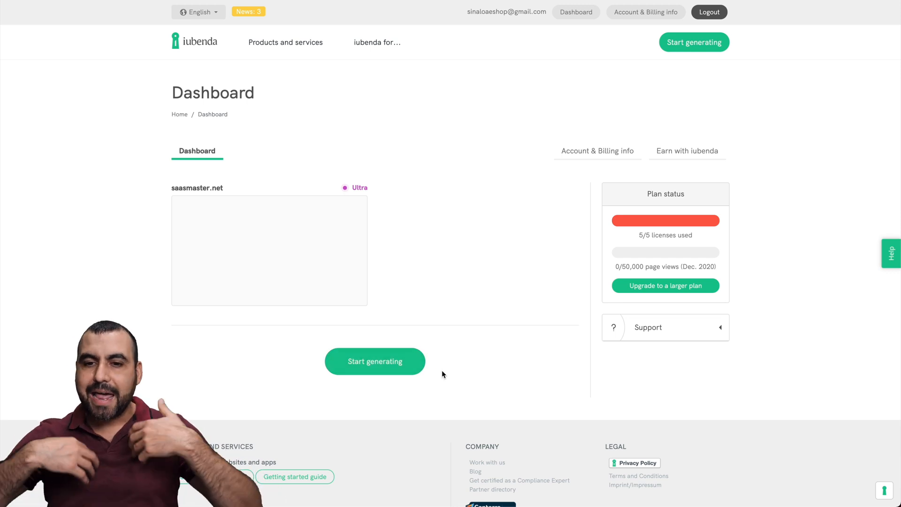
mouse_move(660, 242)
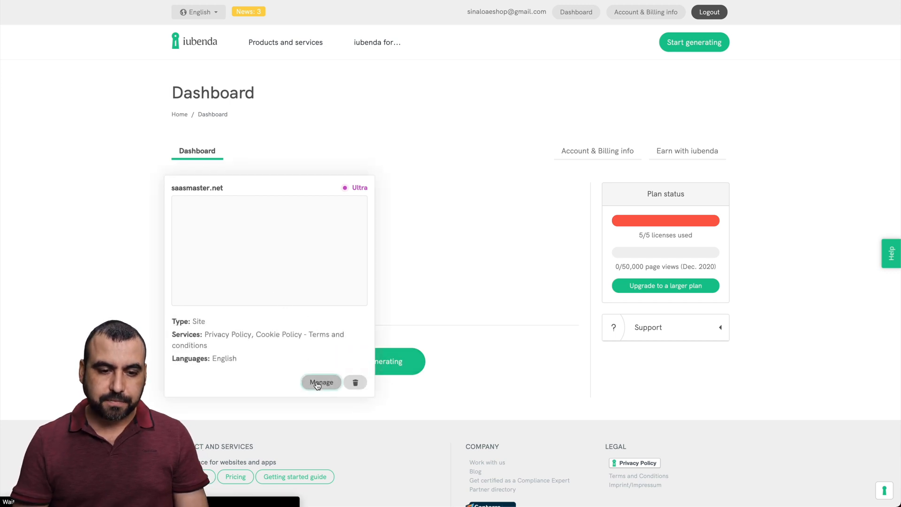
left_click(320, 382)
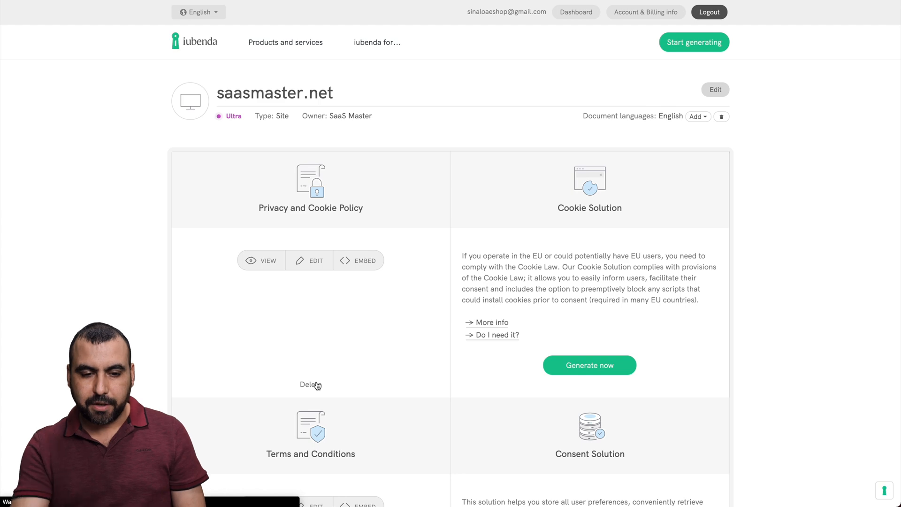
scroll("down", 3)
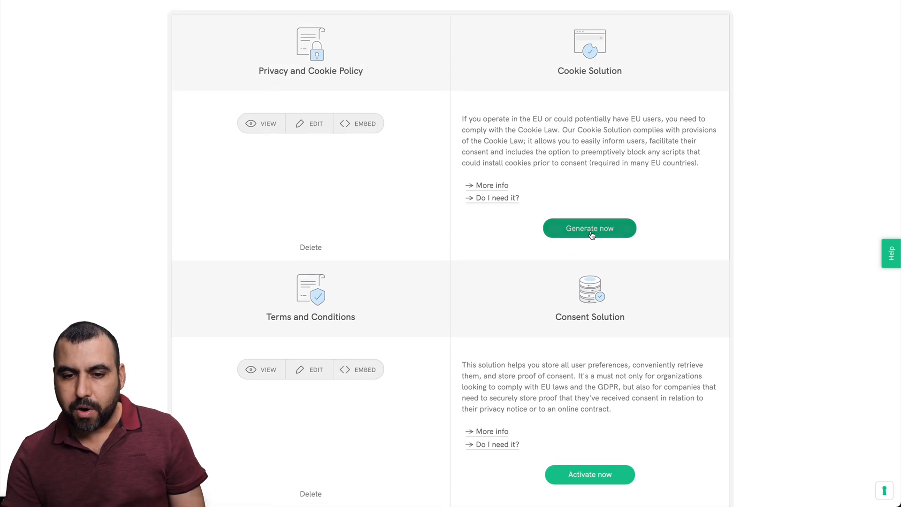
left_click(589, 227)
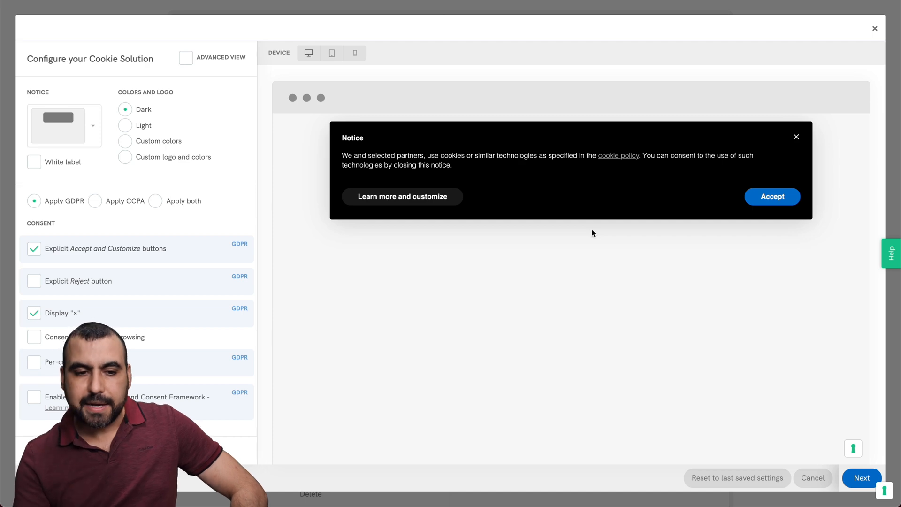
left_click(773, 196)
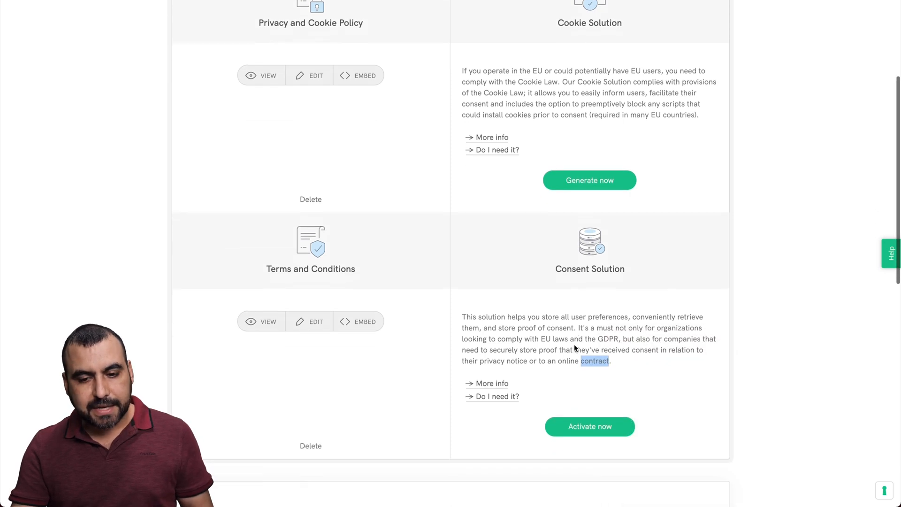
scroll("down", 3)
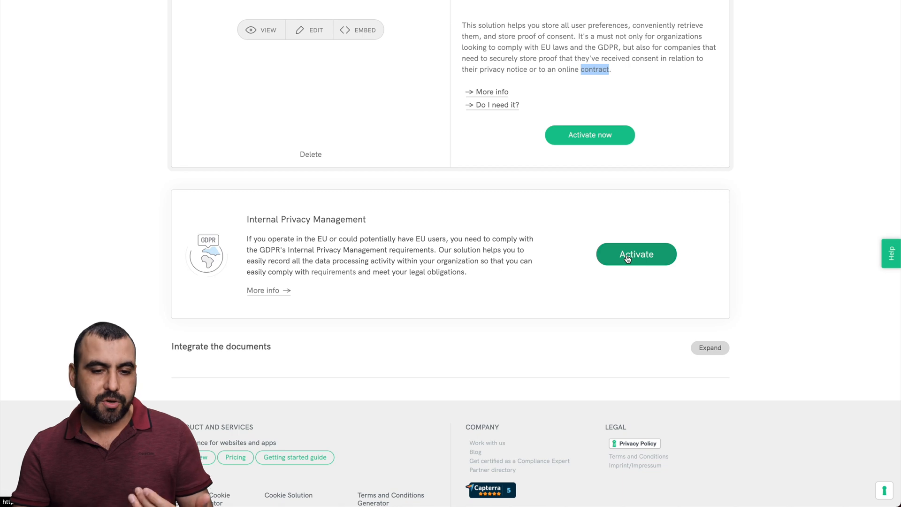
scroll("up", 3)
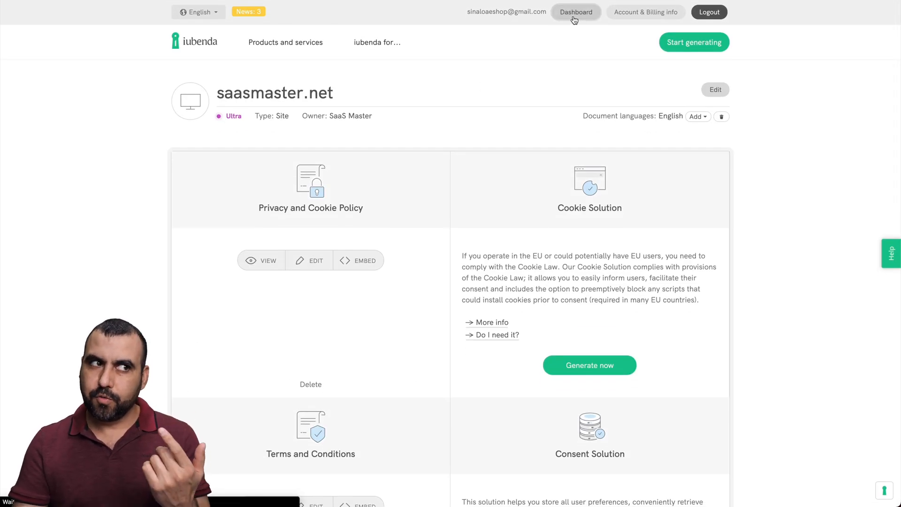
left_click(575, 12)
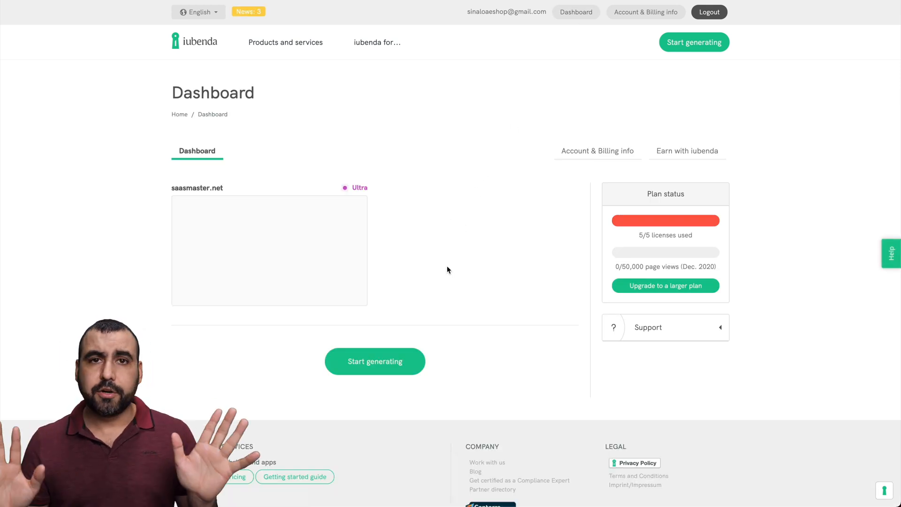
mouse_move(694, 42)
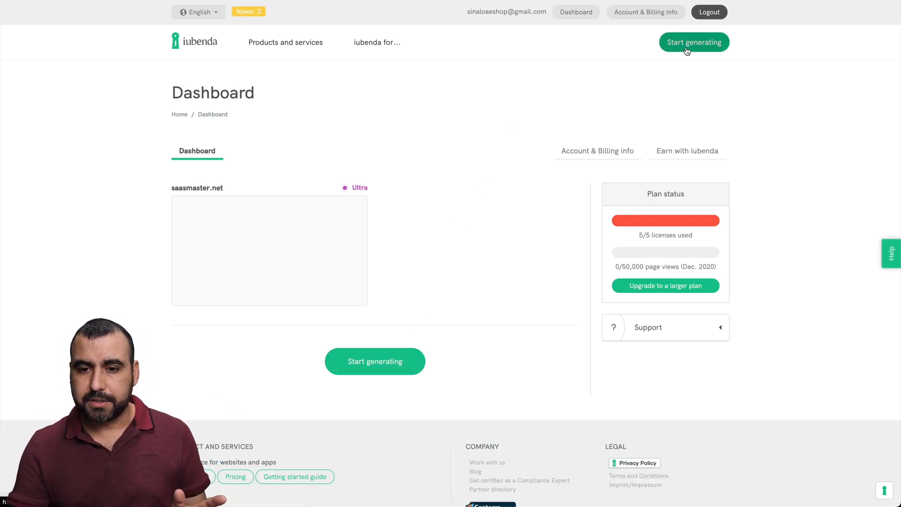
left_click(693, 42)
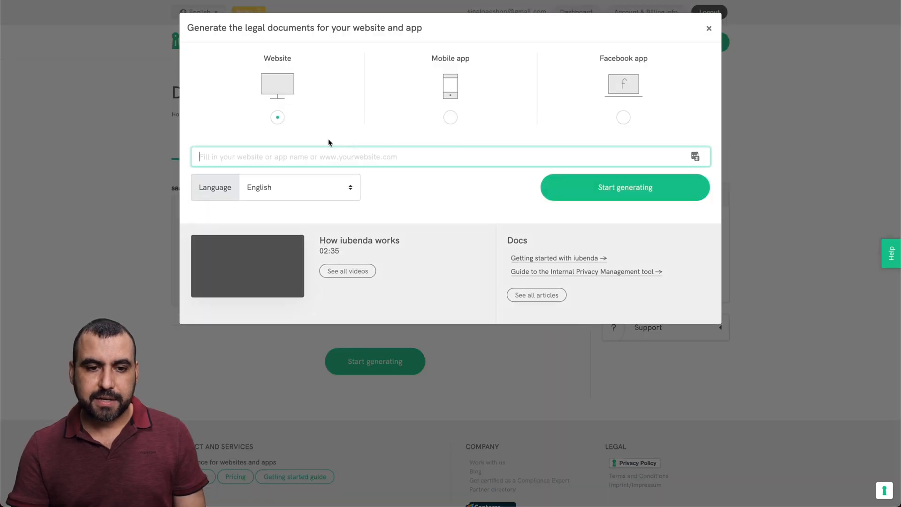
type("https://test.com")
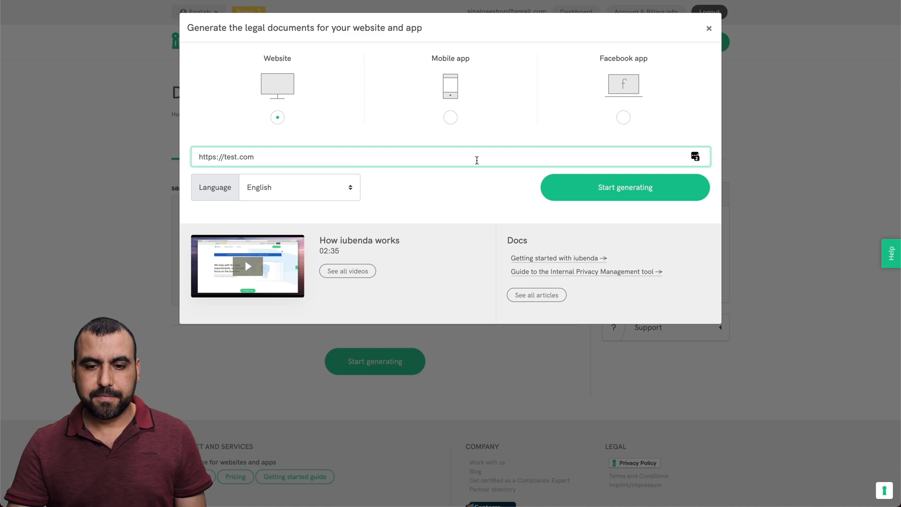
left_click(626, 186)
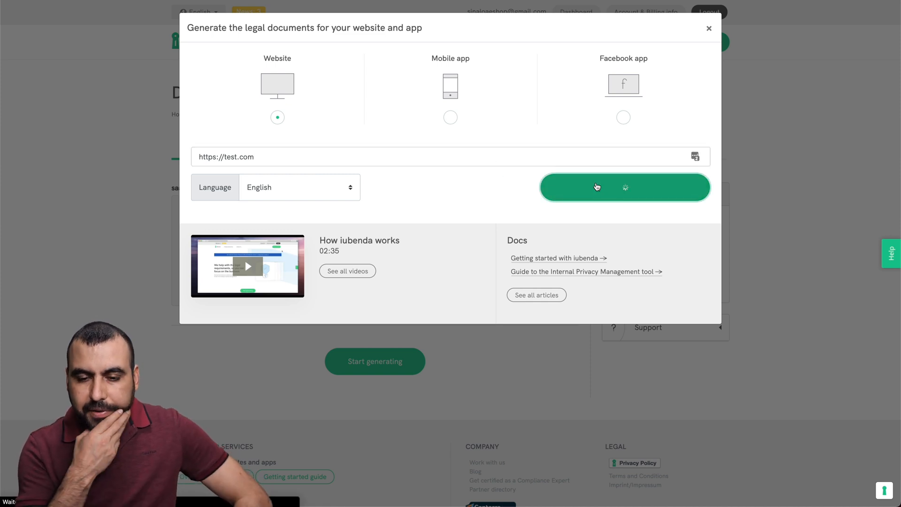
left_click(626, 187)
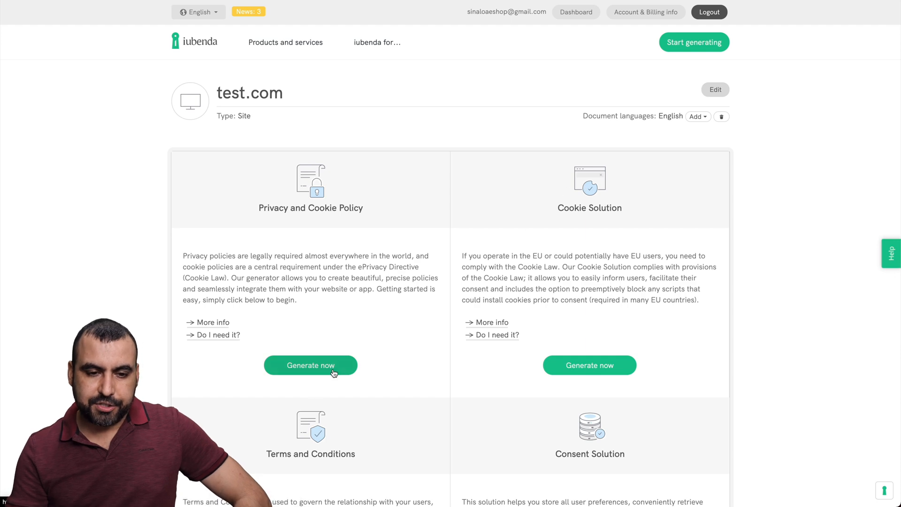
left_click(311, 365)
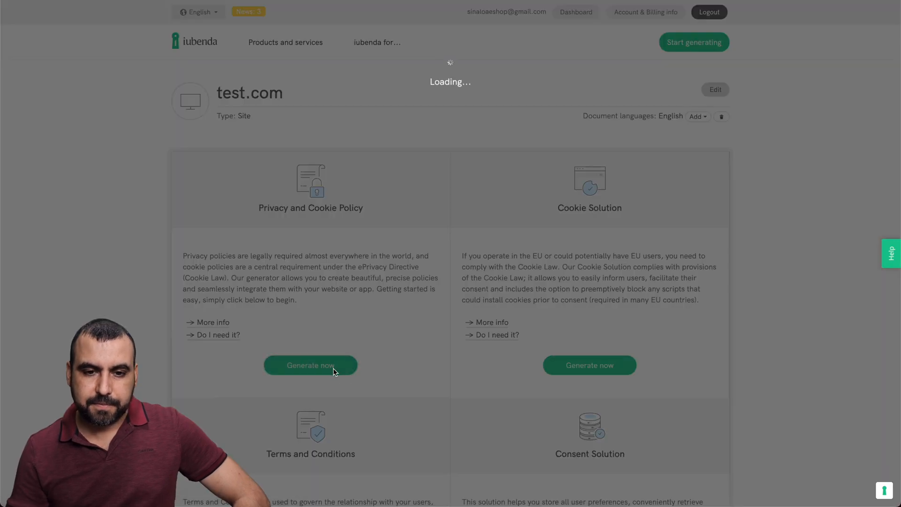
left_click(311, 365)
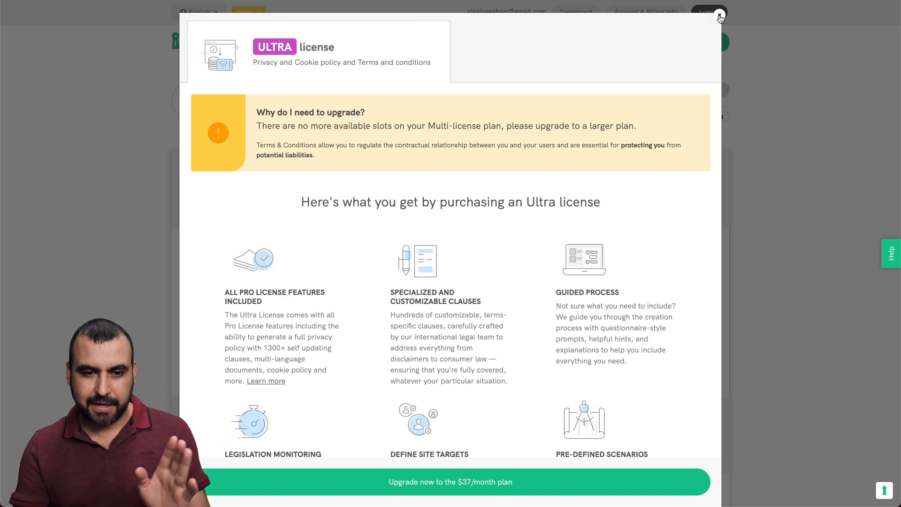
left_click(720, 16)
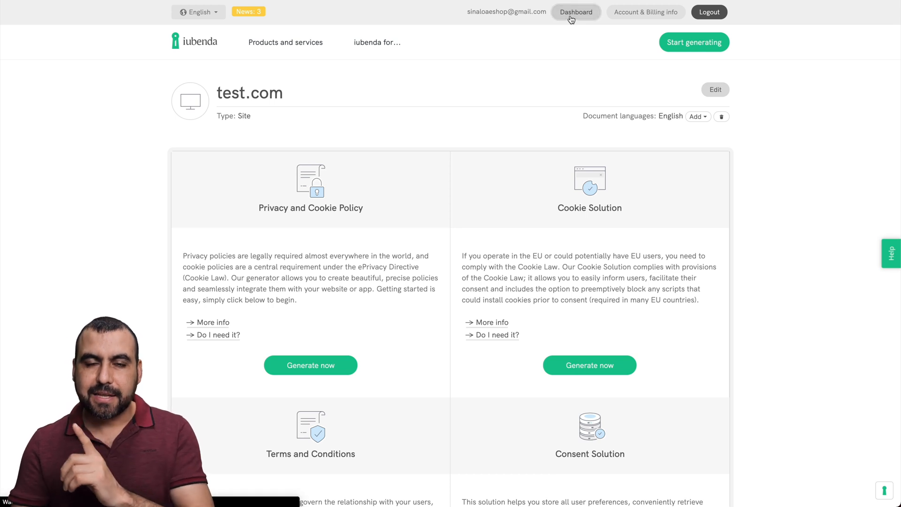
Step: From the dashboard, permanently delete test.com and return to the saasmaster.net site page
left_click(575, 11)
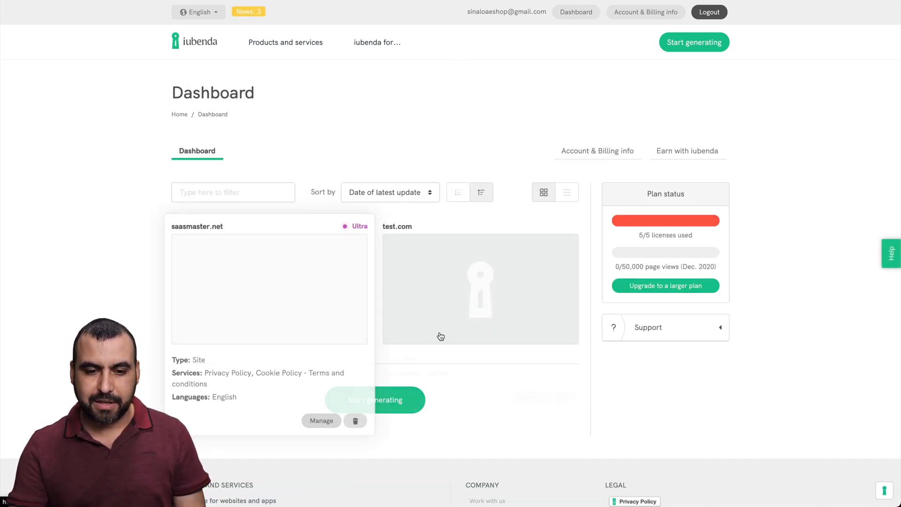
left_click(355, 421)
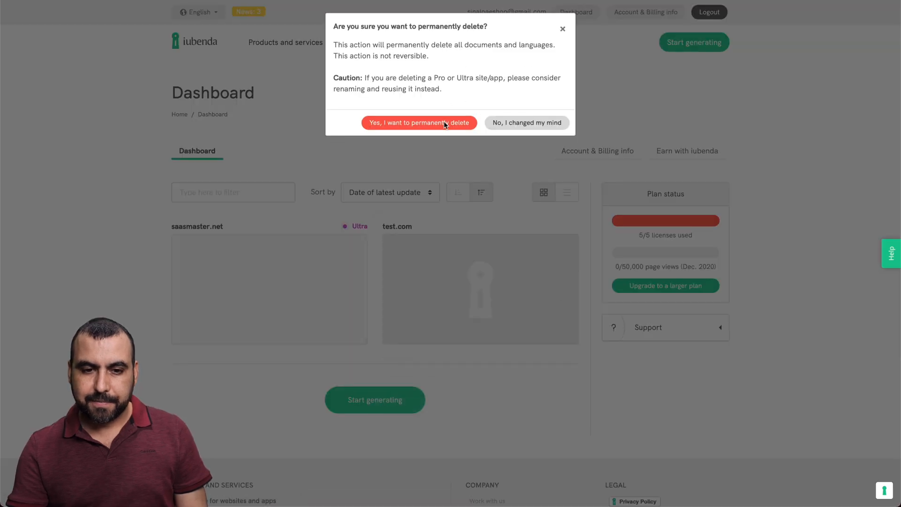
left_click(418, 122)
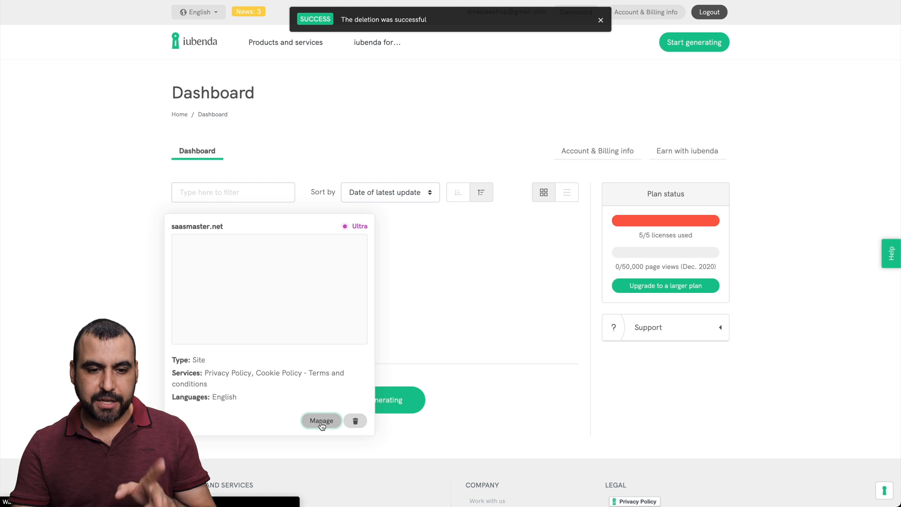
left_click(321, 420)
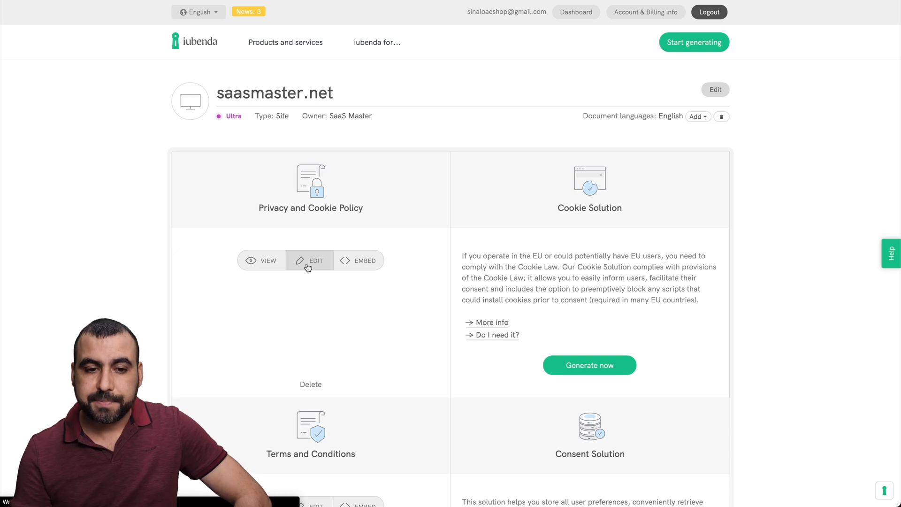
Step: In saasmaster.net's privacy policy editor, check Add Language and find every language needs an upgrade
left_click(316, 260)
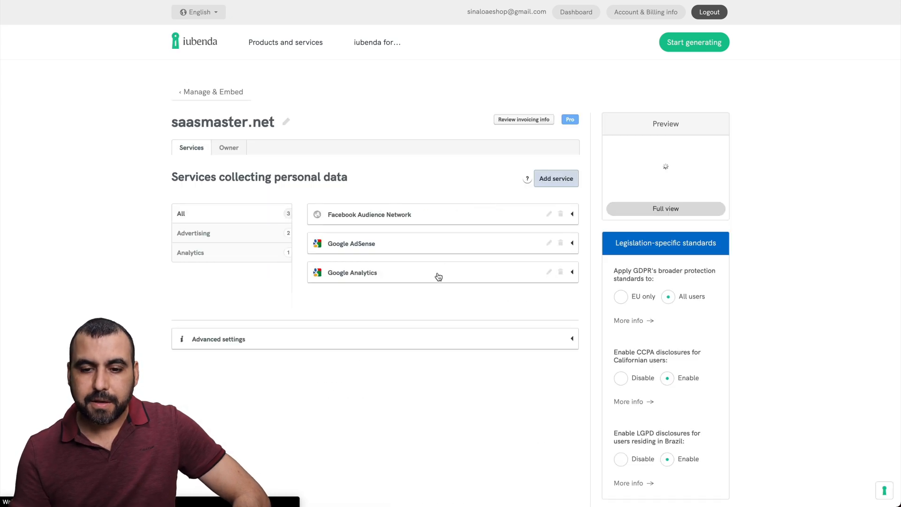
scroll("down", 3)
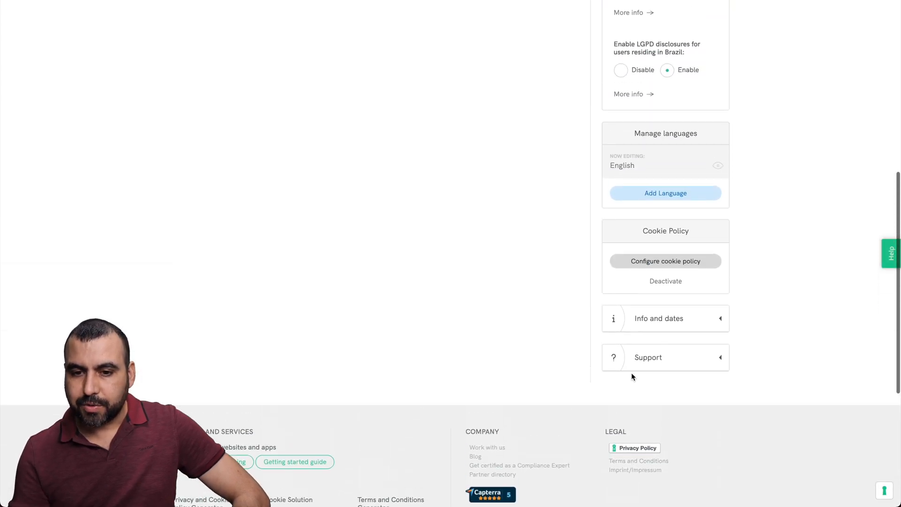
left_click(664, 192)
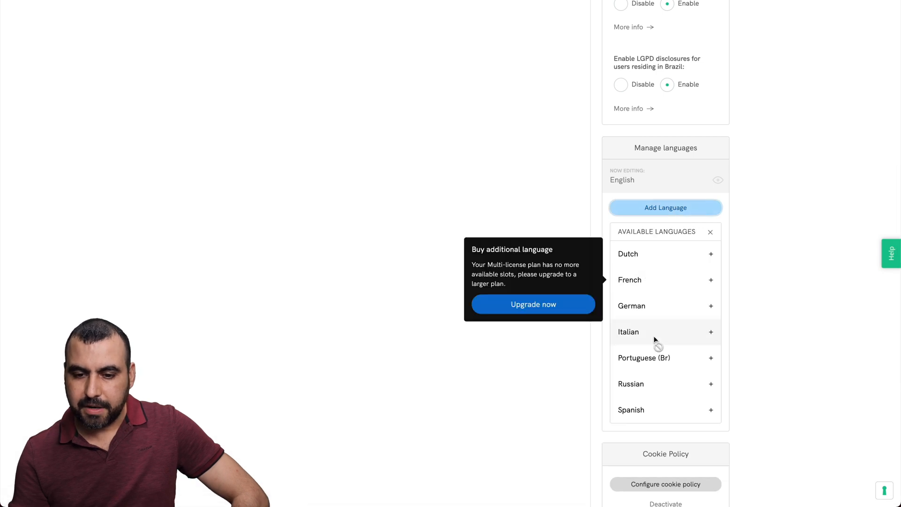
mouse_move(642, 410)
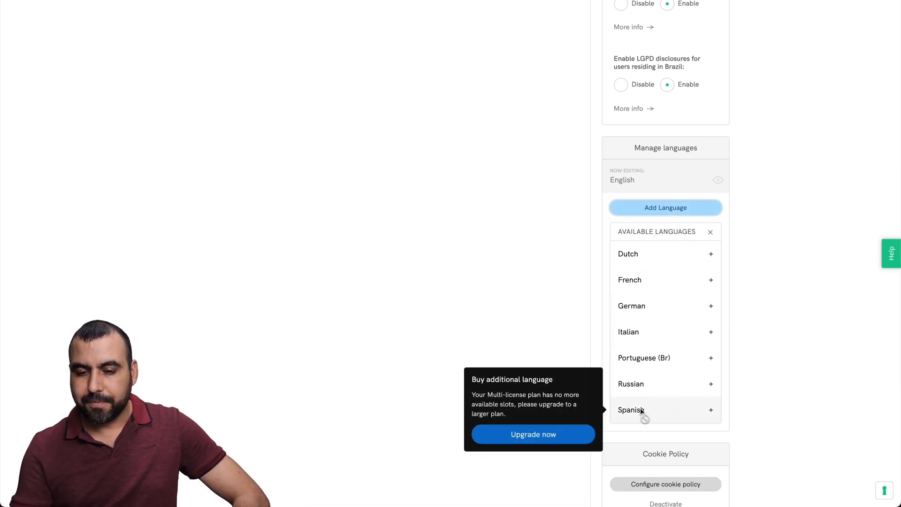
mouse_move(673, 332)
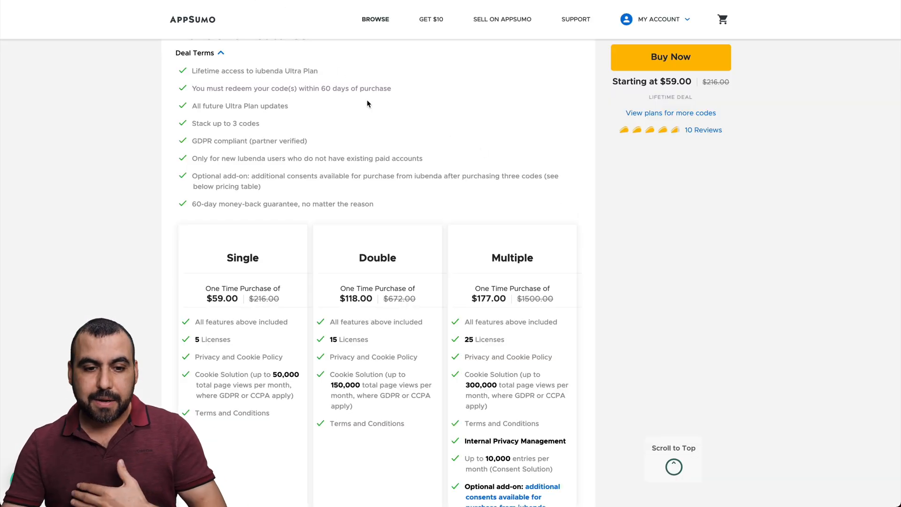
scroll("up", 3)
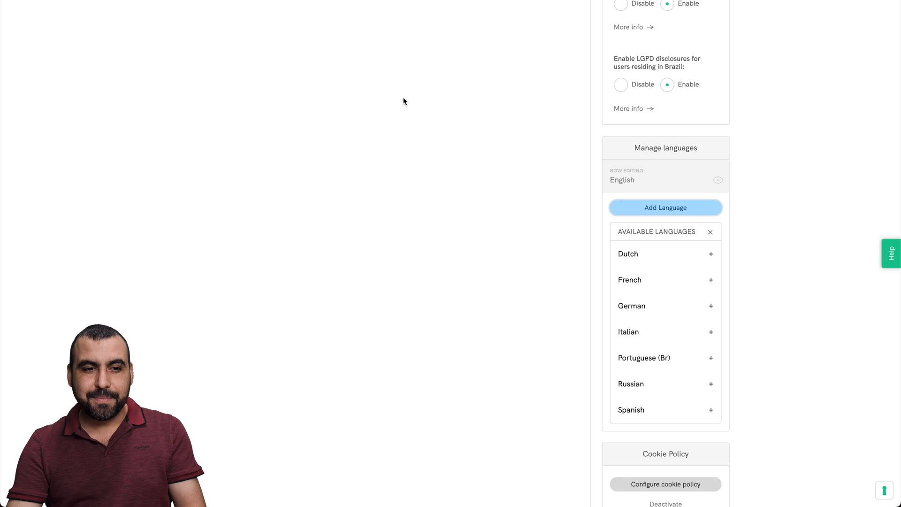
scroll("up", 3)
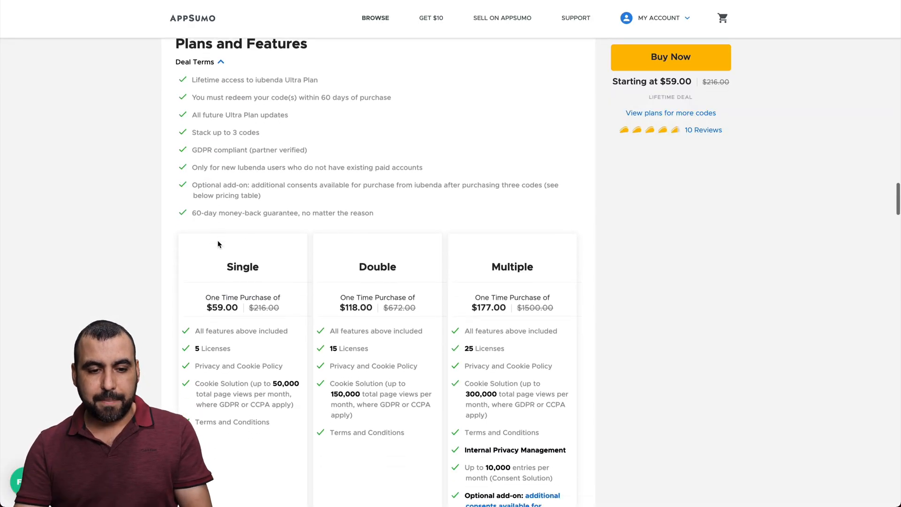
scroll("down", 3)
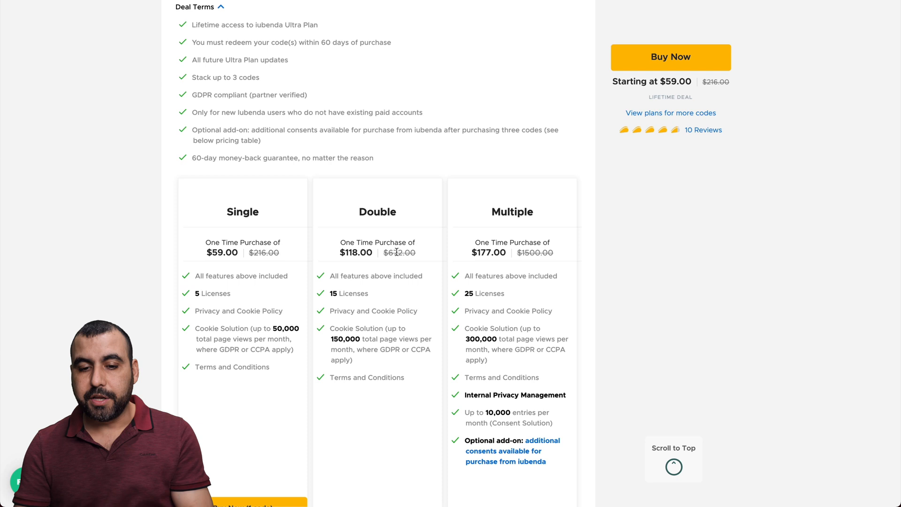
double_click(484, 293)
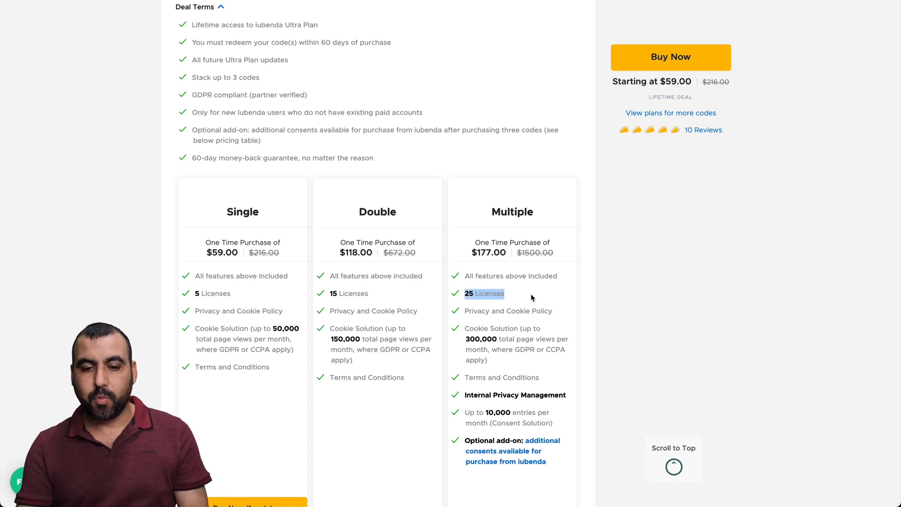